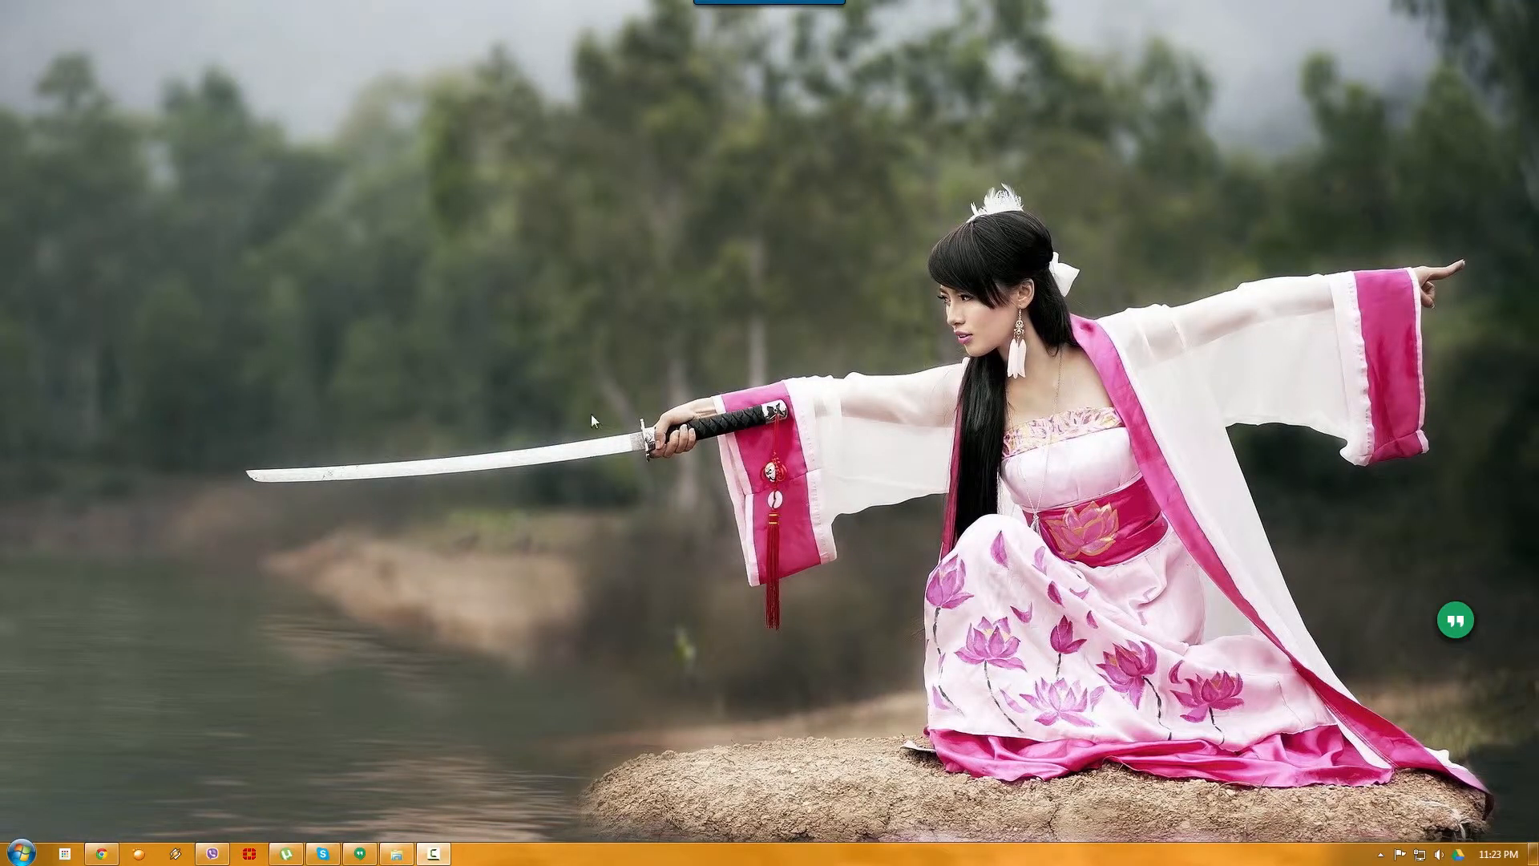
pyautogui.moveTo(298, 623)
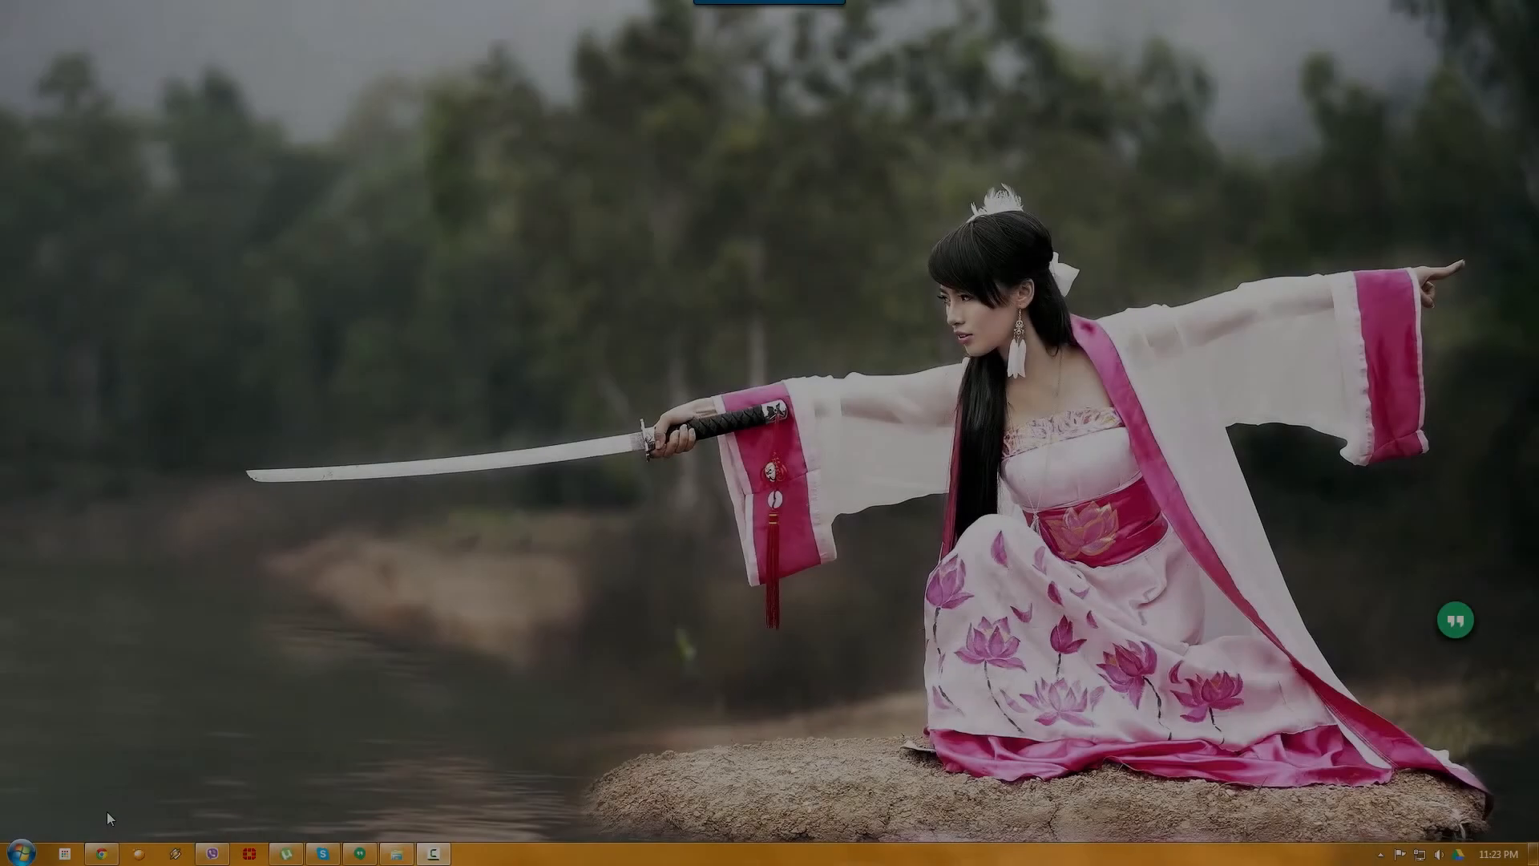
# Step: Launch ARC Welder from the taskbar App Launcher, showing its Test your App screen
pyautogui.click(64, 853)
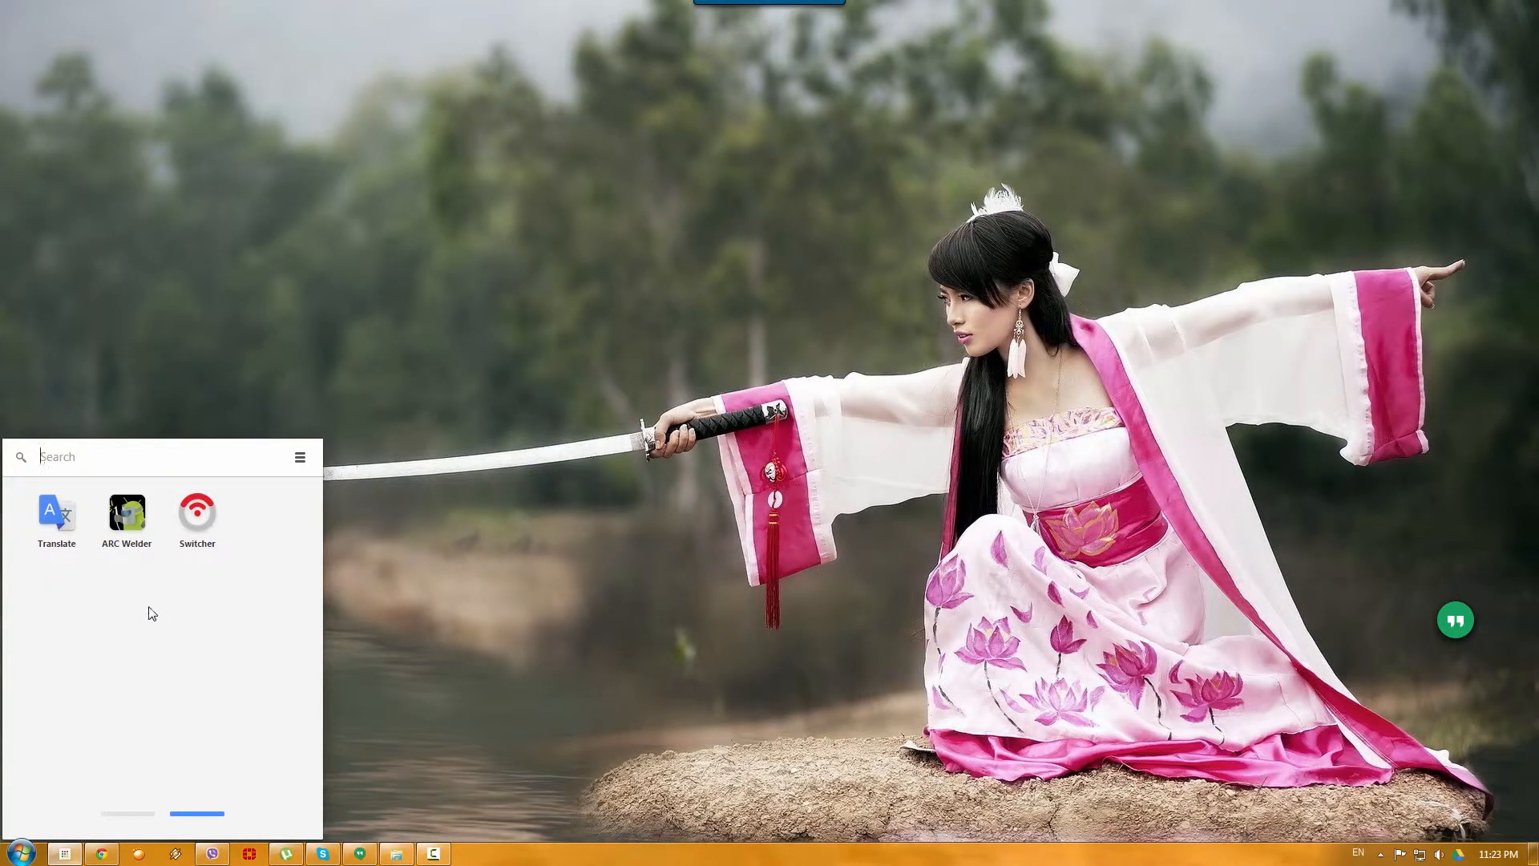
pyautogui.moveTo(124, 582)
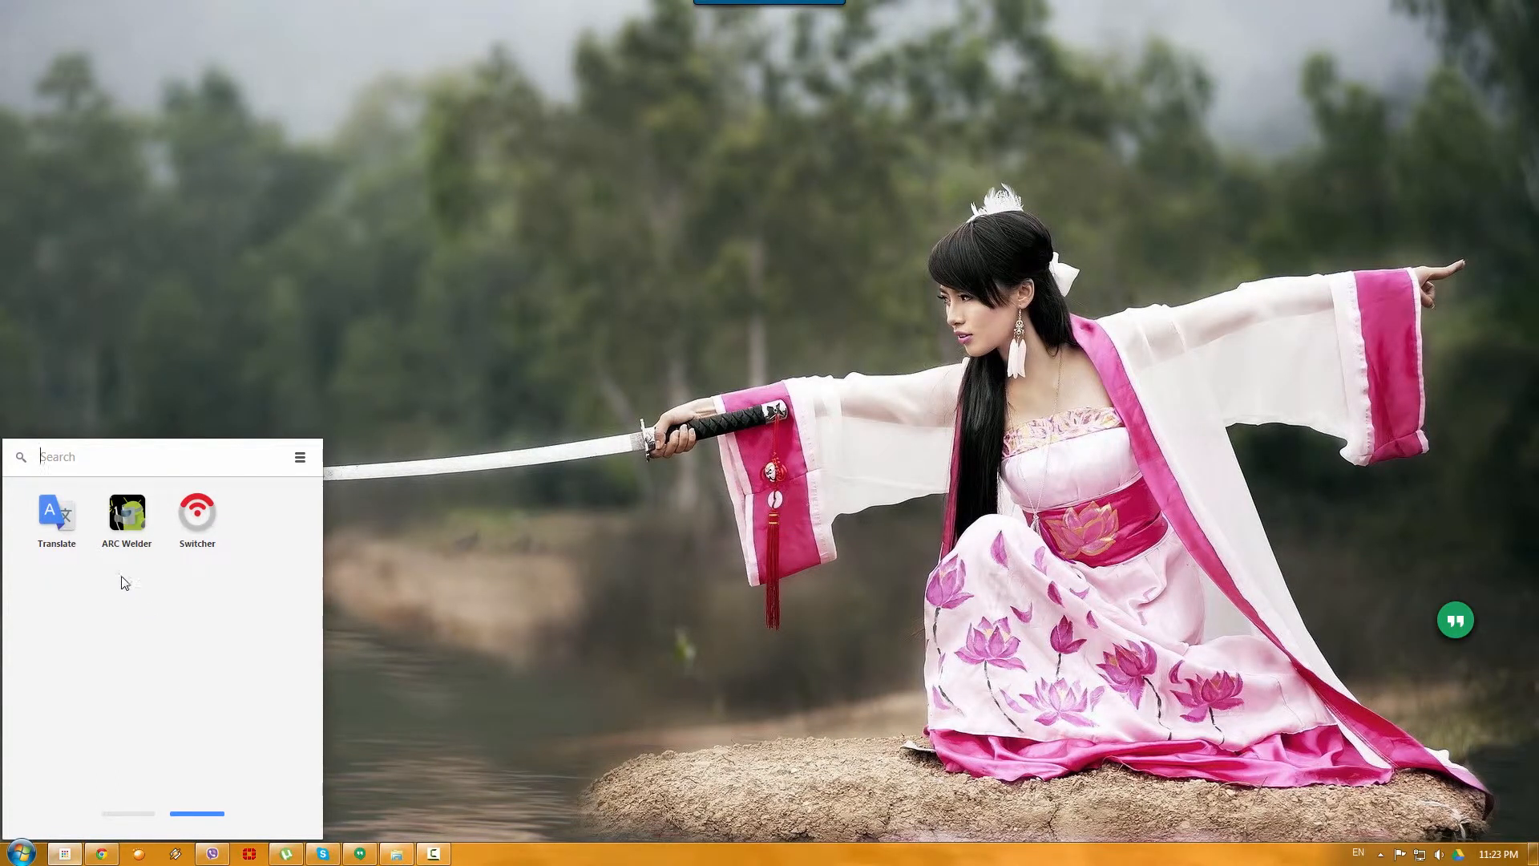
pyautogui.moveTo(135, 526)
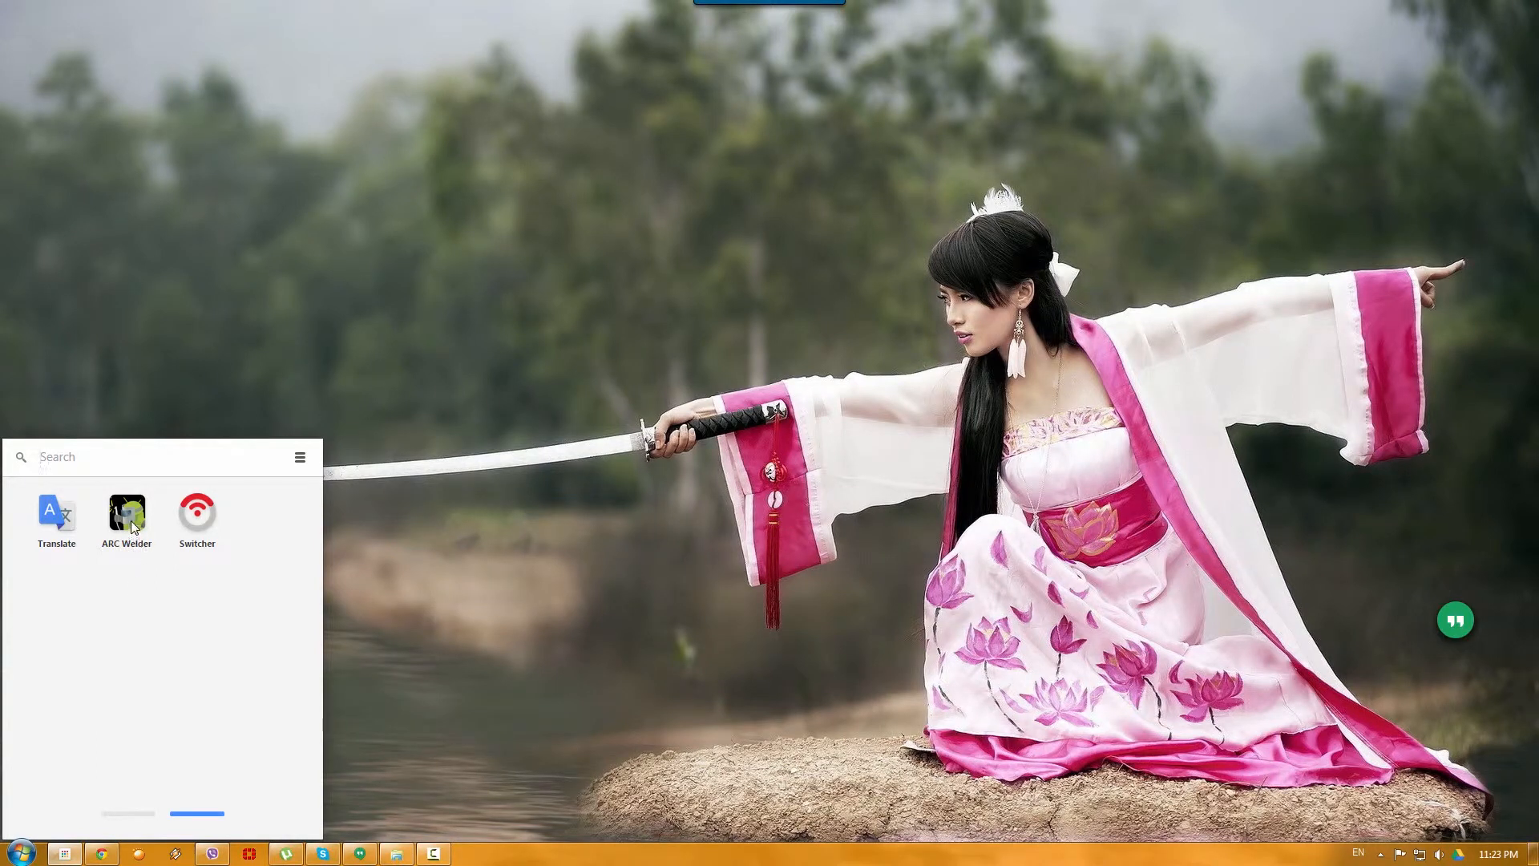
pyautogui.click(126, 513)
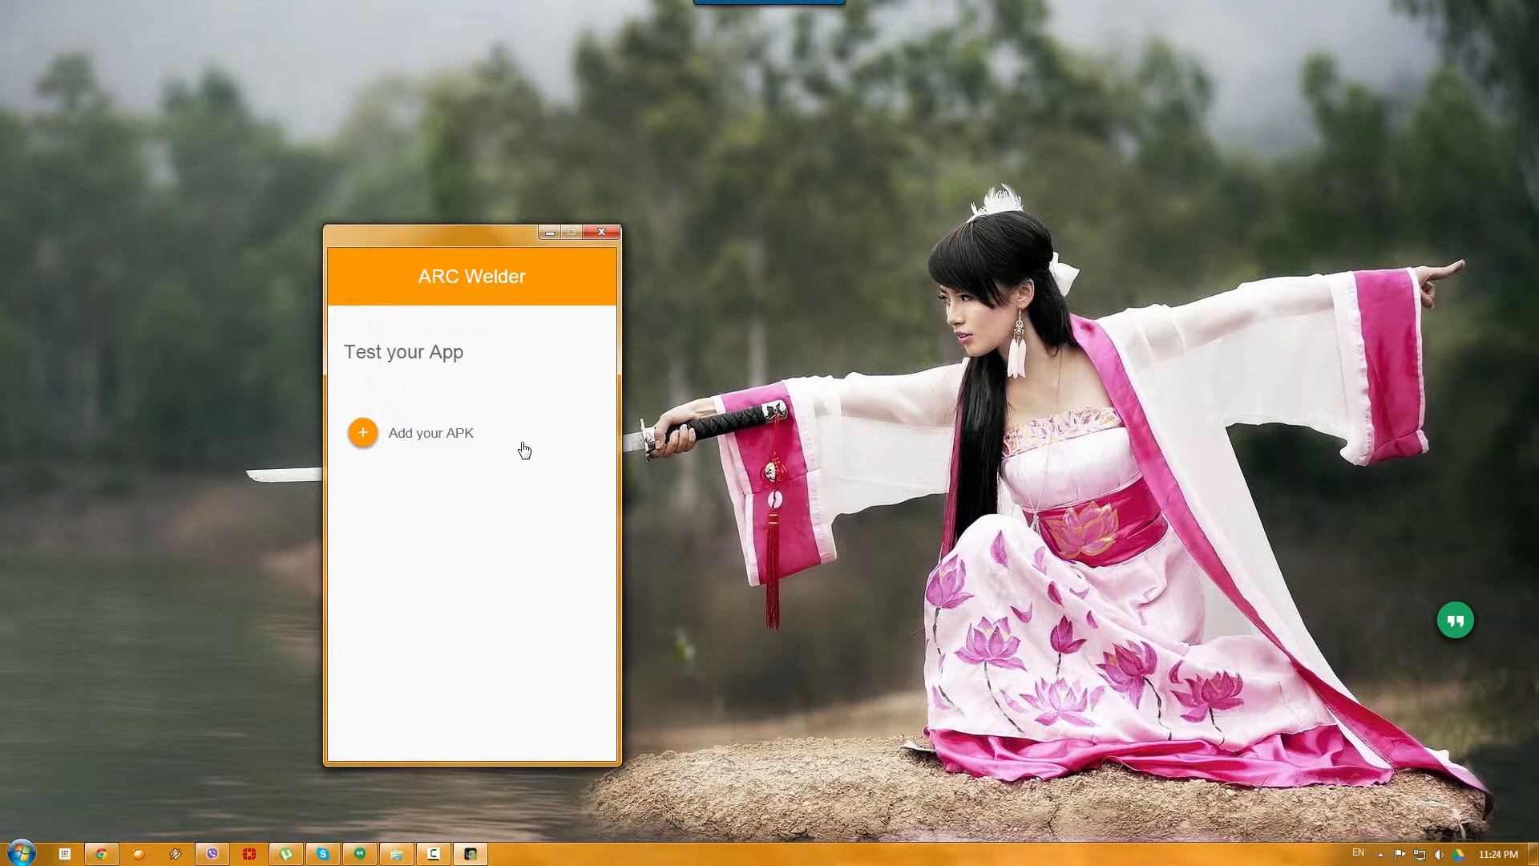
pyautogui.moveTo(537, 425)
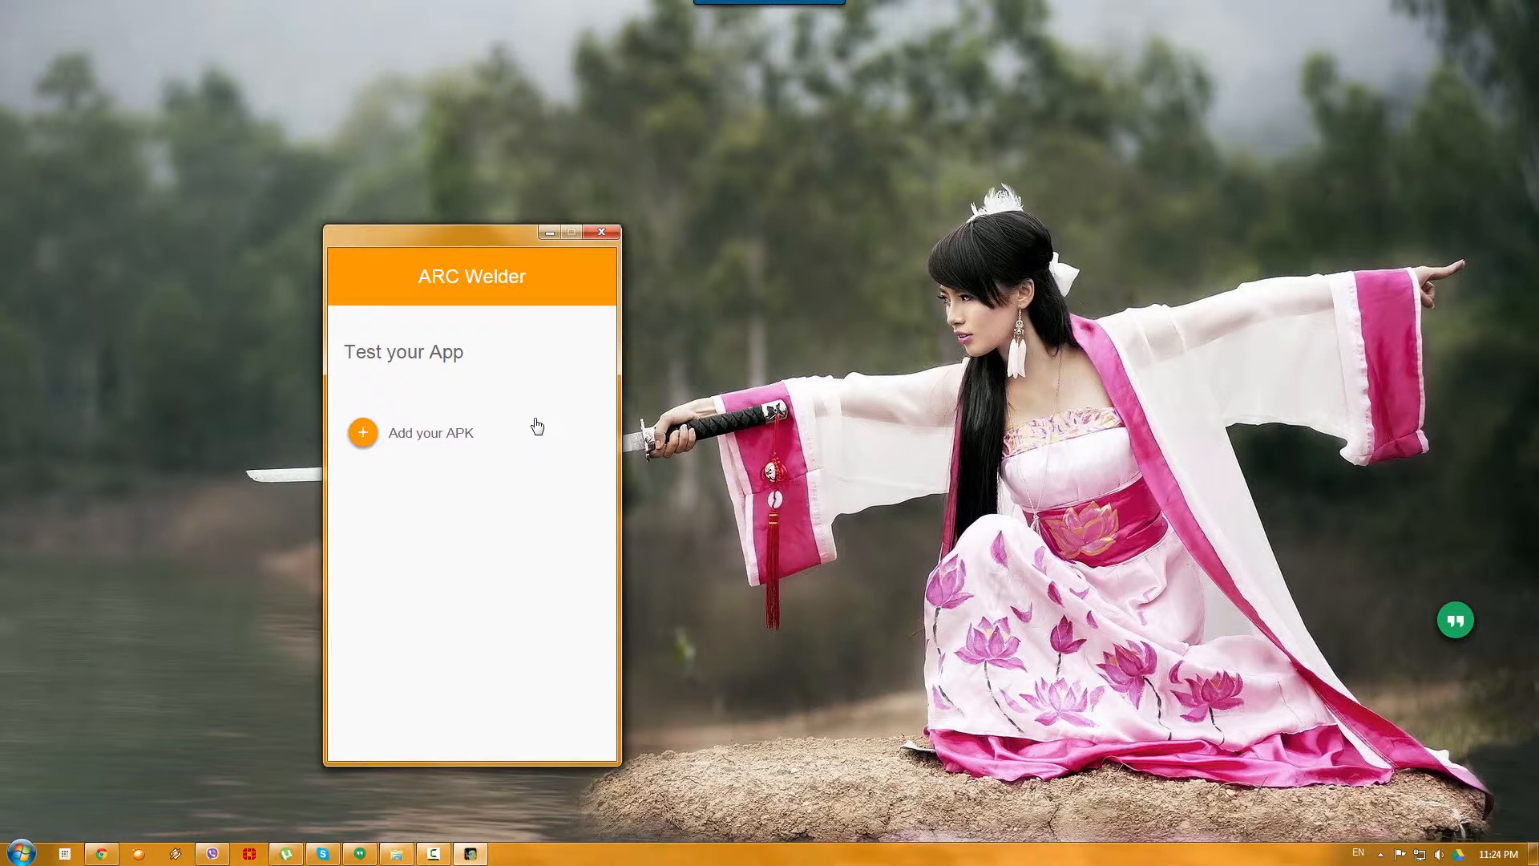
pyautogui.moveTo(542, 412)
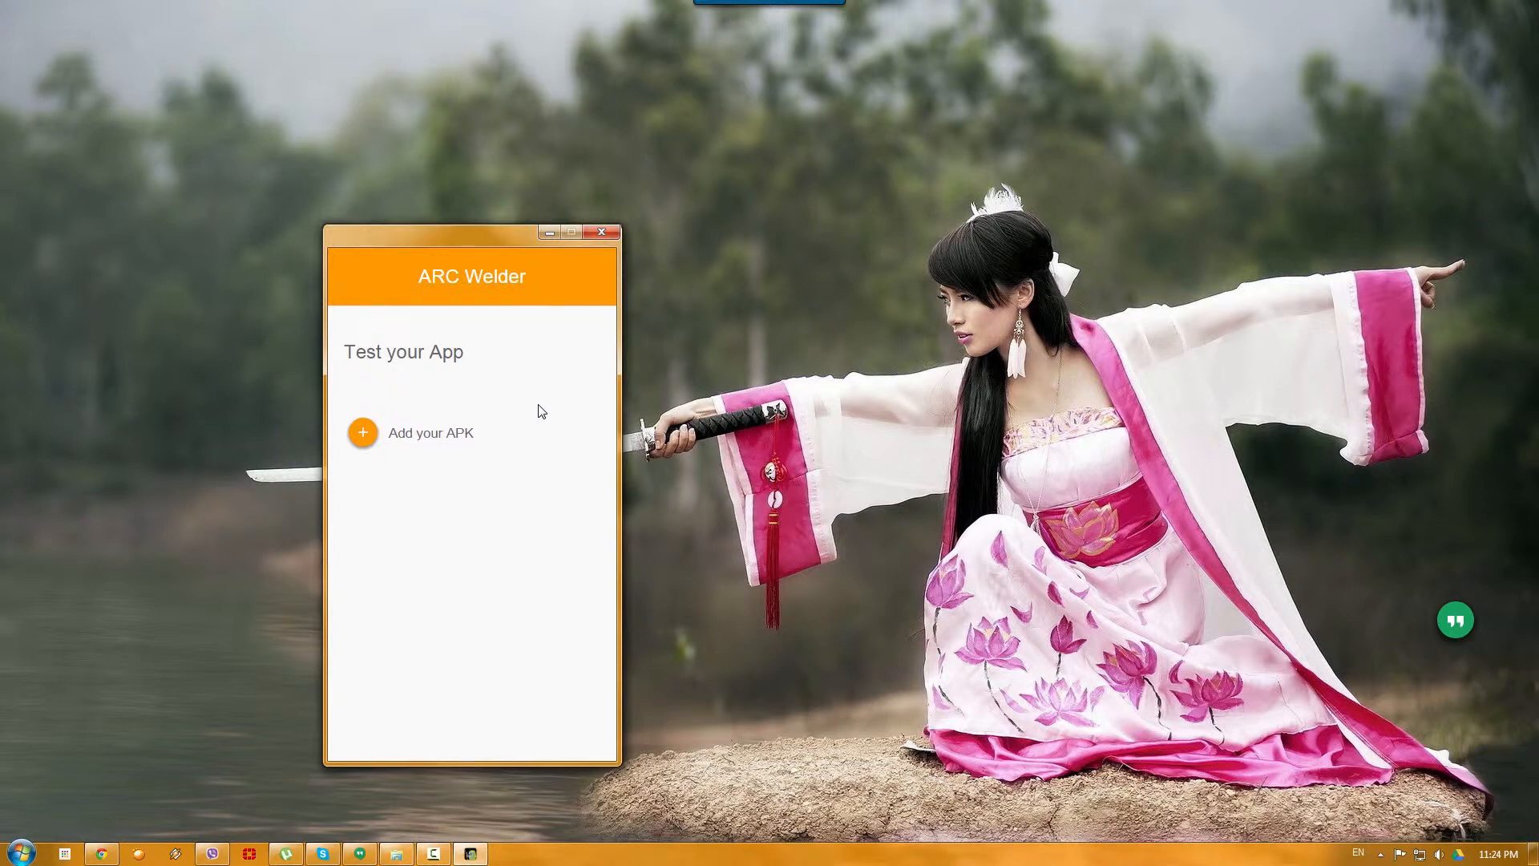
pyautogui.moveTo(501, 401)
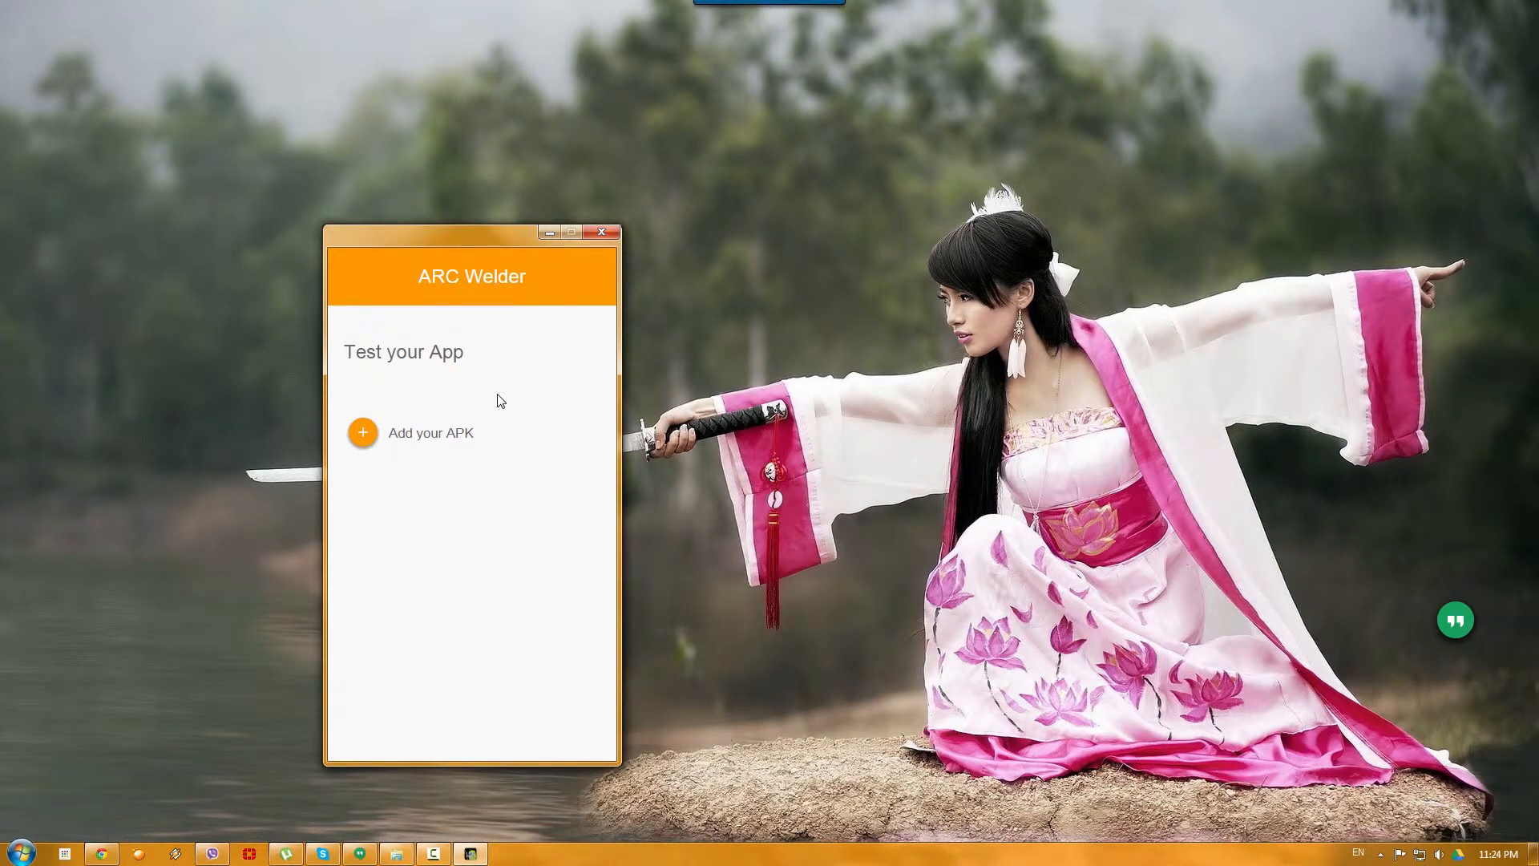
pyautogui.moveTo(562, 295)
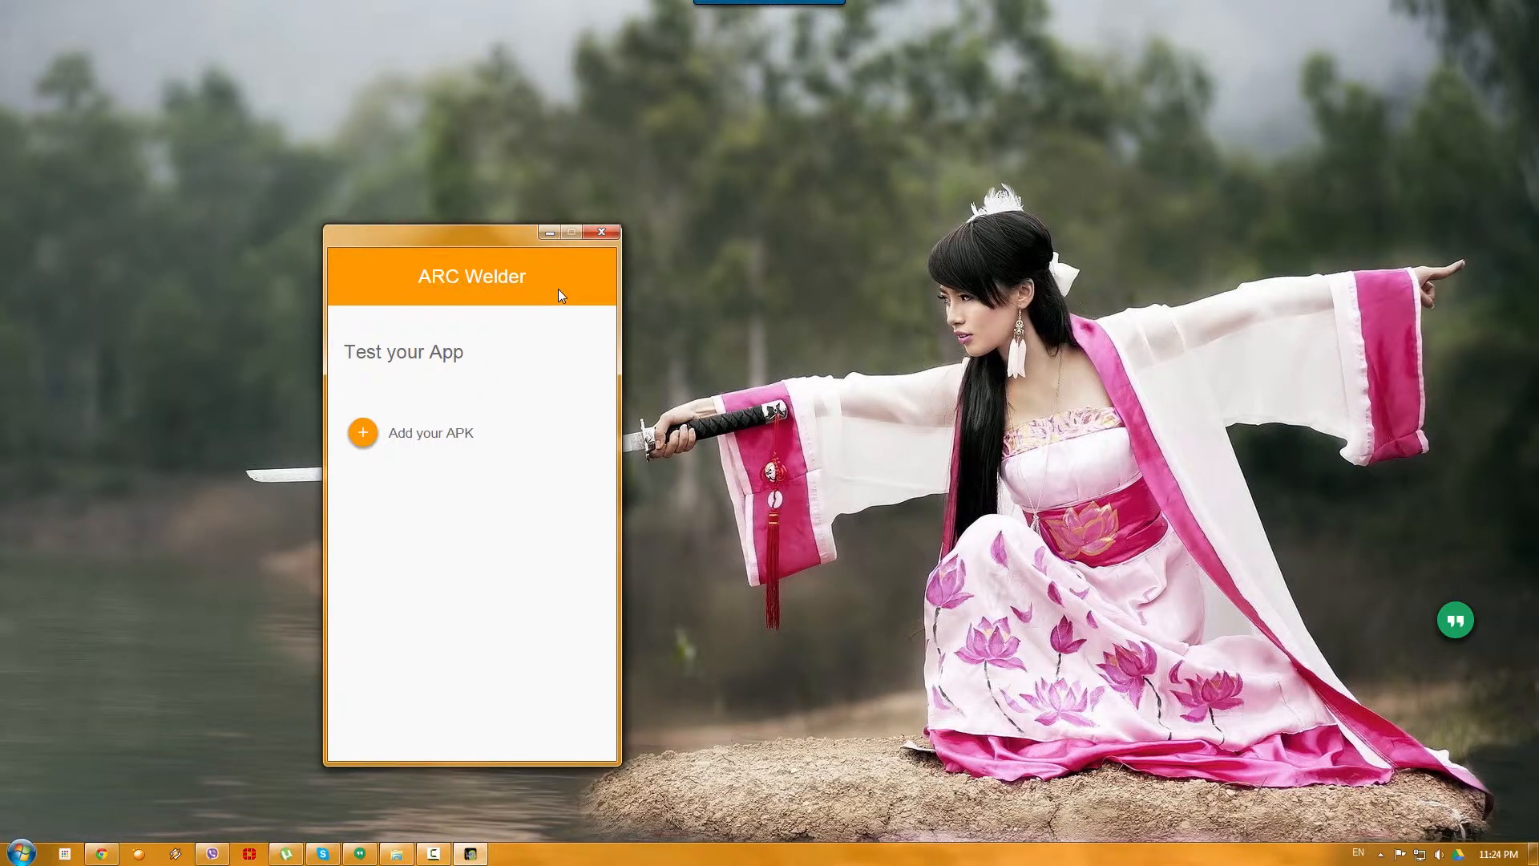
pyautogui.moveTo(462, 234)
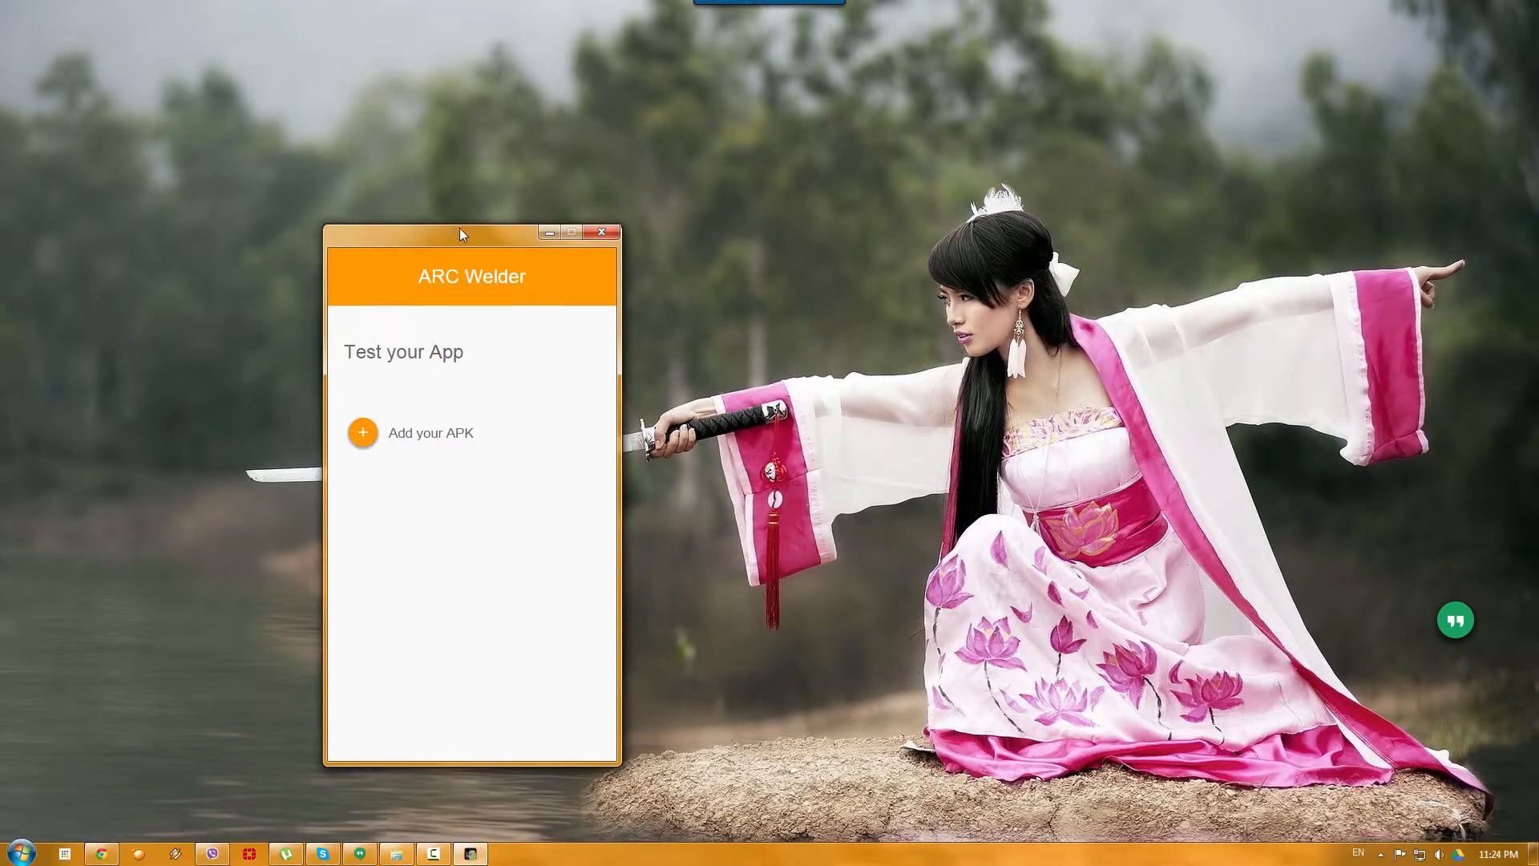
pyautogui.moveTo(567, 420)
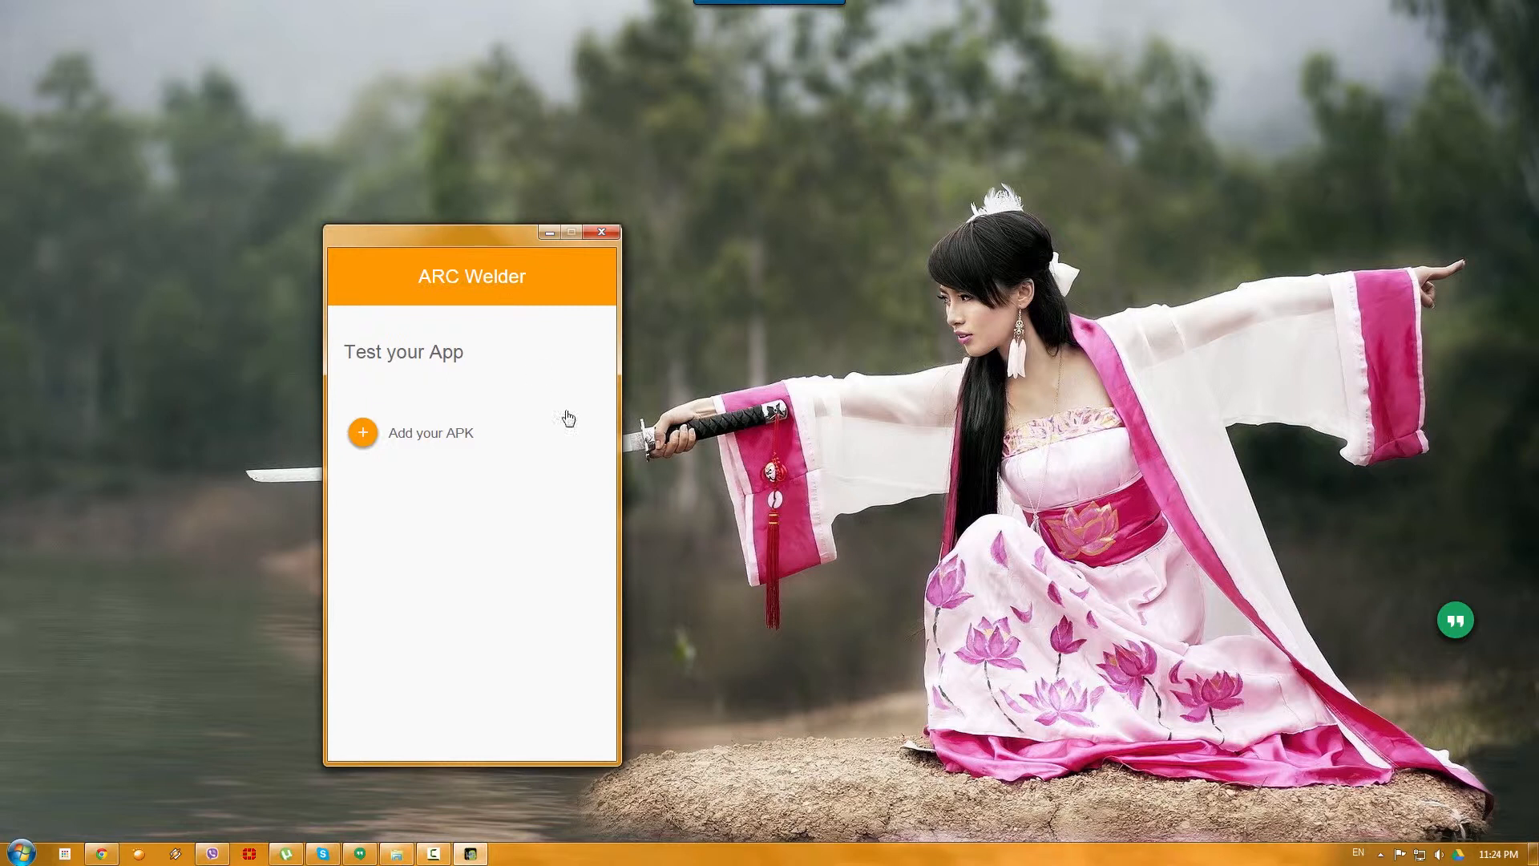
pyautogui.moveTo(561, 372)
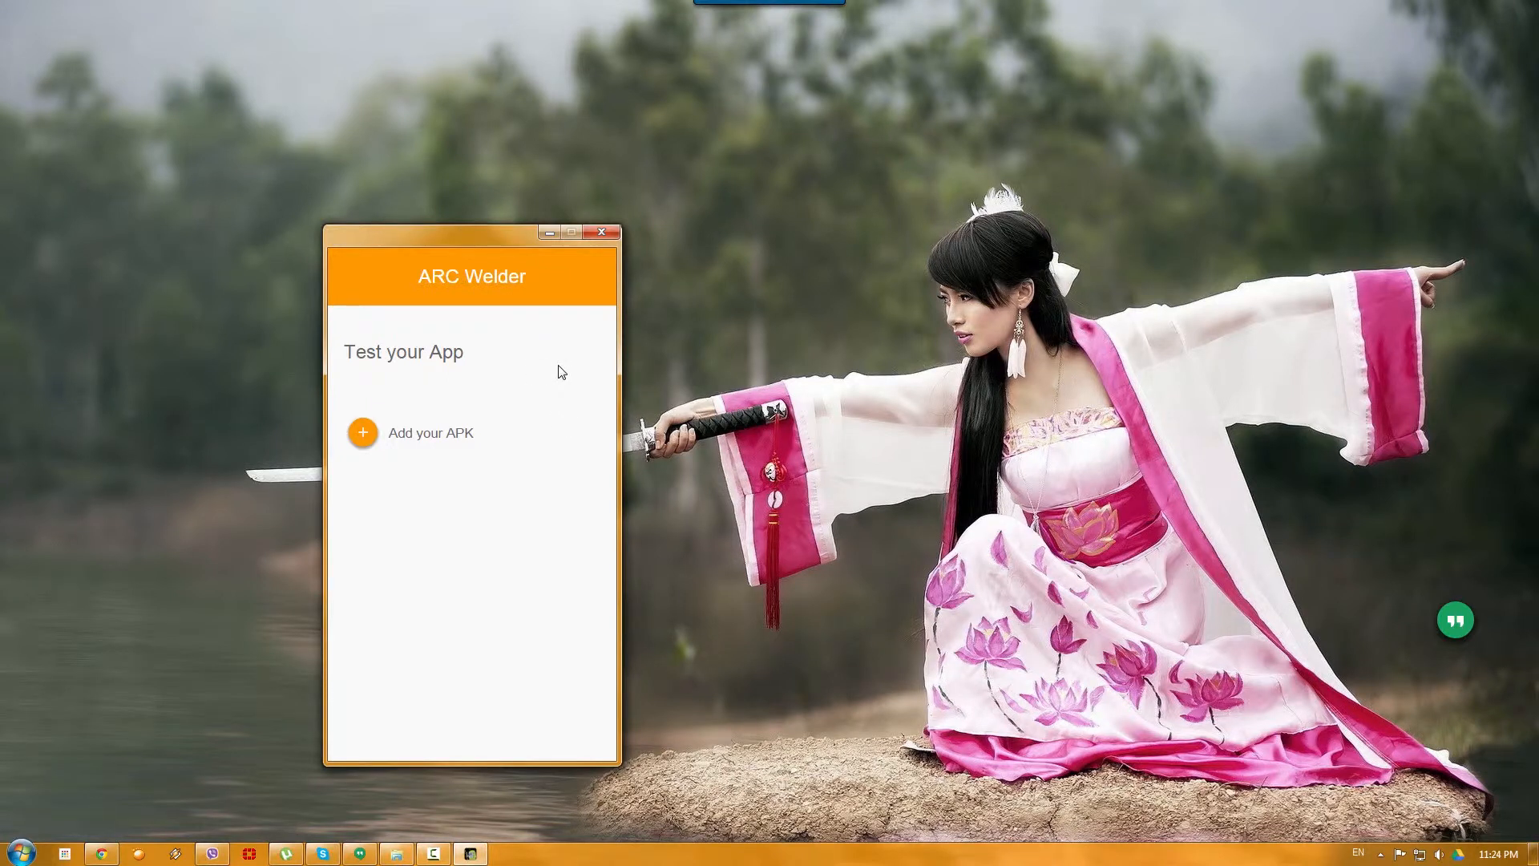
pyautogui.moveTo(555, 363)
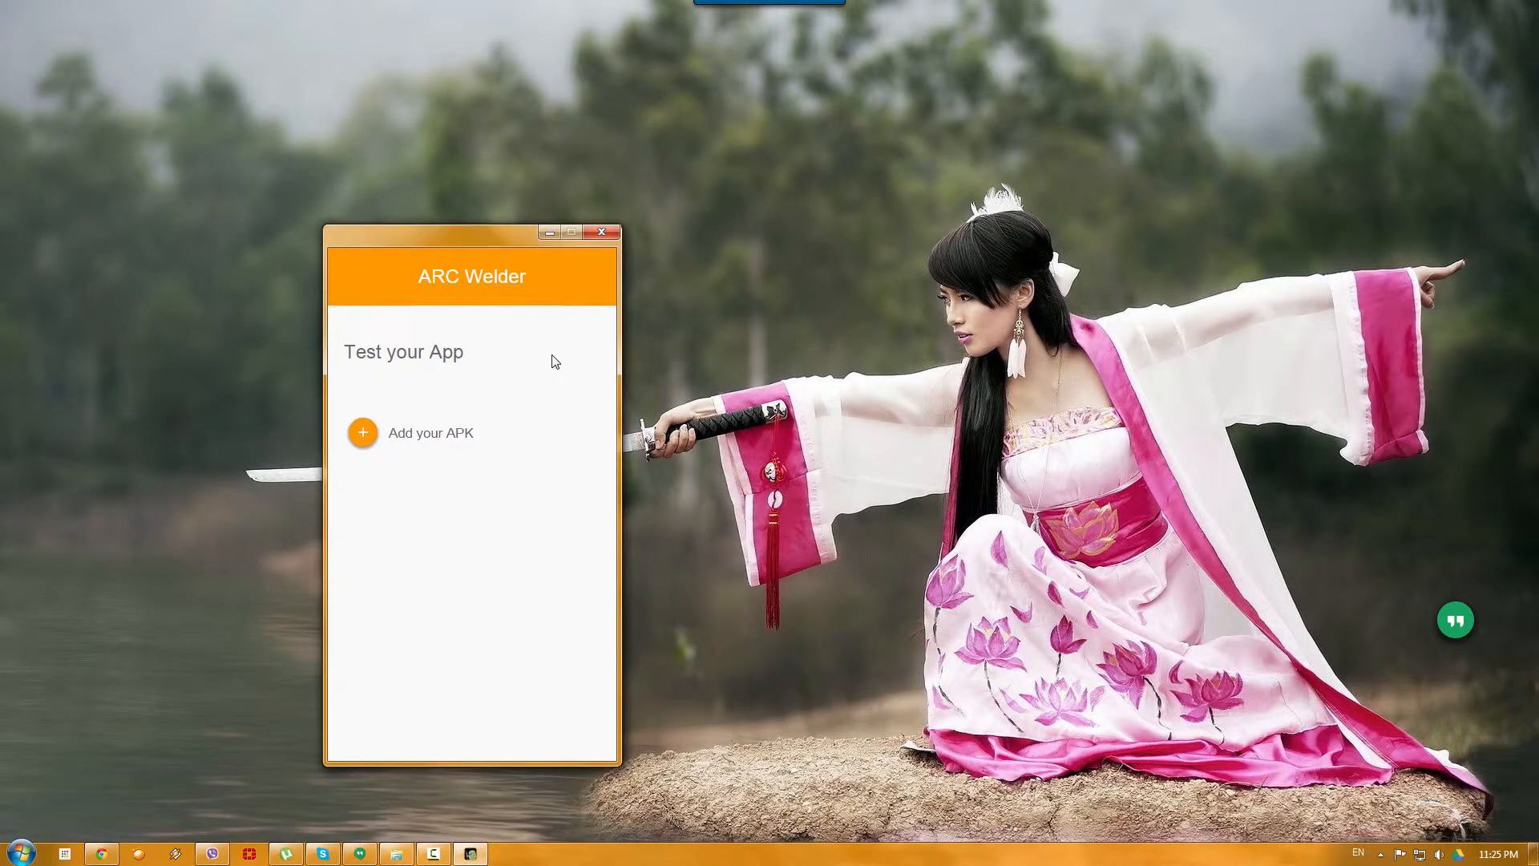
# Step: Close ARC Welder, launch Switcher from the App Launcher and switch it on so Last Usage reads Today
pyautogui.click(601, 231)
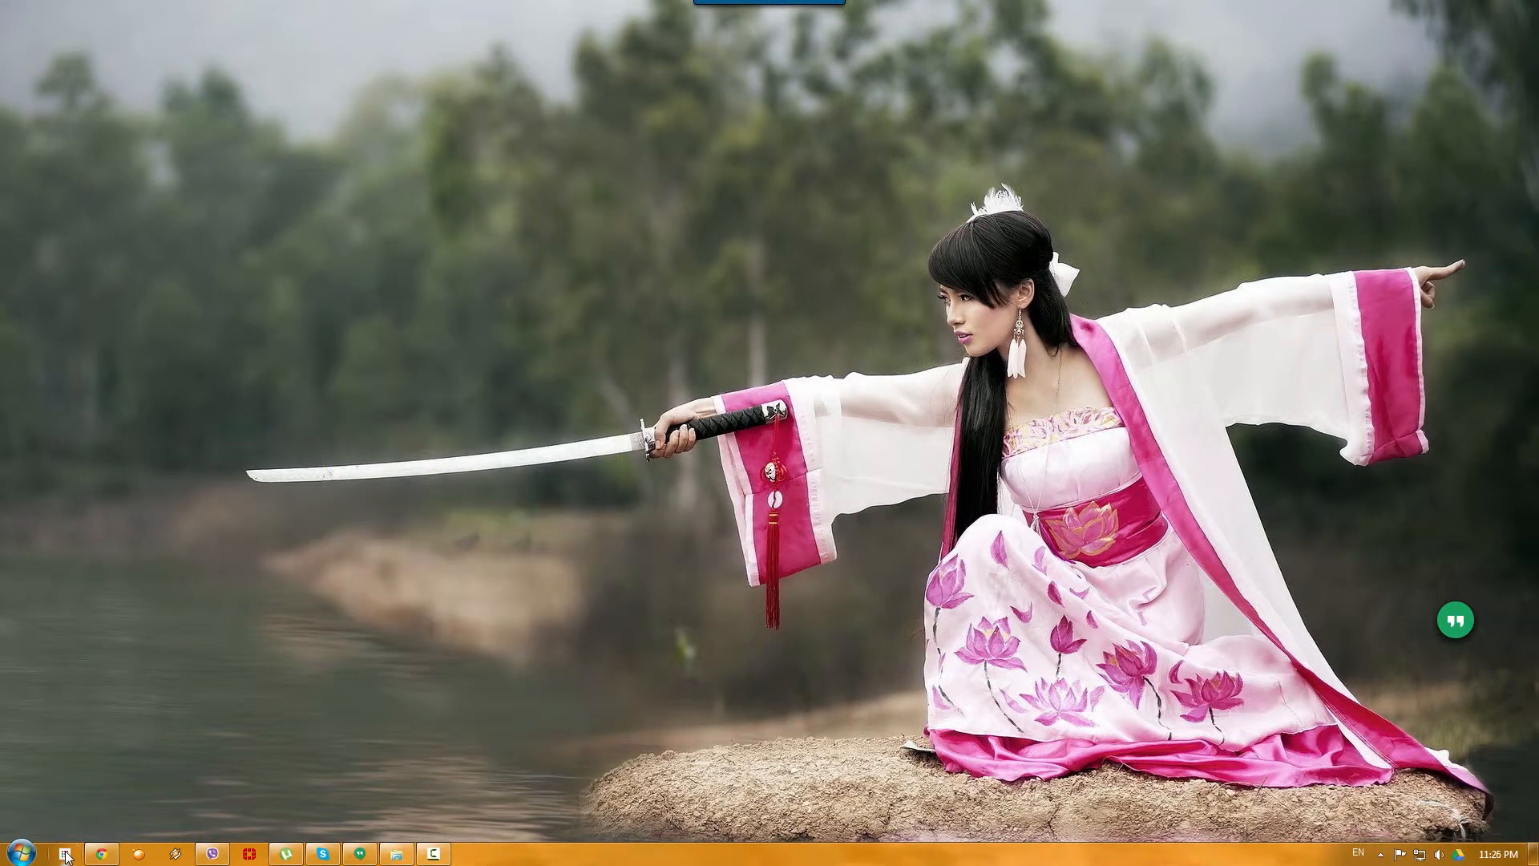
pyautogui.click(66, 853)
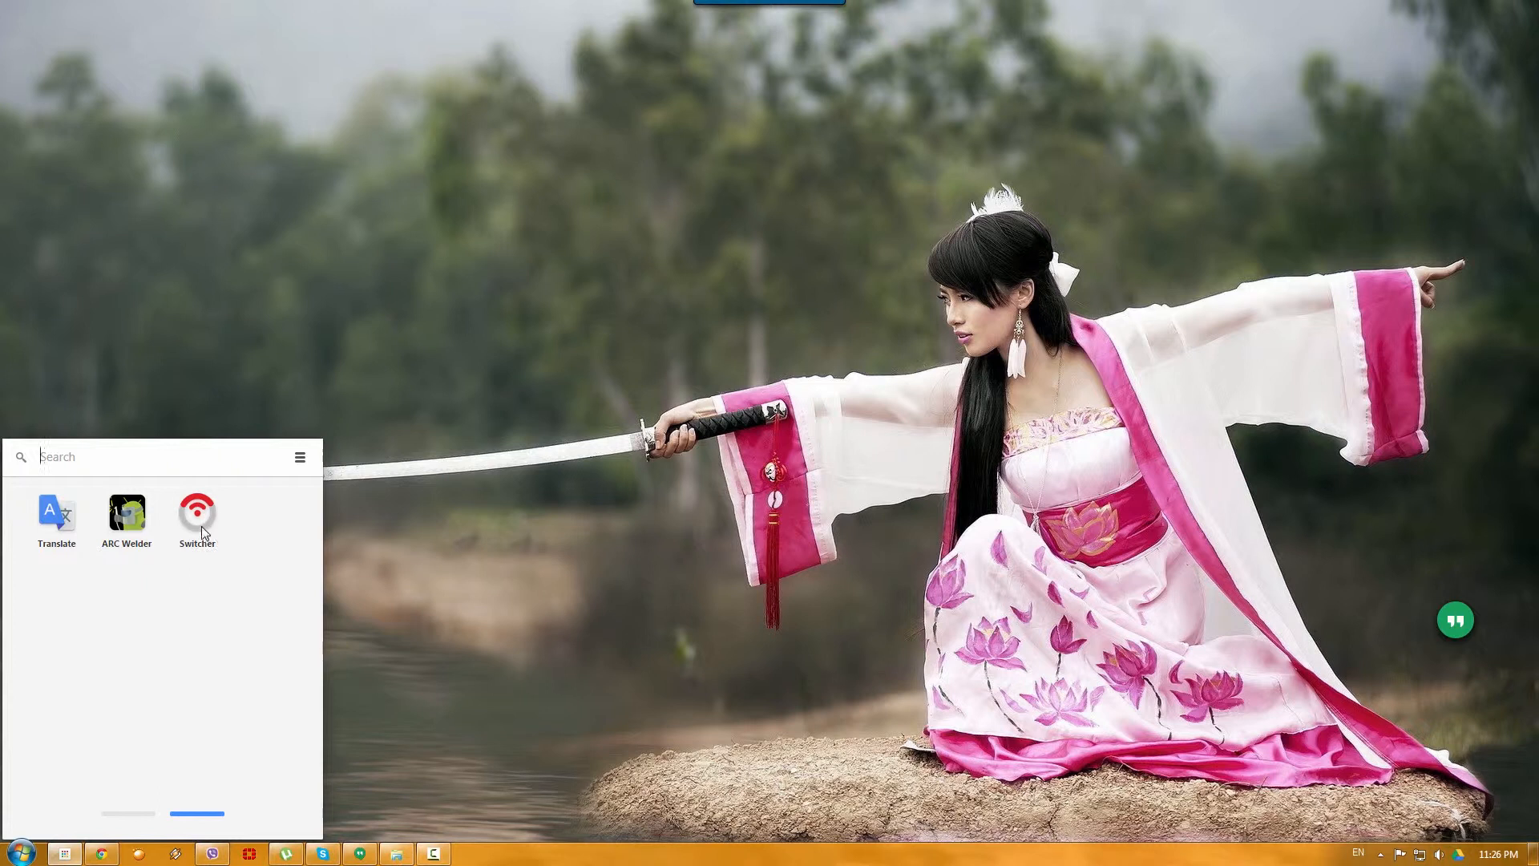
pyautogui.click(197, 513)
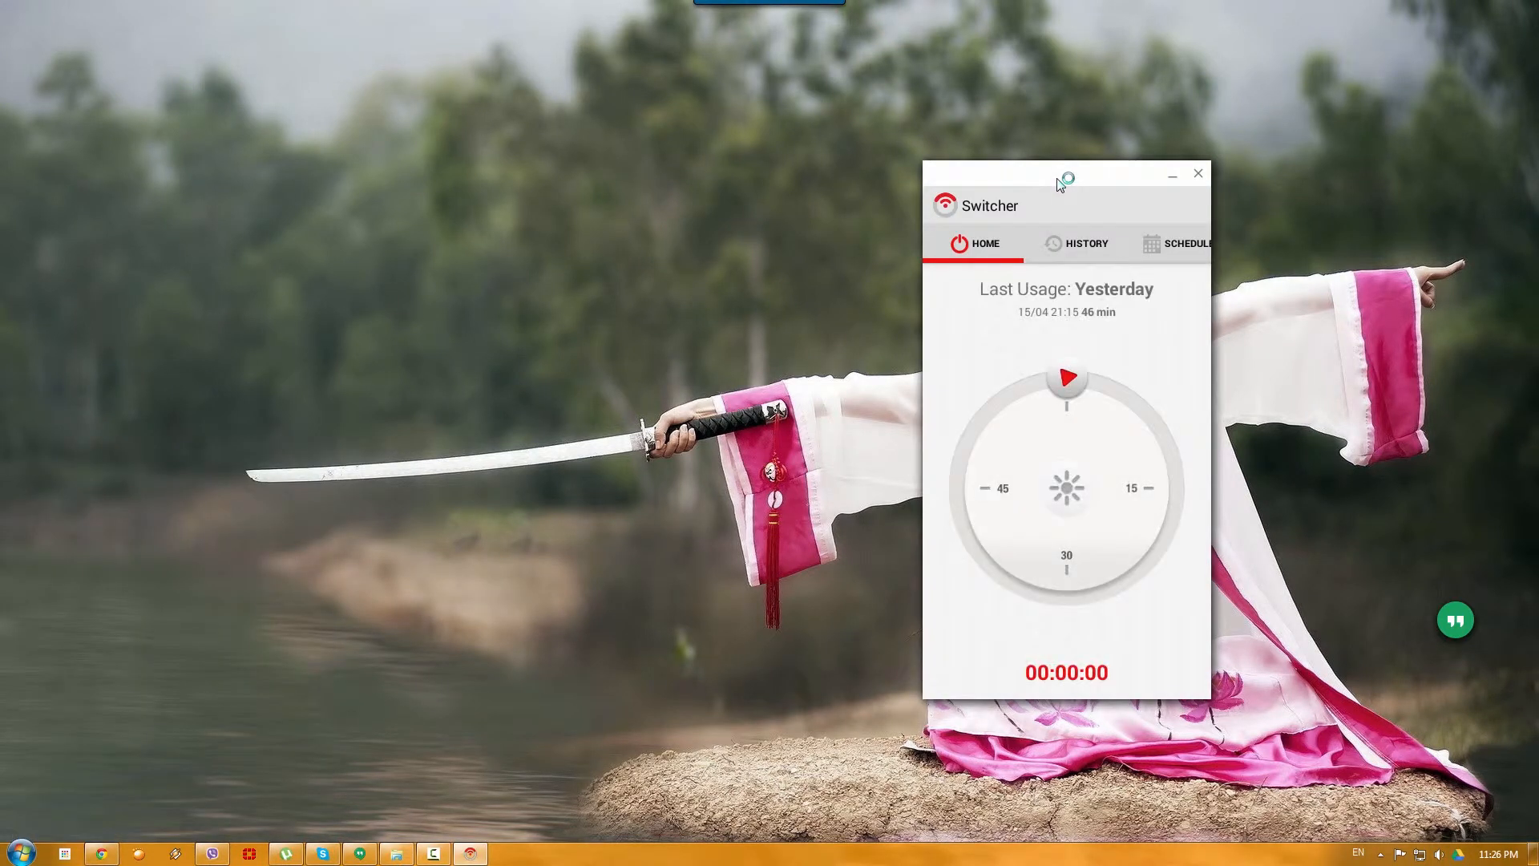
pyautogui.moveTo(1065, 181); pyautogui.dragTo(712, 227)
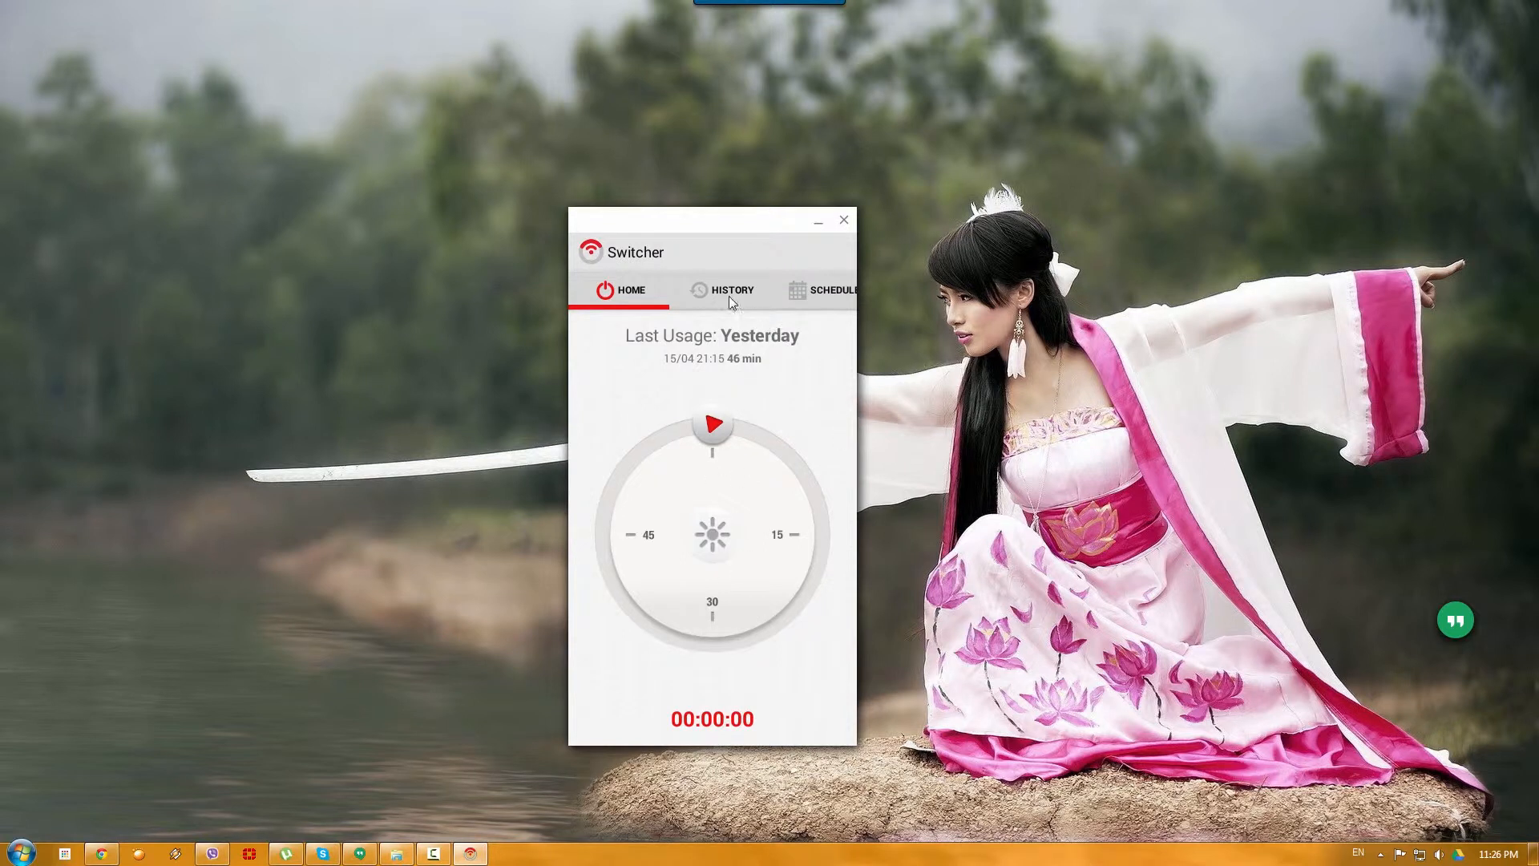
pyautogui.moveTo(737, 366)
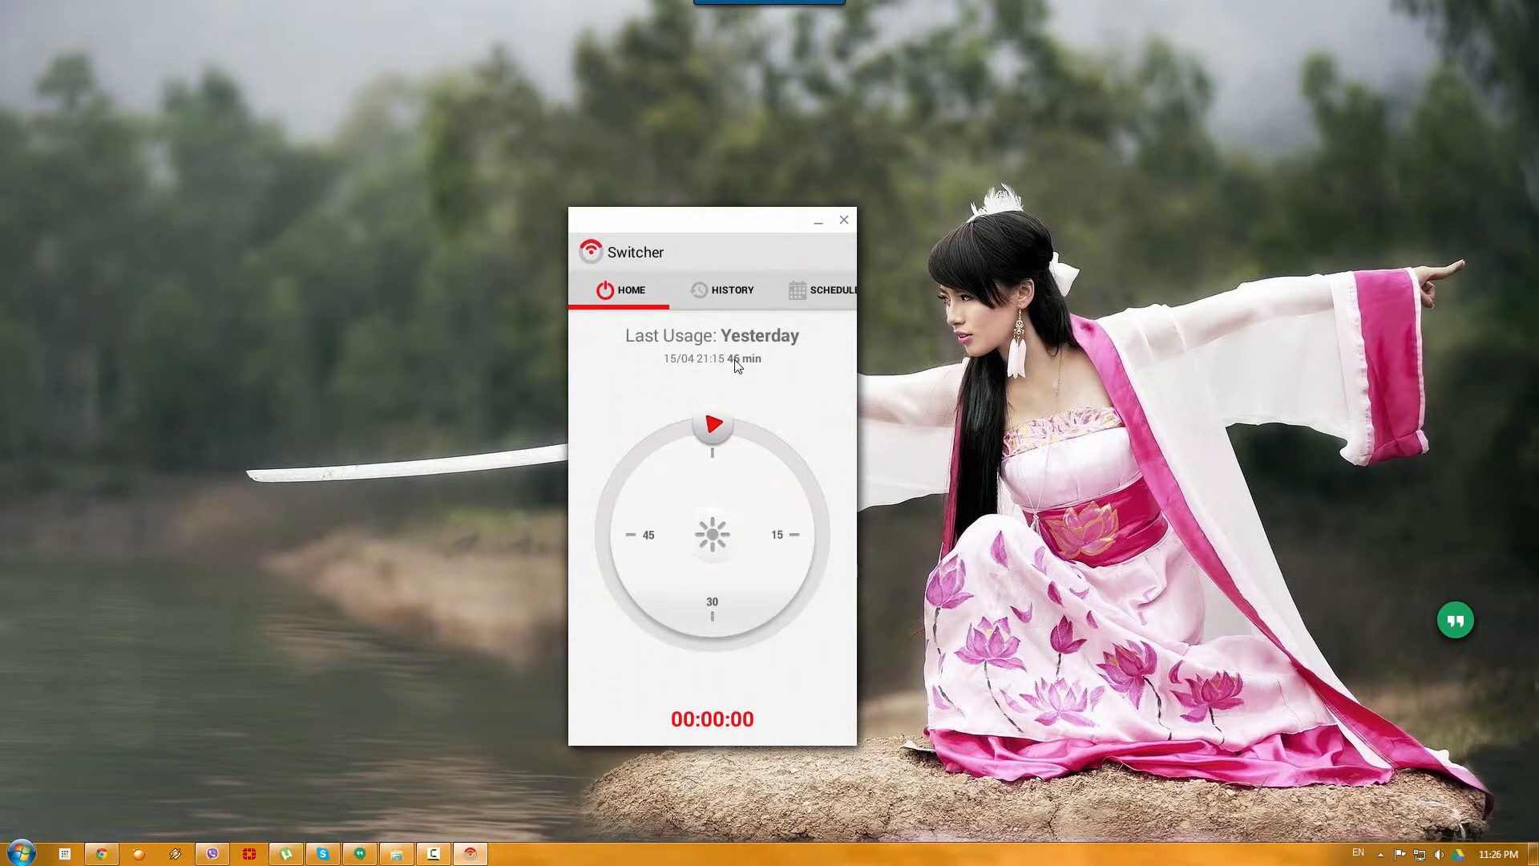
pyautogui.moveTo(740, 340)
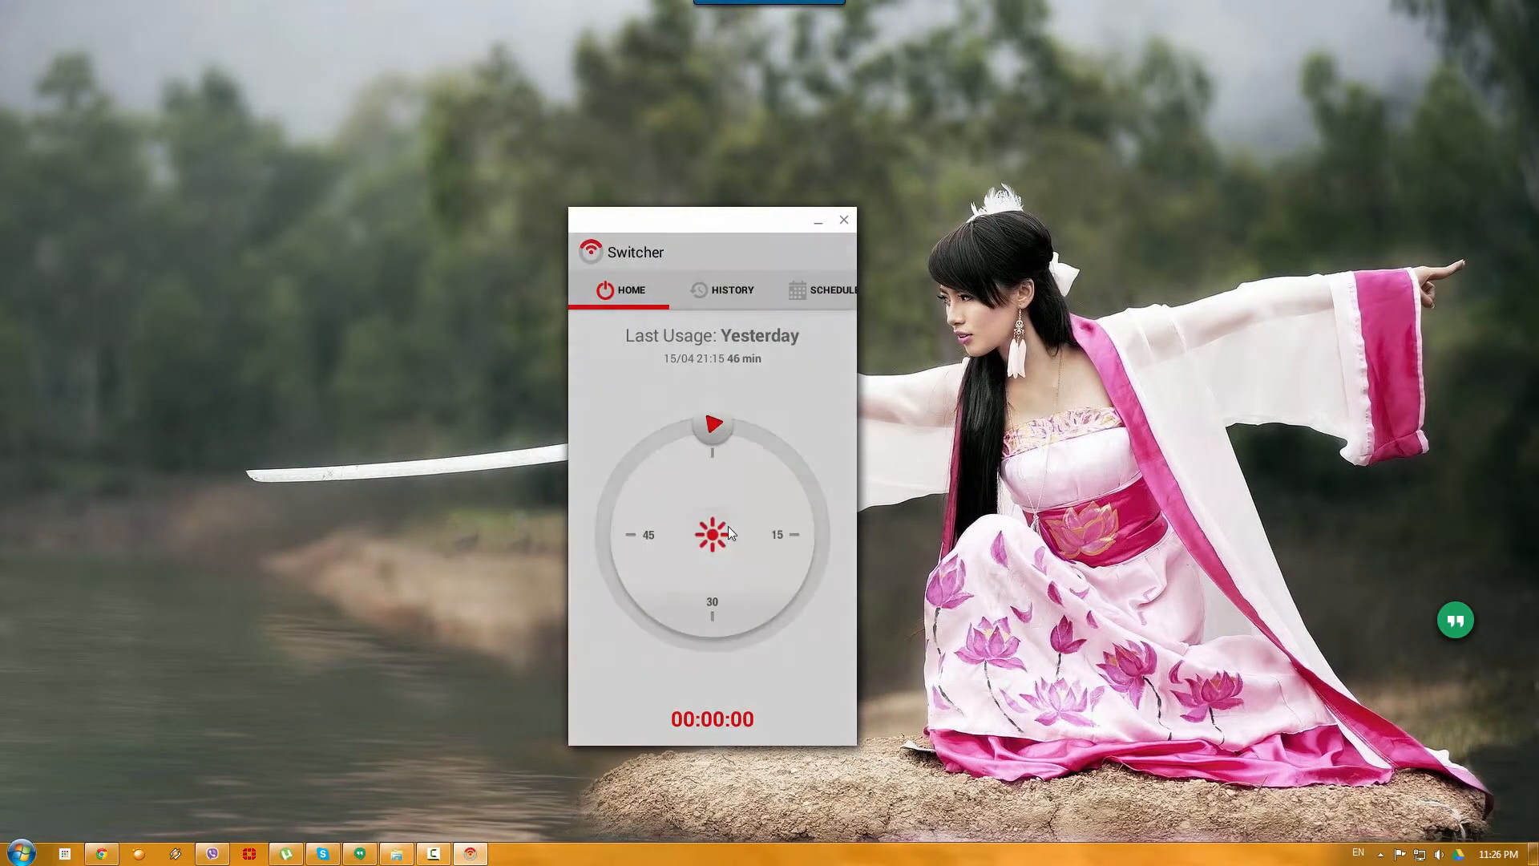
pyautogui.click(712, 534)
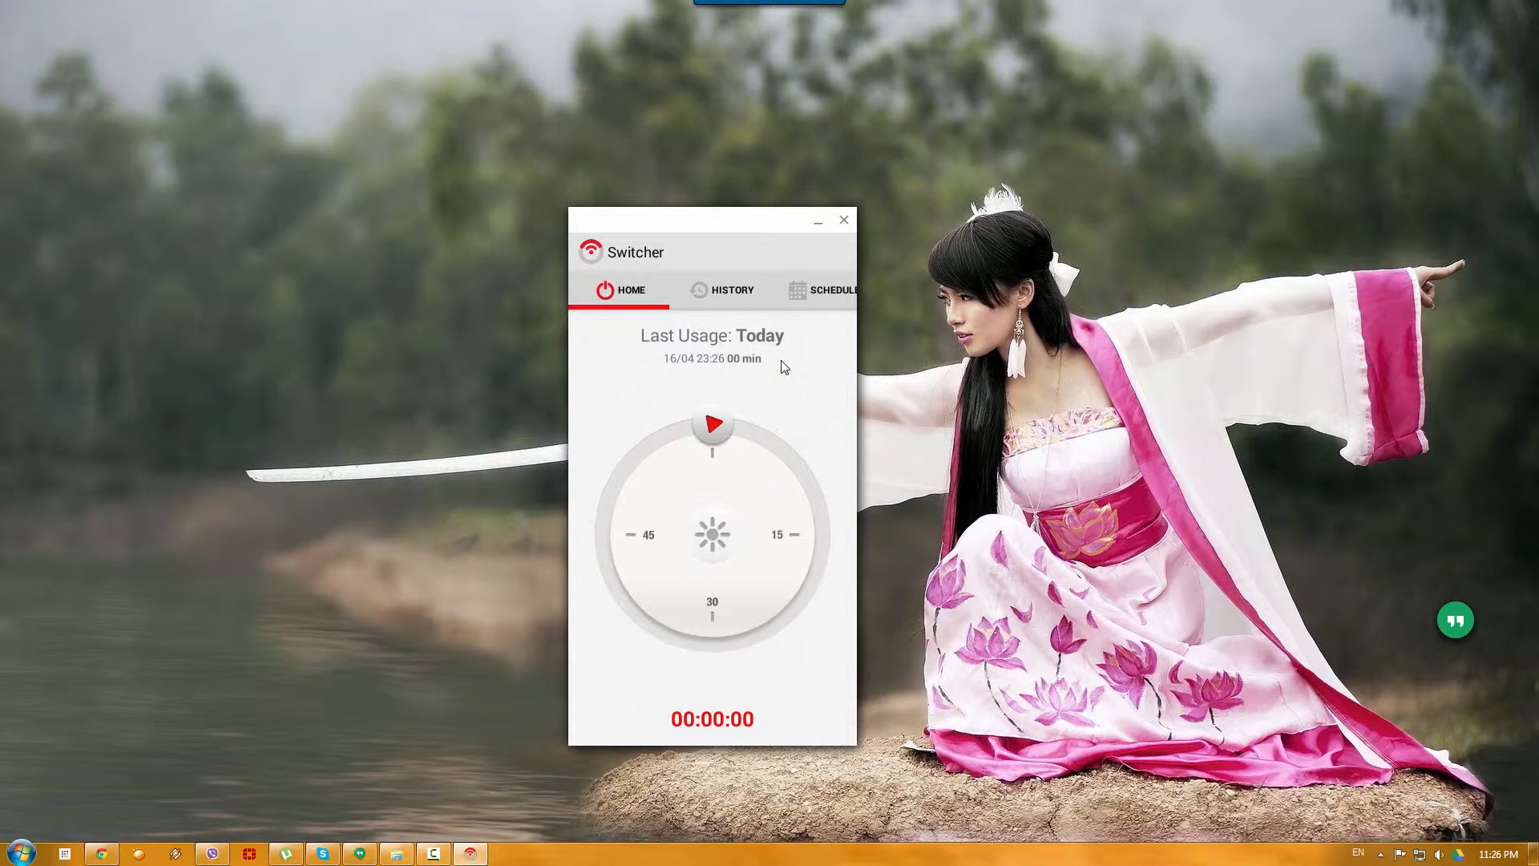
pyautogui.moveTo(803, 378)
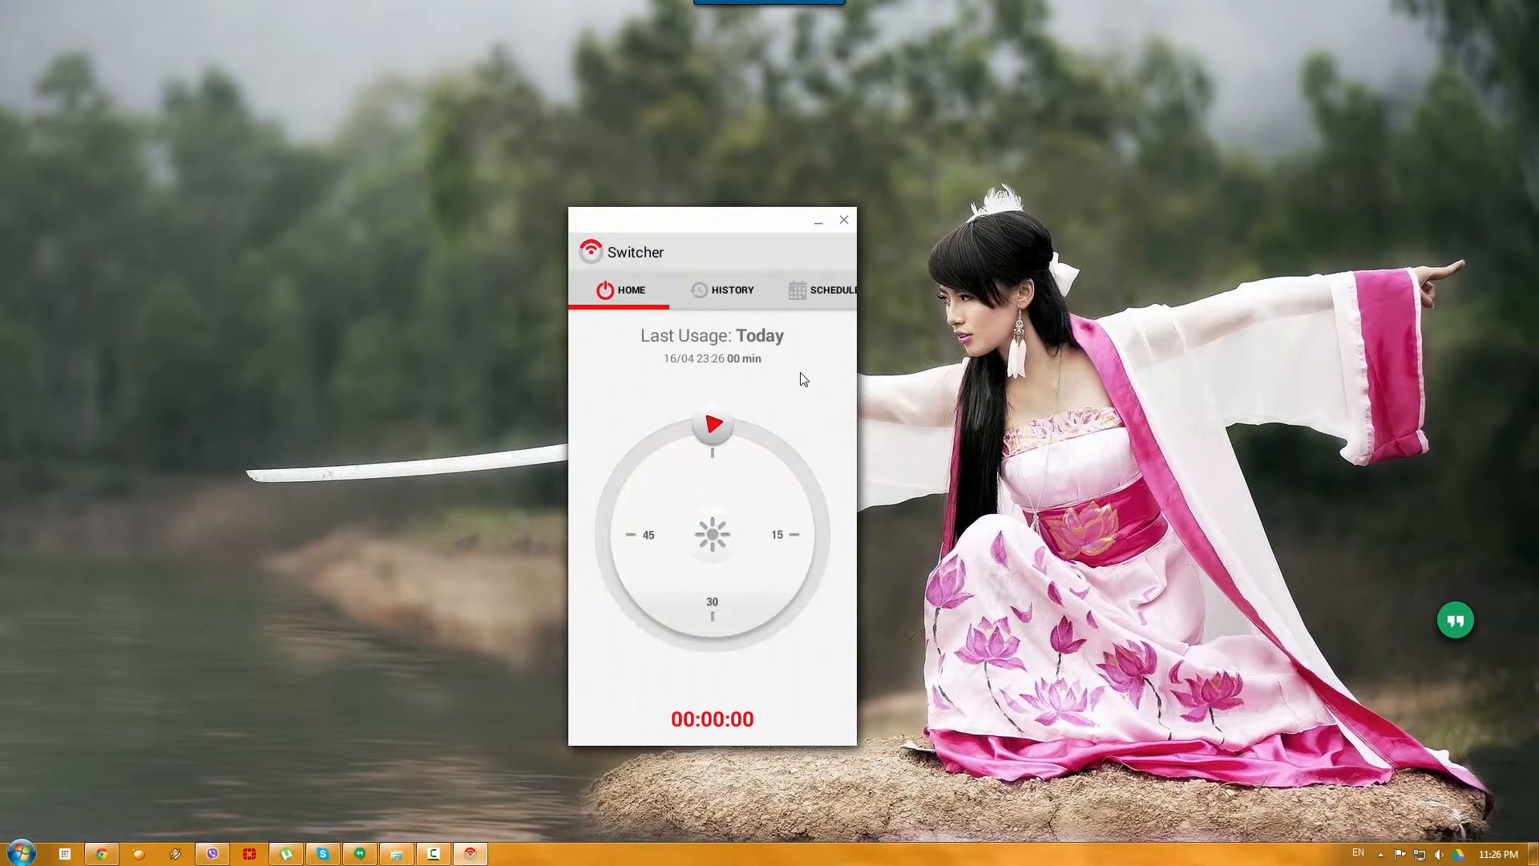
pyautogui.moveTo(526, 412)
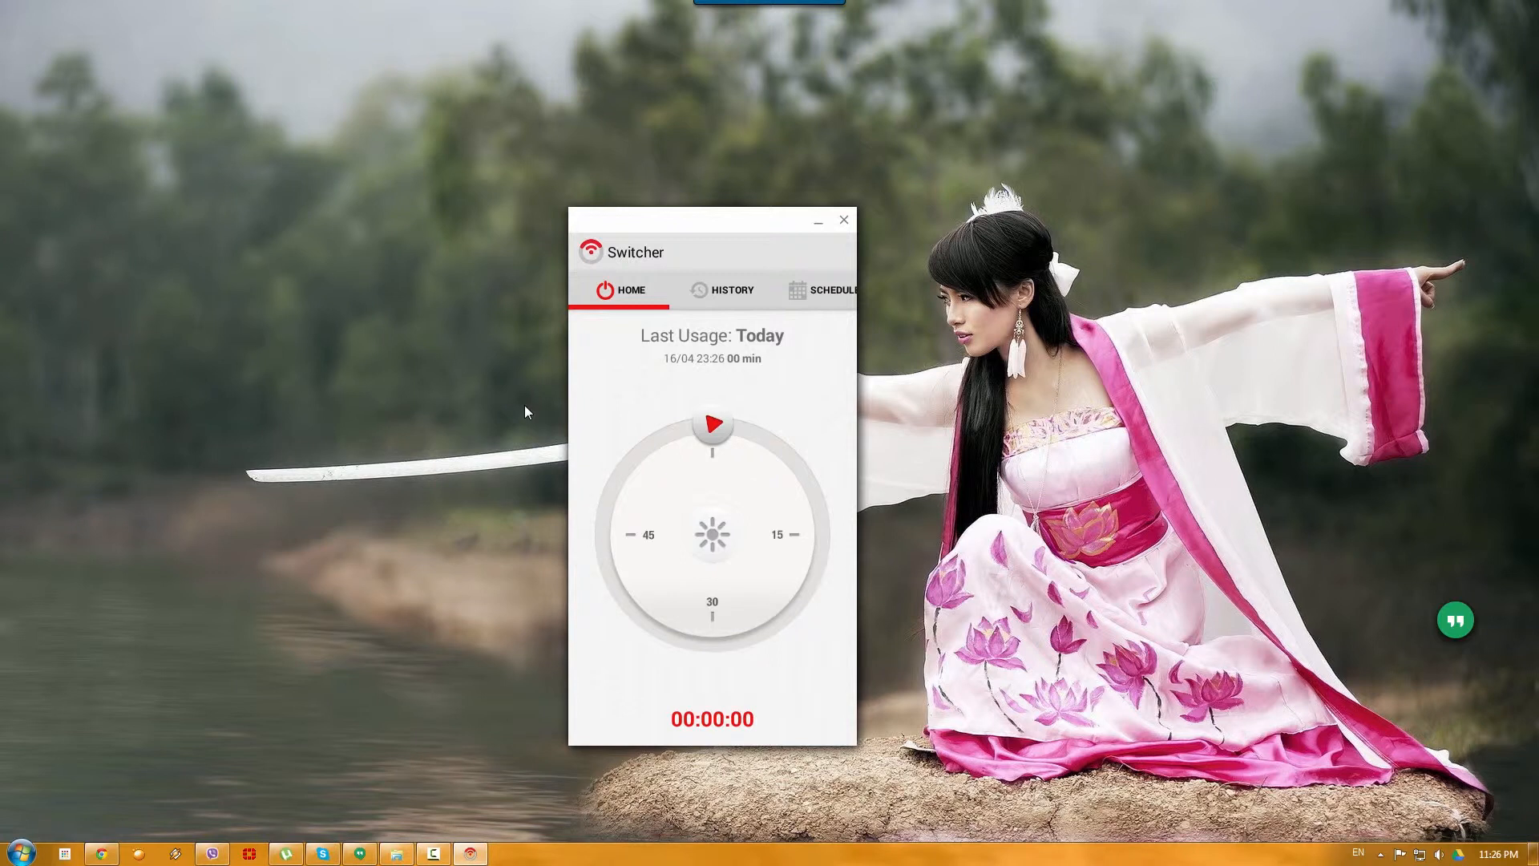
pyautogui.moveTo(439, 384)
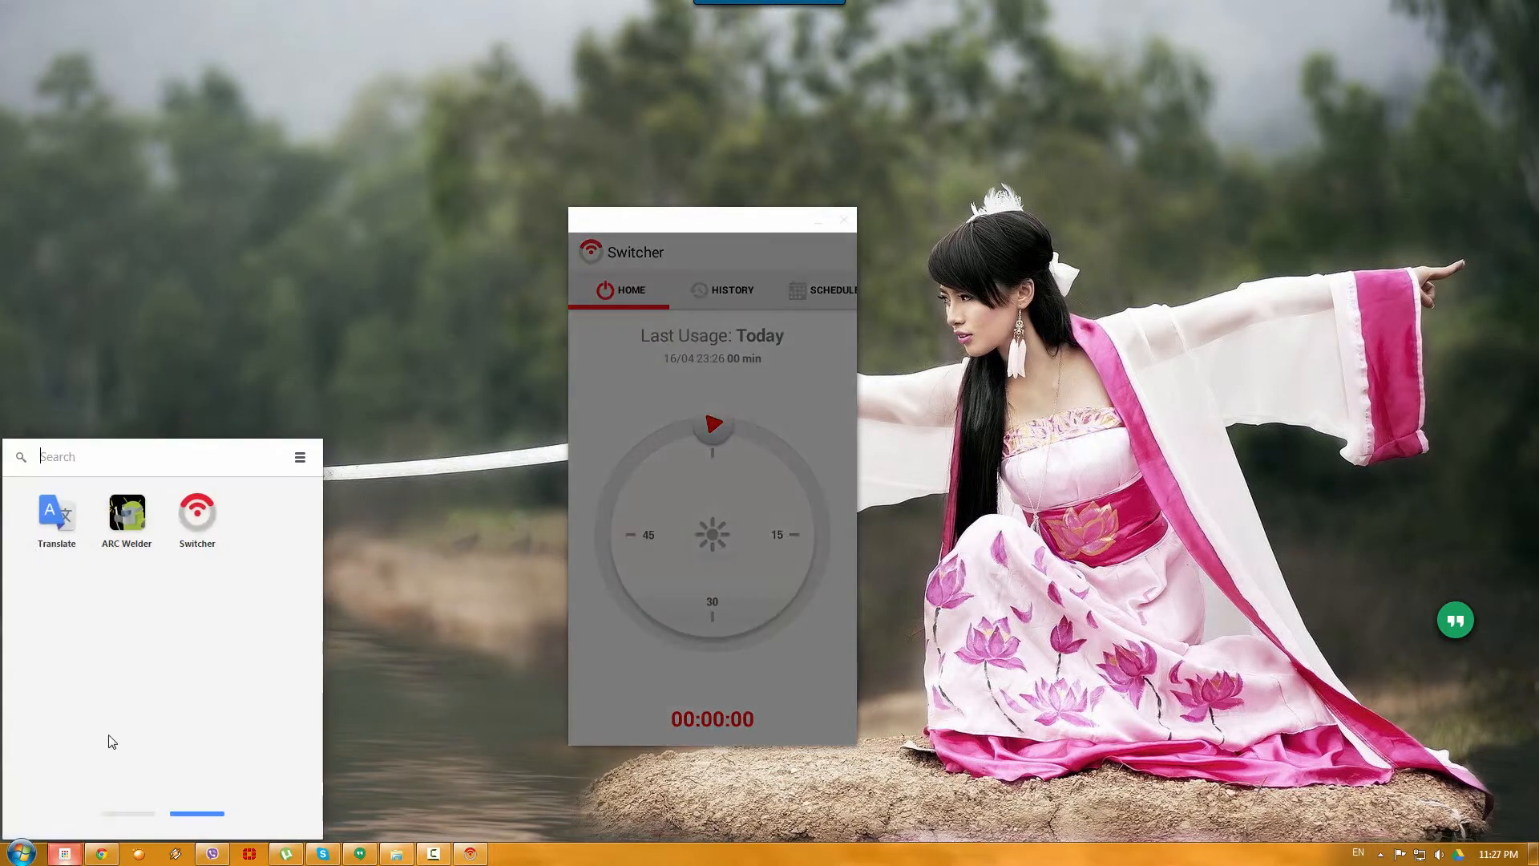
pyautogui.moveTo(61, 519)
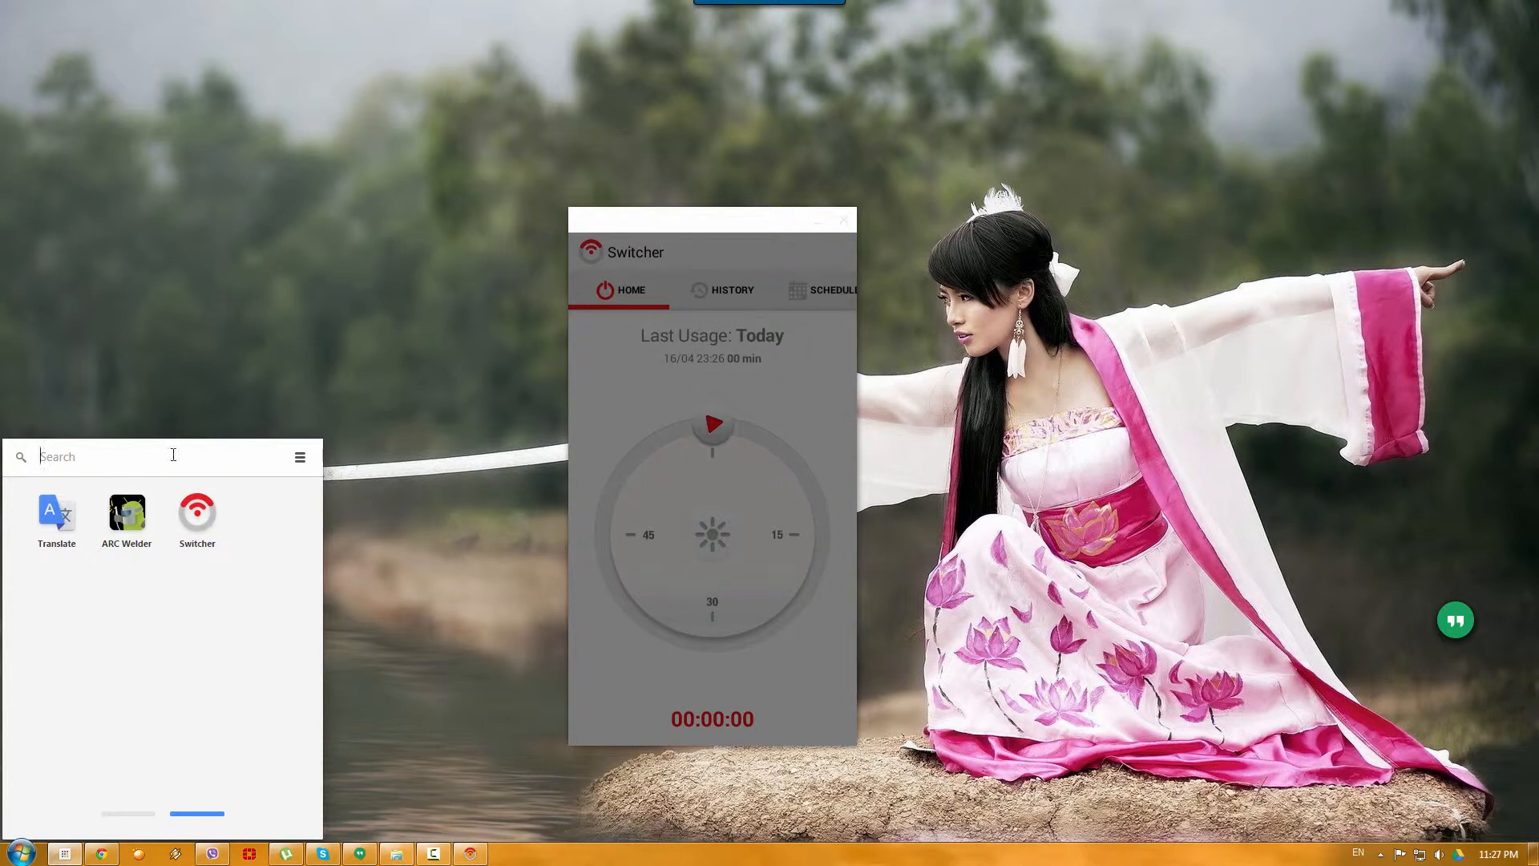
pyautogui.moveTo(57, 522)
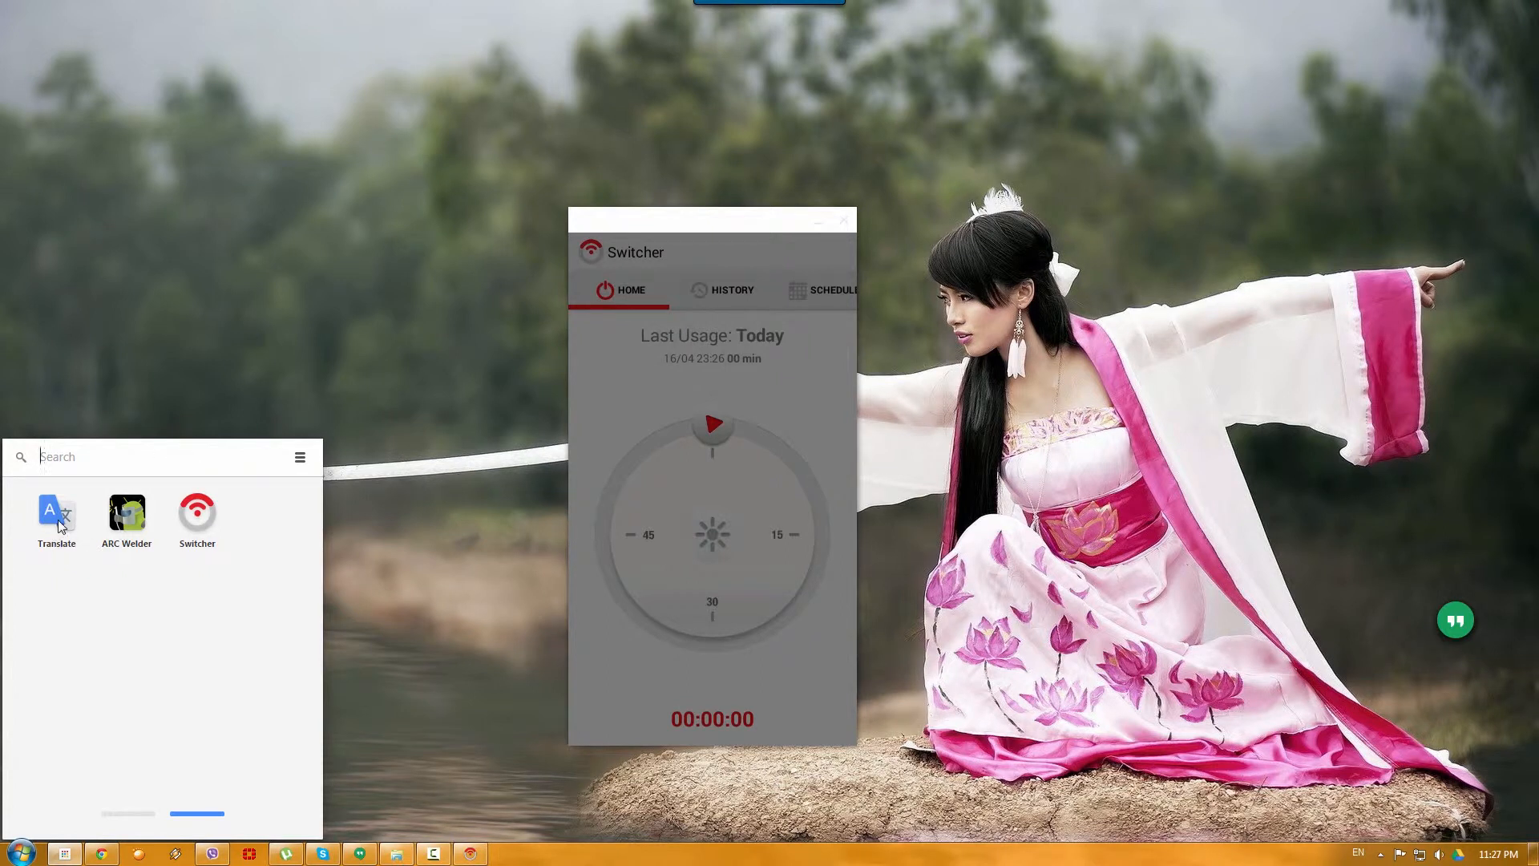
# Step: Bring up the context menu on the Translate icon to remove it from the launcher
pyautogui.rightClick(56, 514)
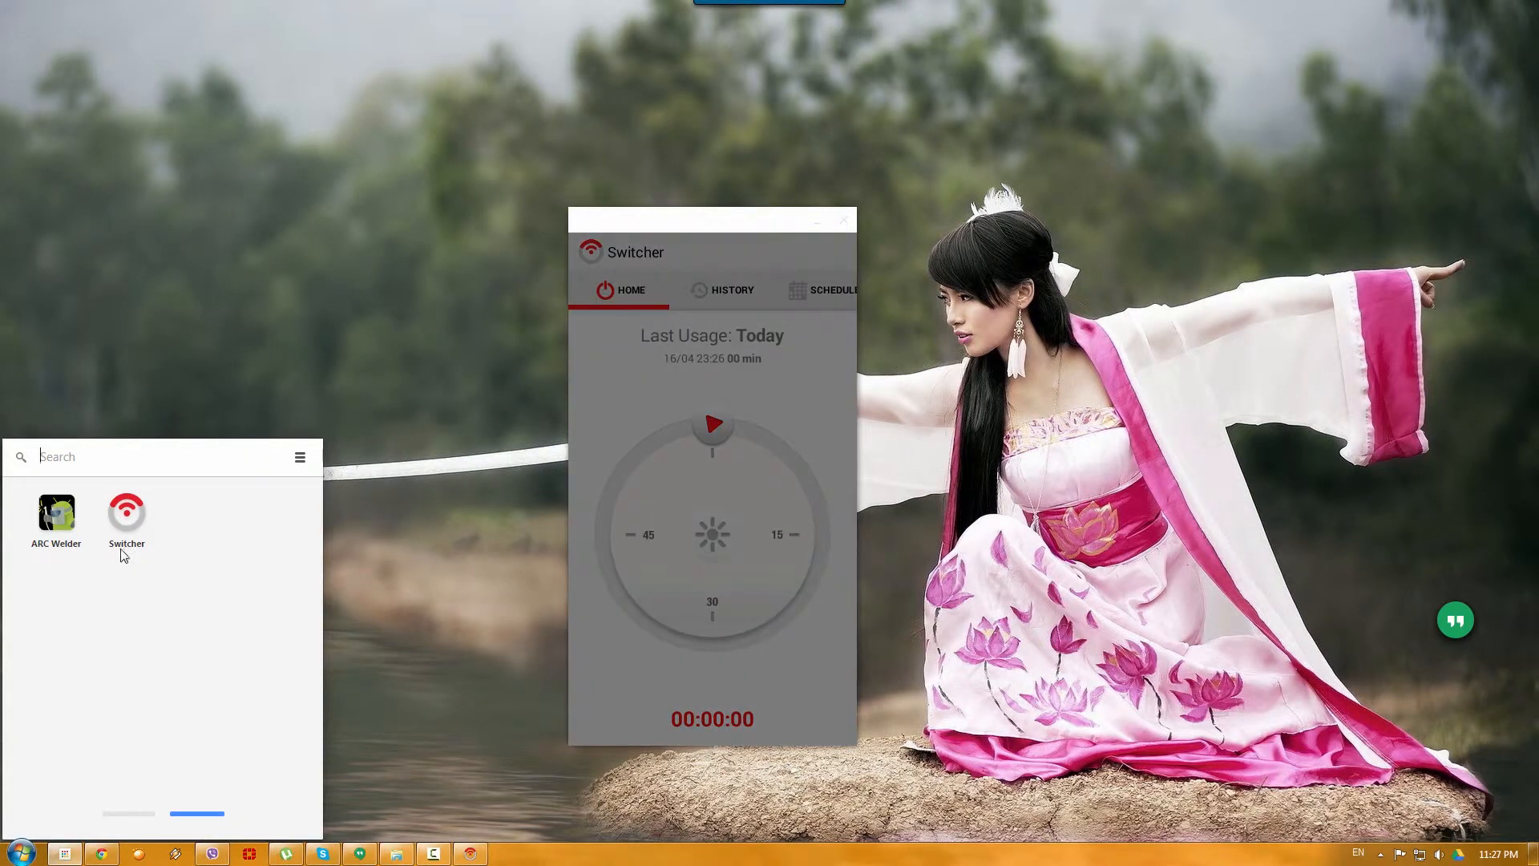
pyautogui.moveTo(82, 563)
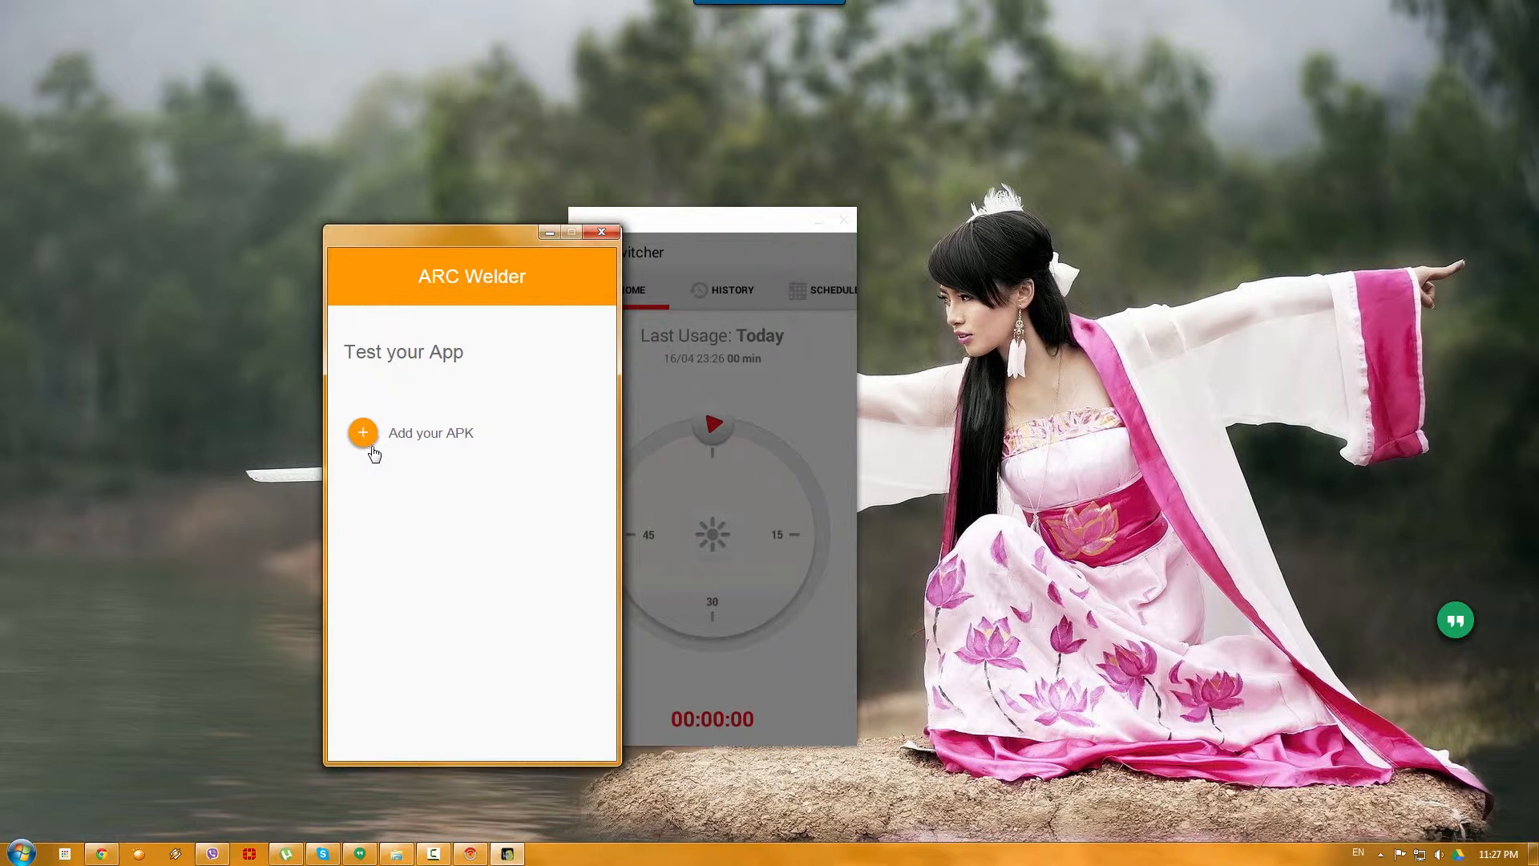
pyautogui.moveTo(503, 452)
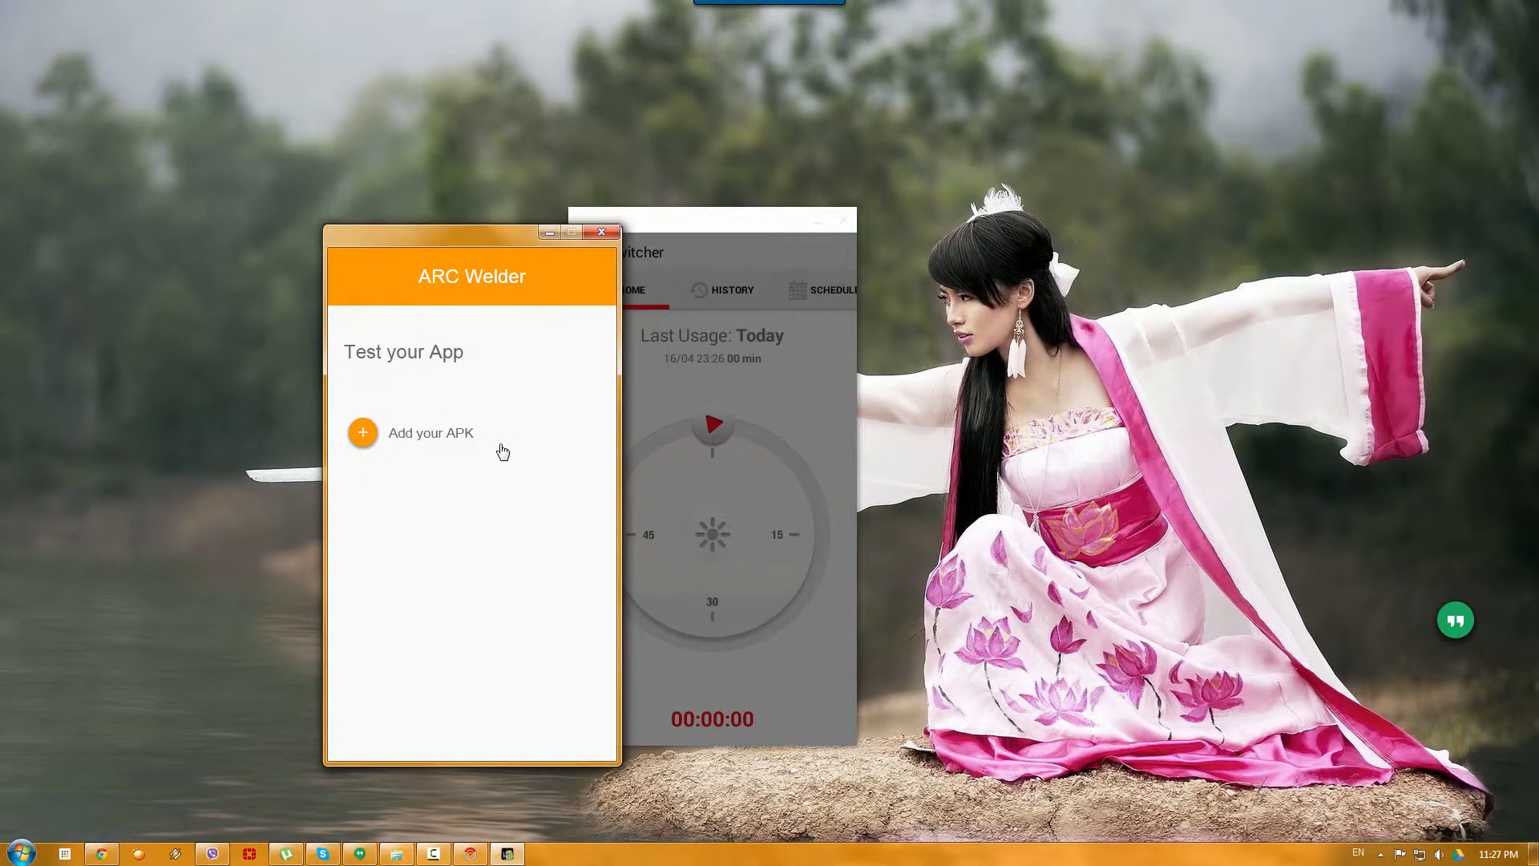
pyautogui.moveTo(531, 582)
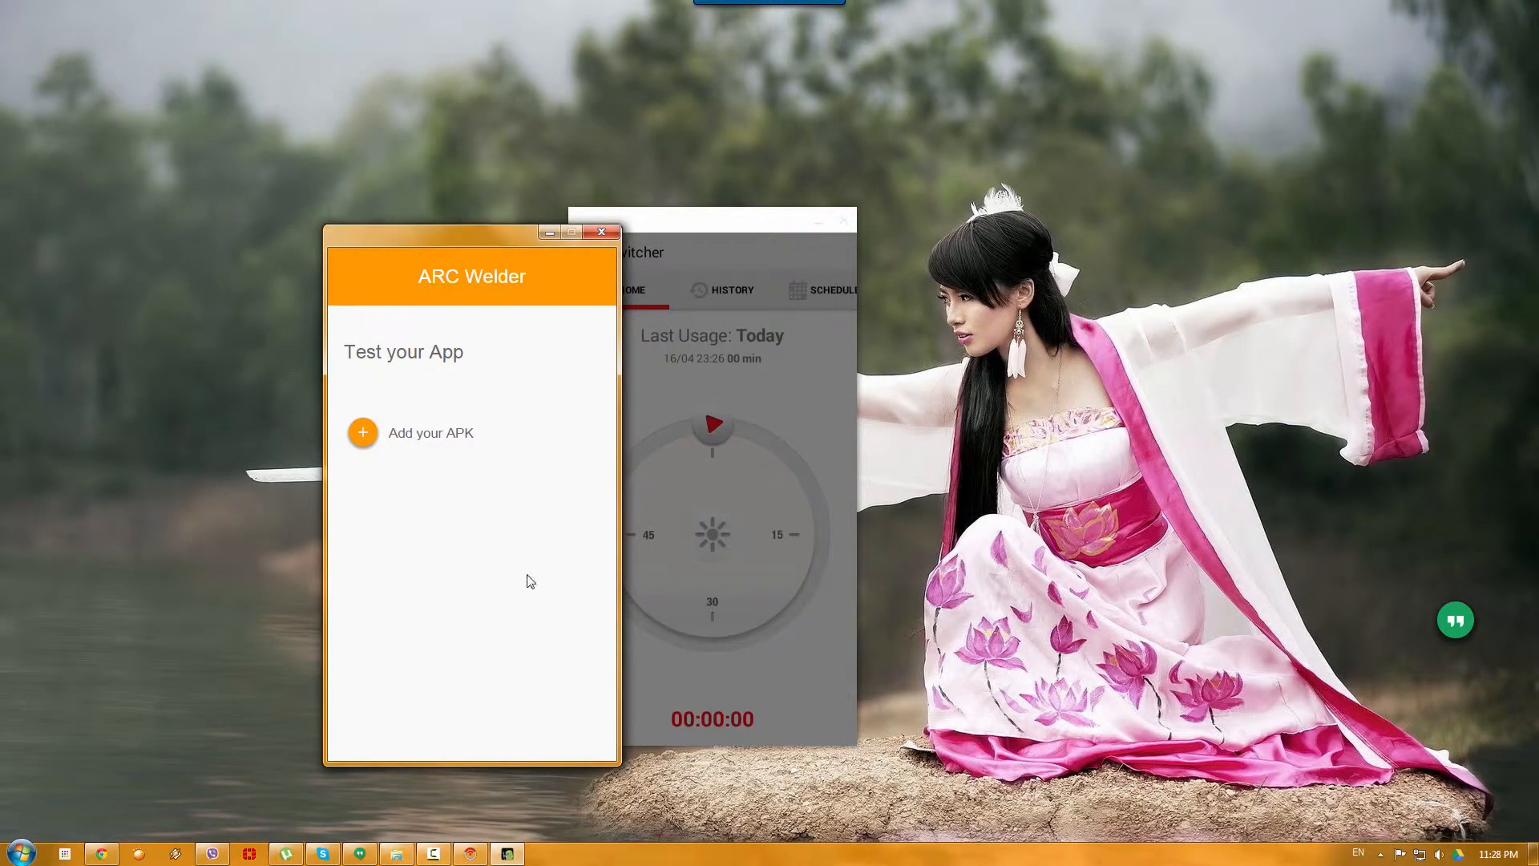
pyautogui.moveTo(408, 457)
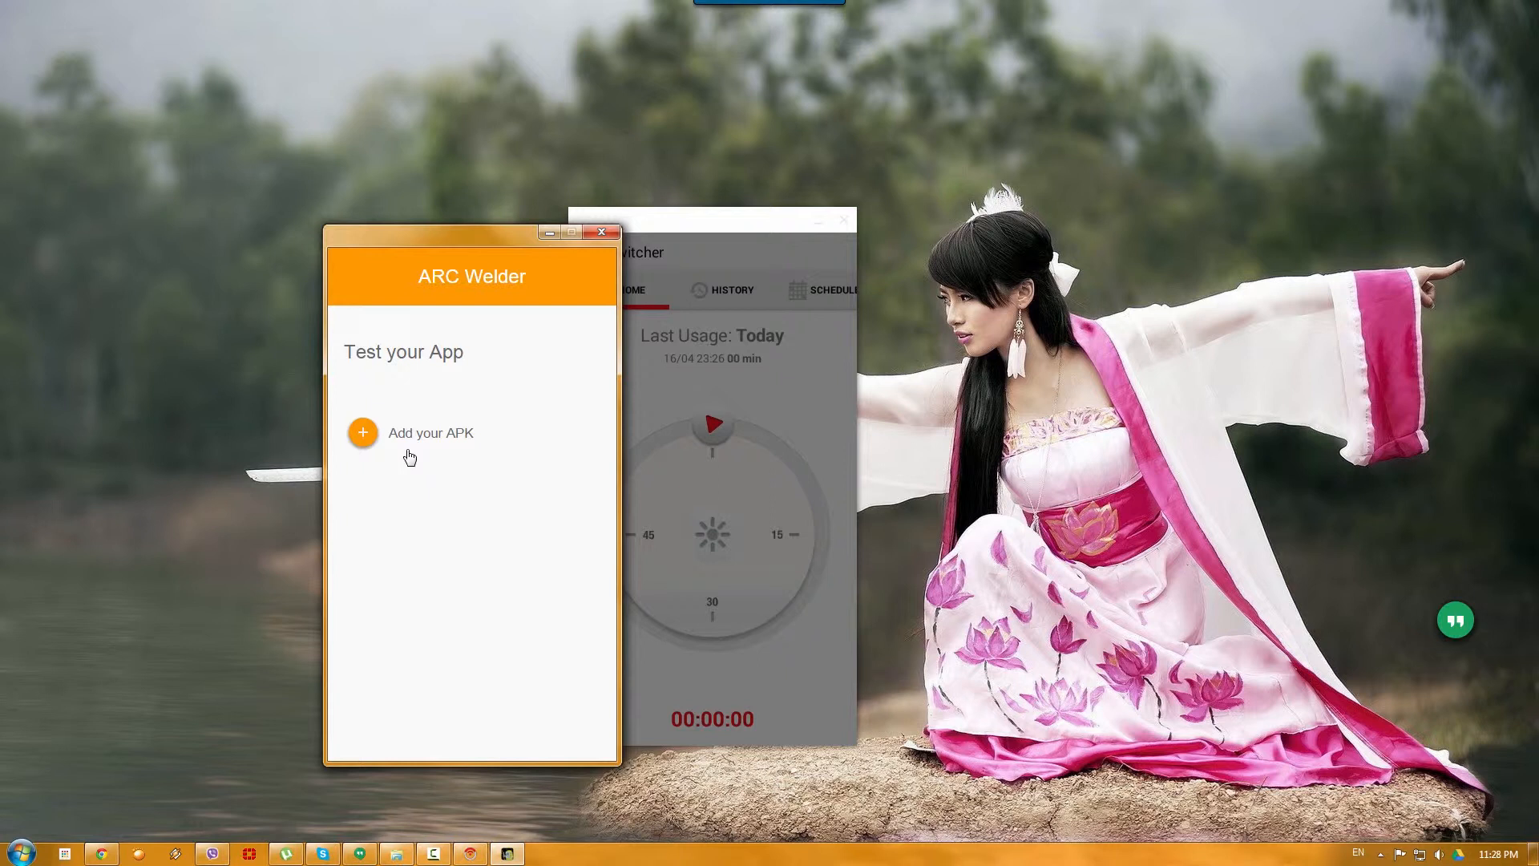
pyautogui.moveTo(409, 452)
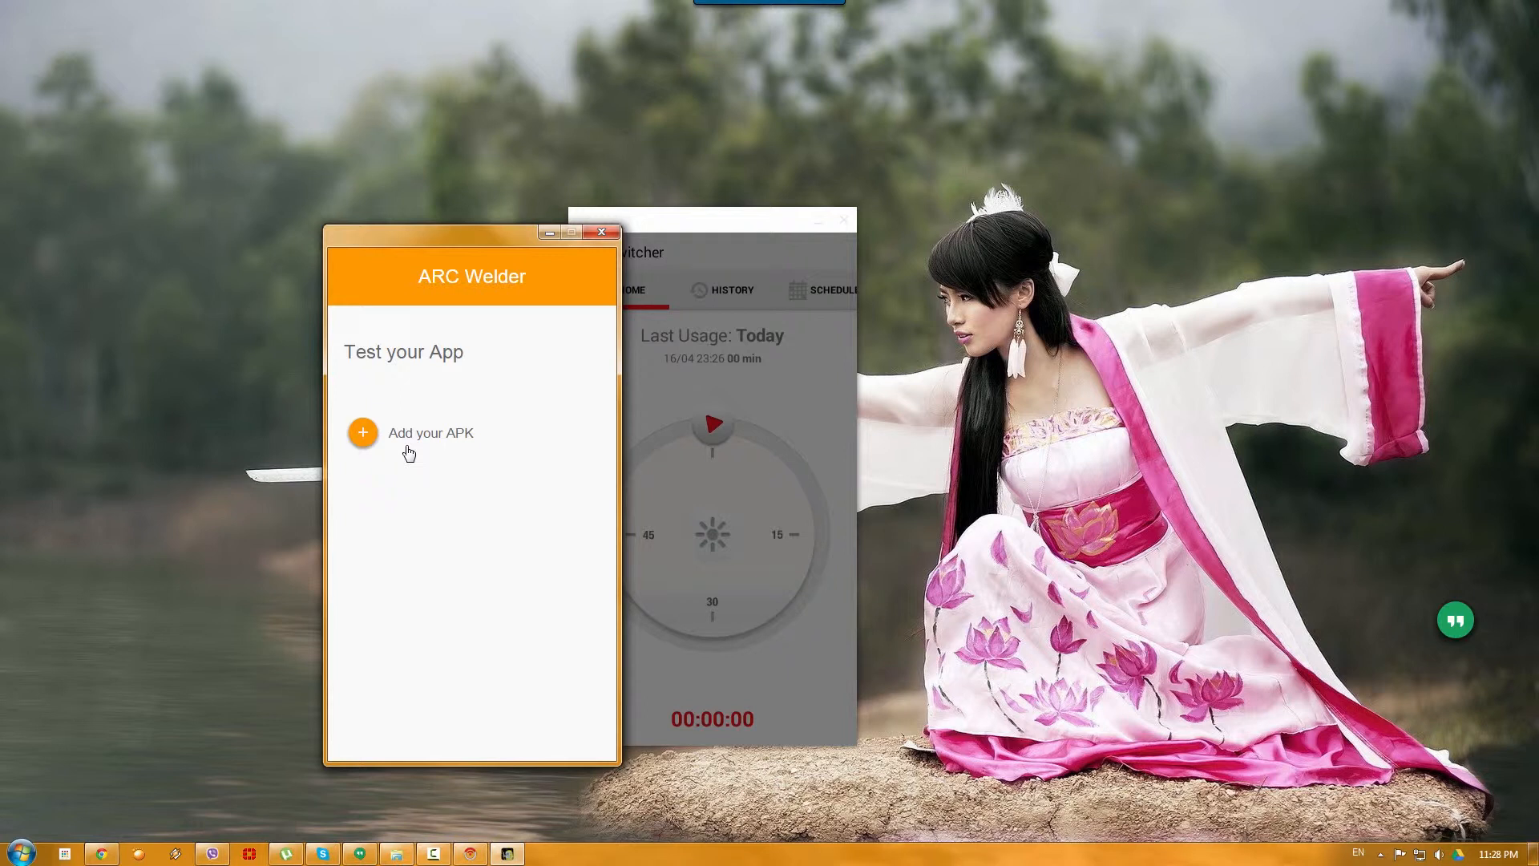
pyautogui.moveTo(414, 444)
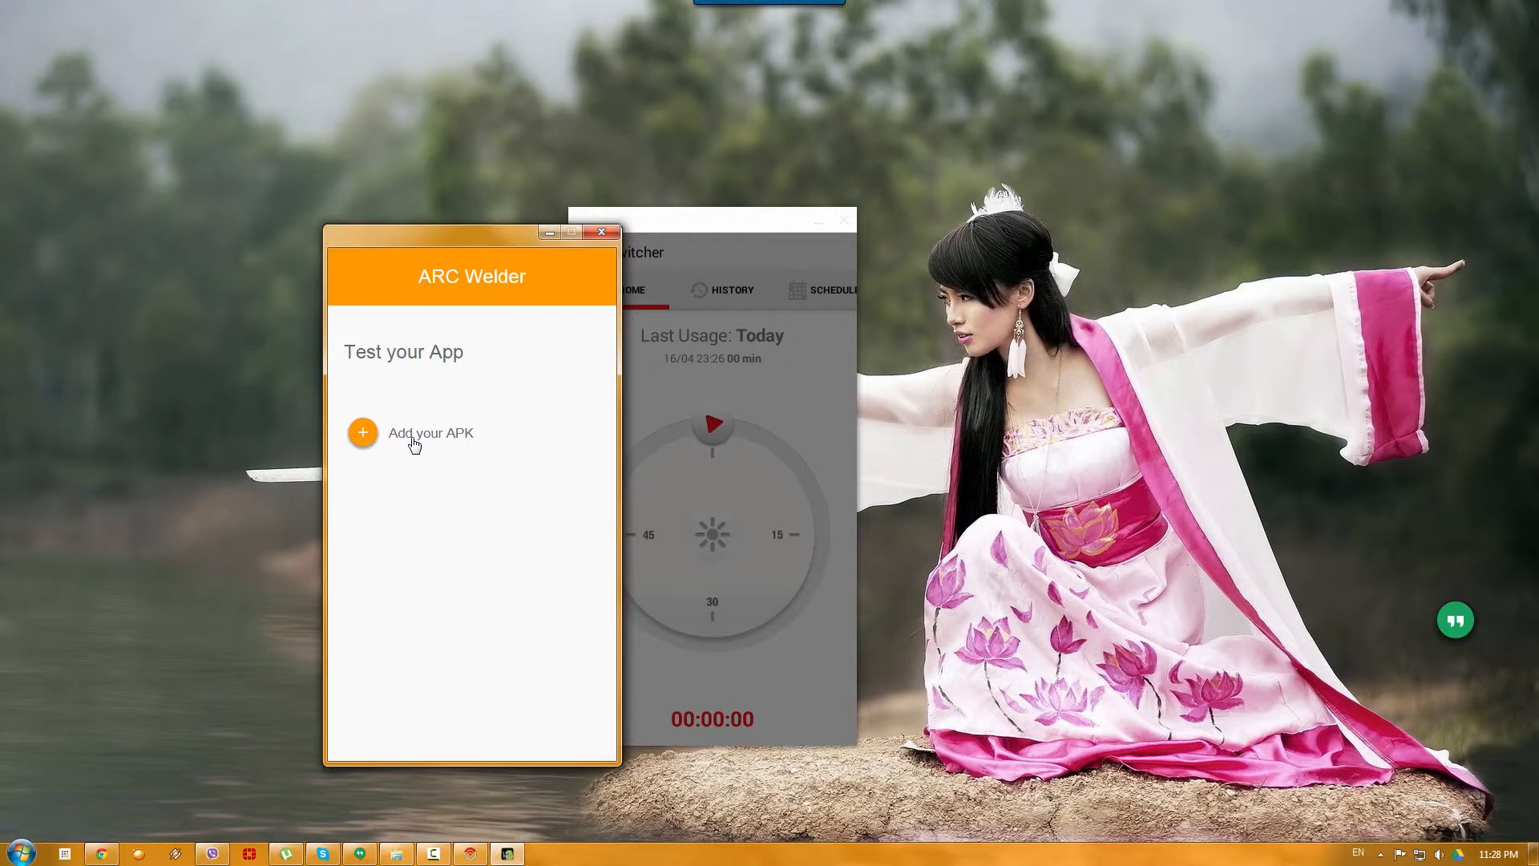
# Step: Add com.google.android.apps.translate.apk from C:\APK as the APK to test
pyautogui.click(362, 433)
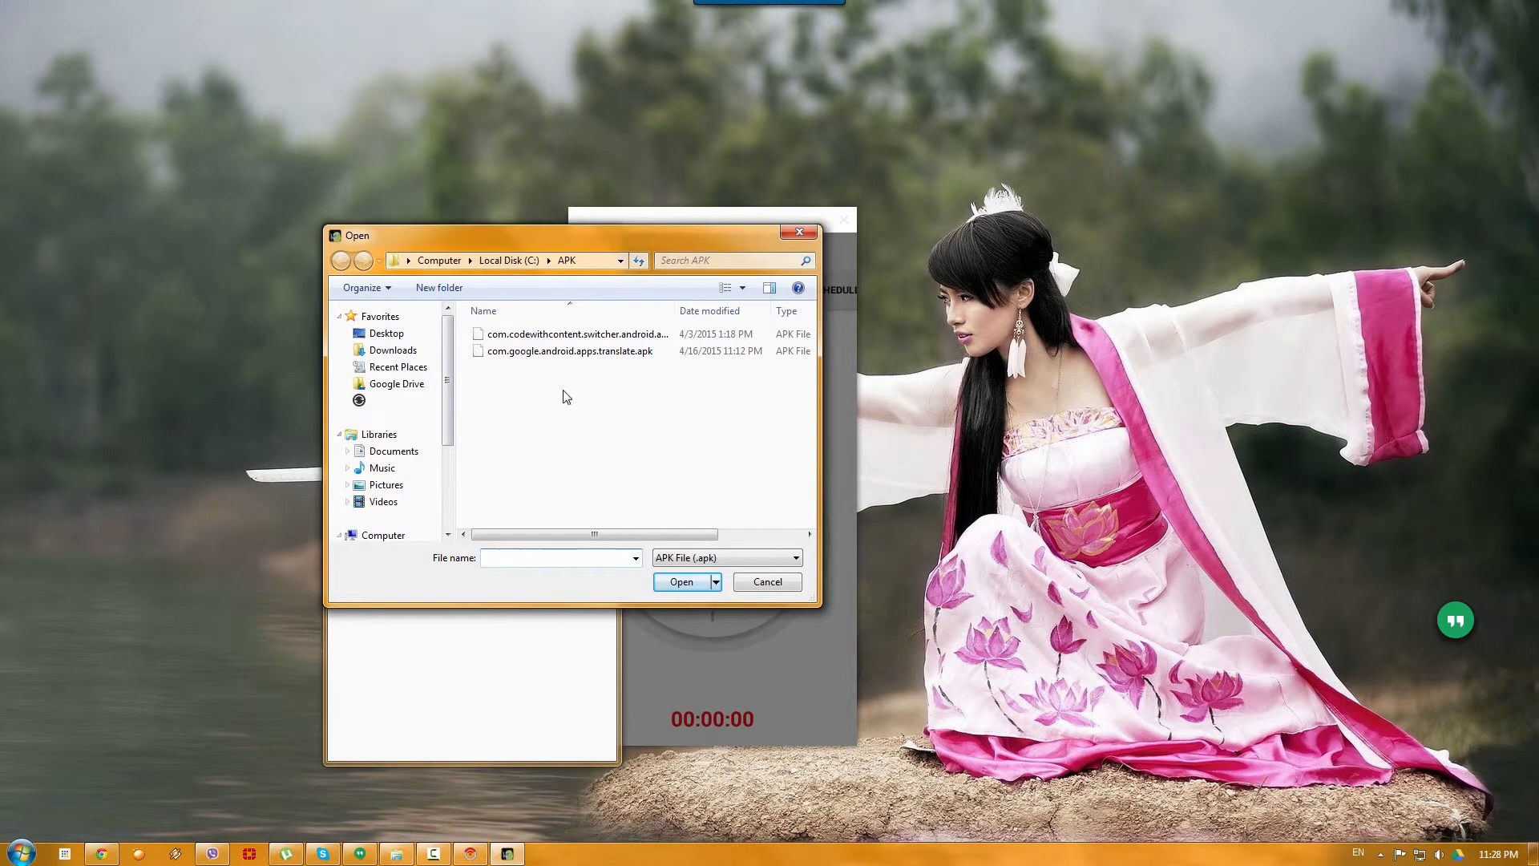
pyautogui.moveTo(541, 355)
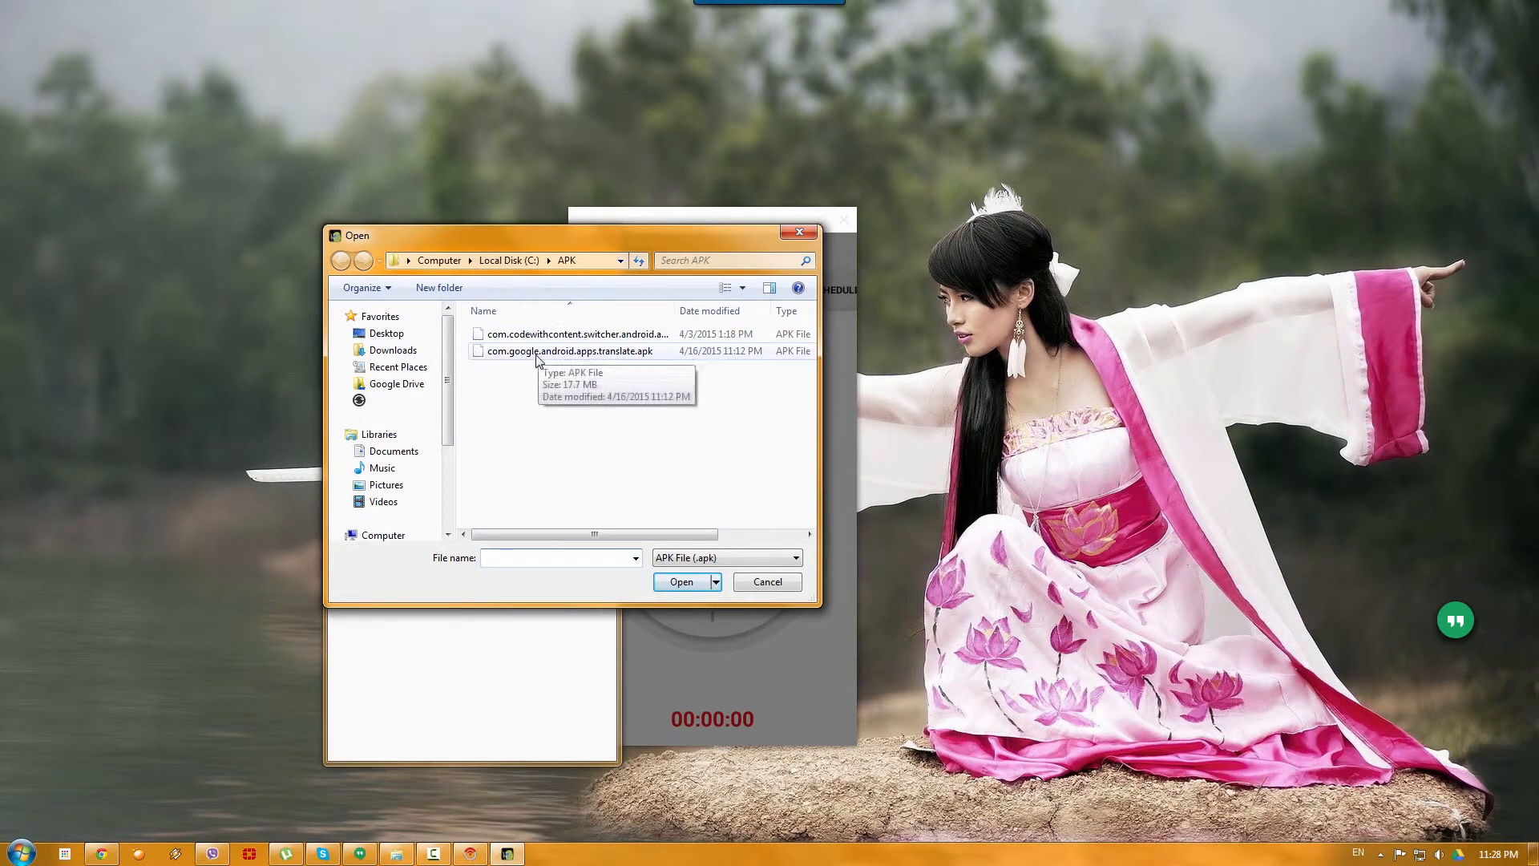
pyautogui.click(682, 582)
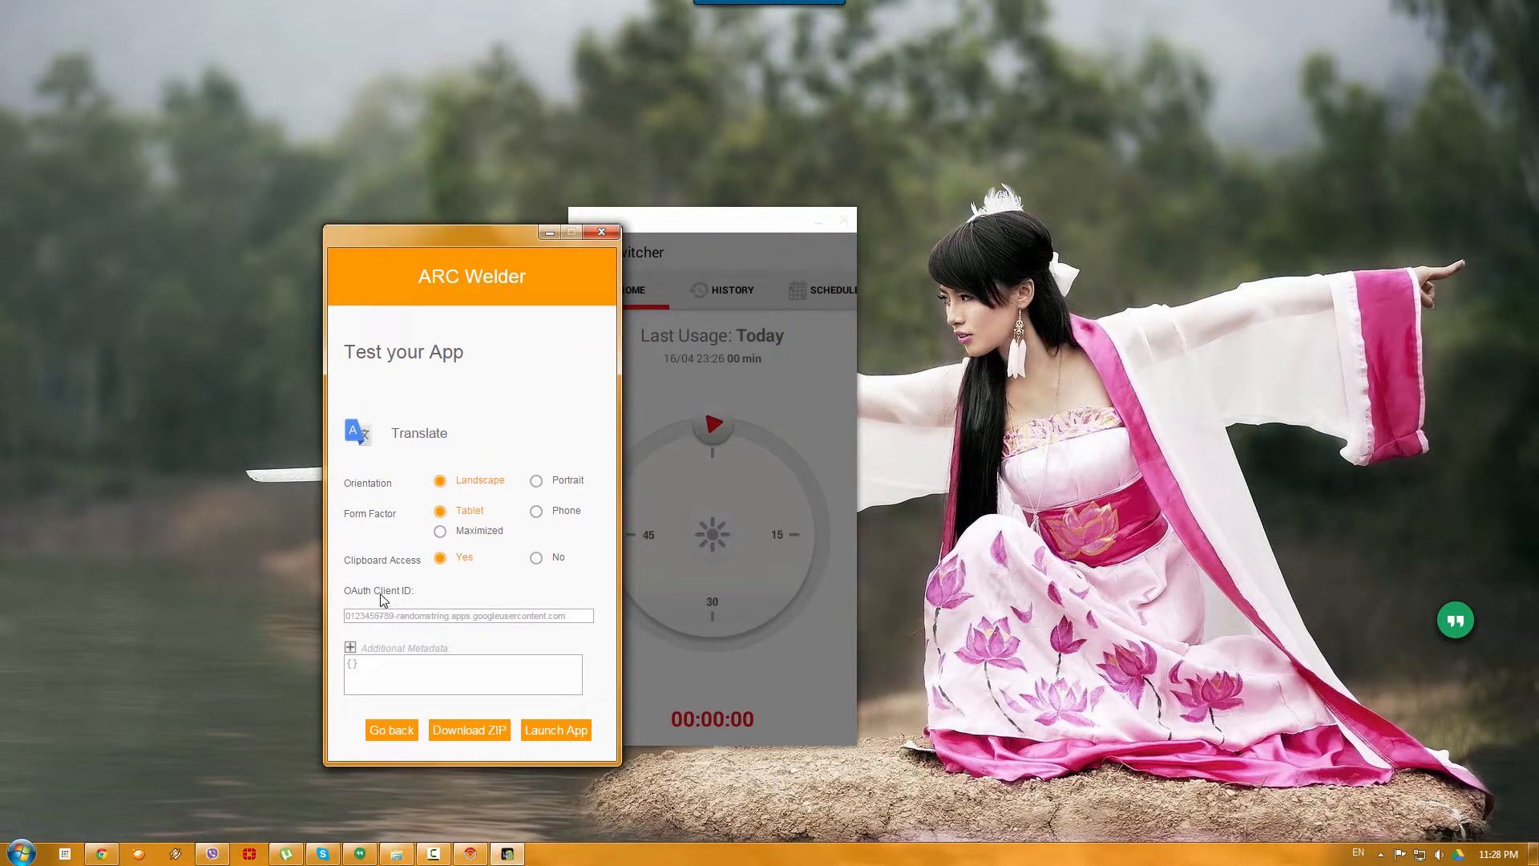
pyautogui.moveTo(416, 601)
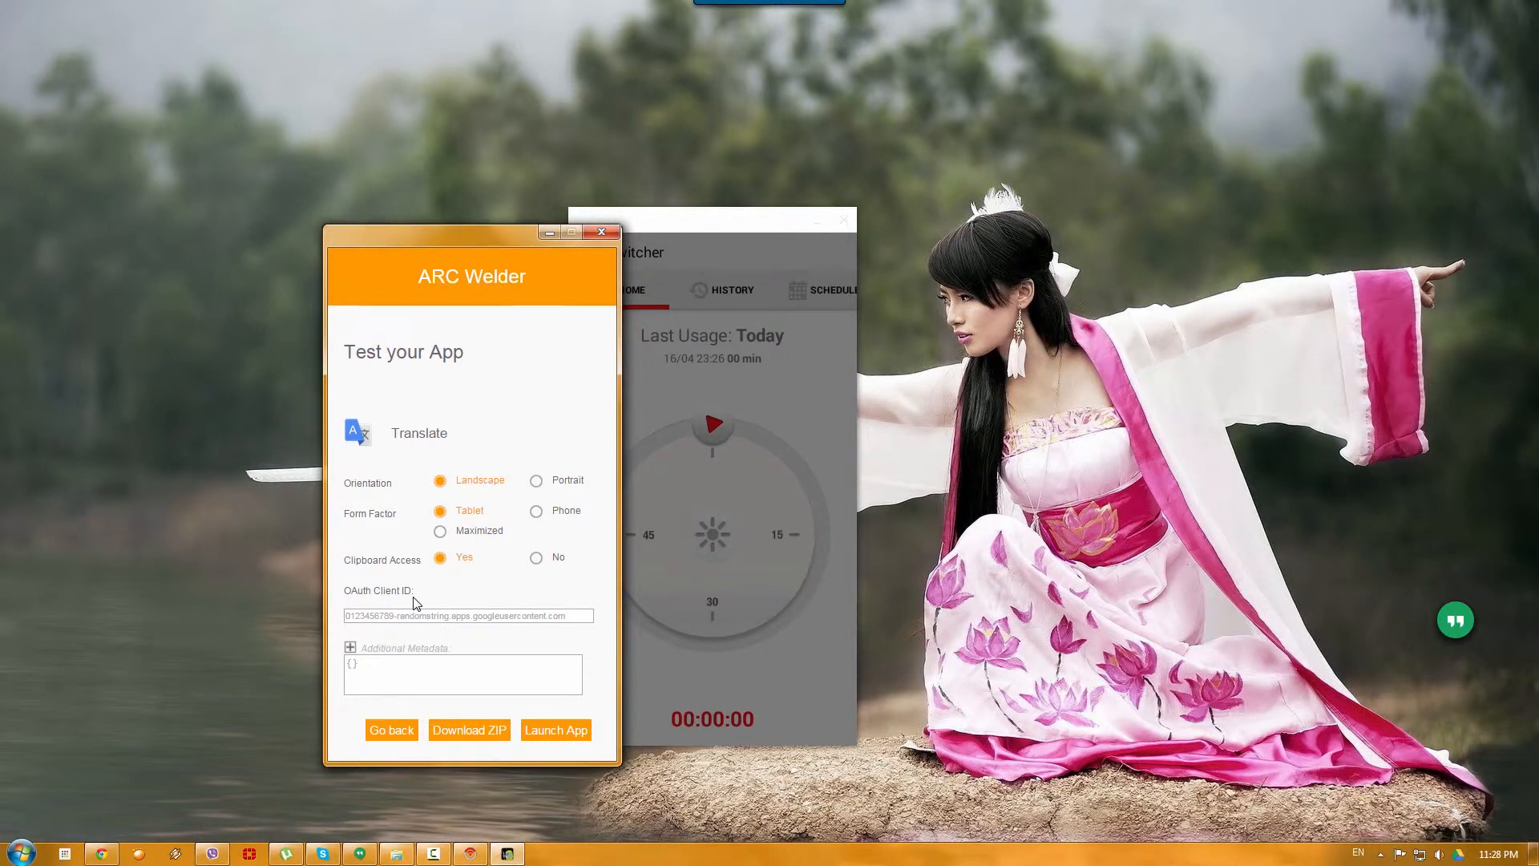
# Step: In Additional Metadata, choose Portrait orientation and Phone form factor for Translate
pyautogui.click(409, 674)
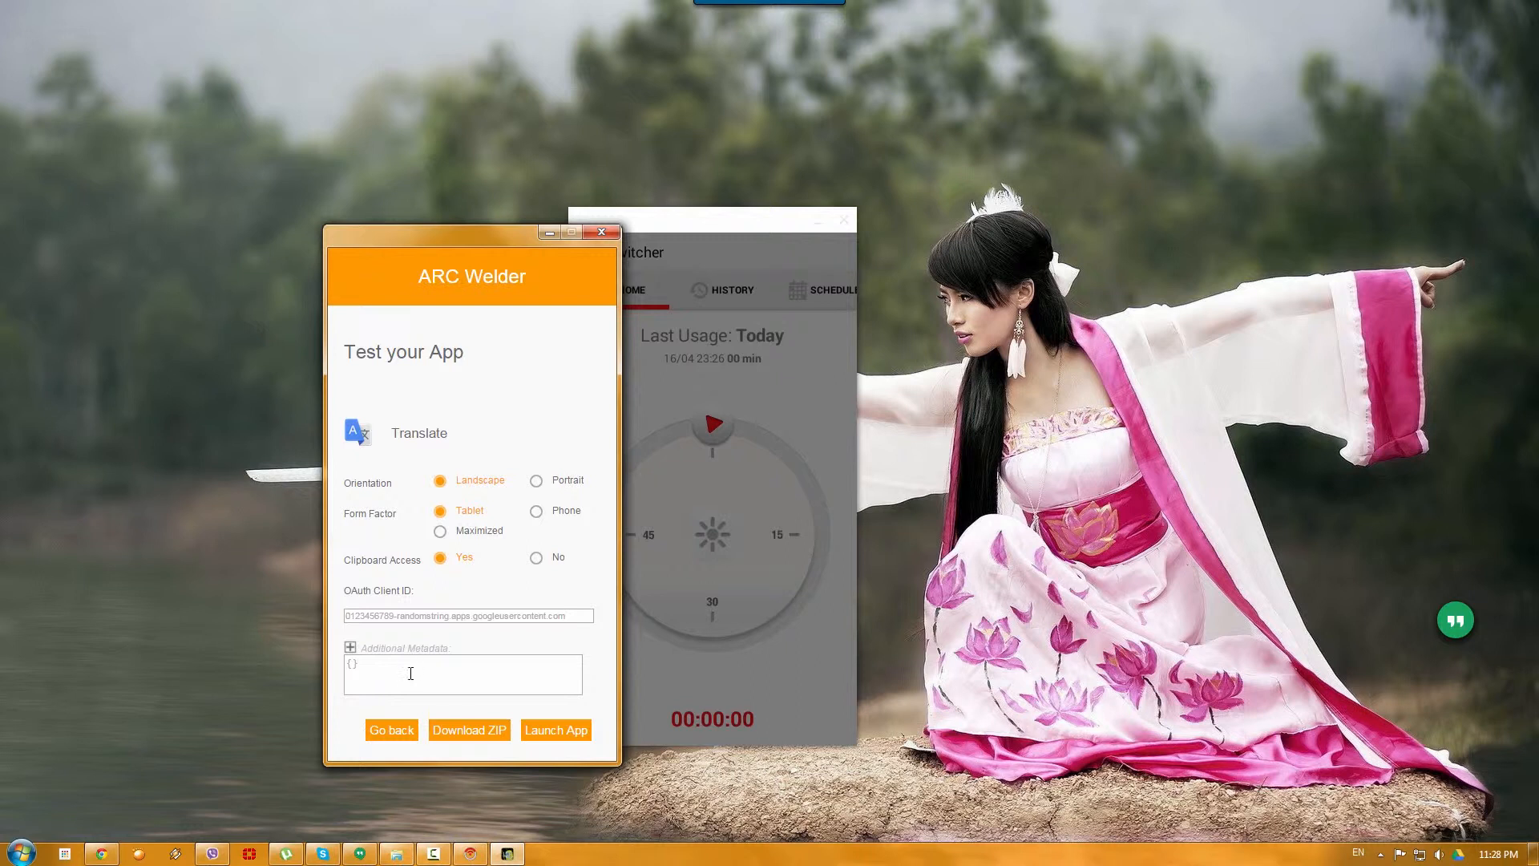
pyautogui.click(350, 648)
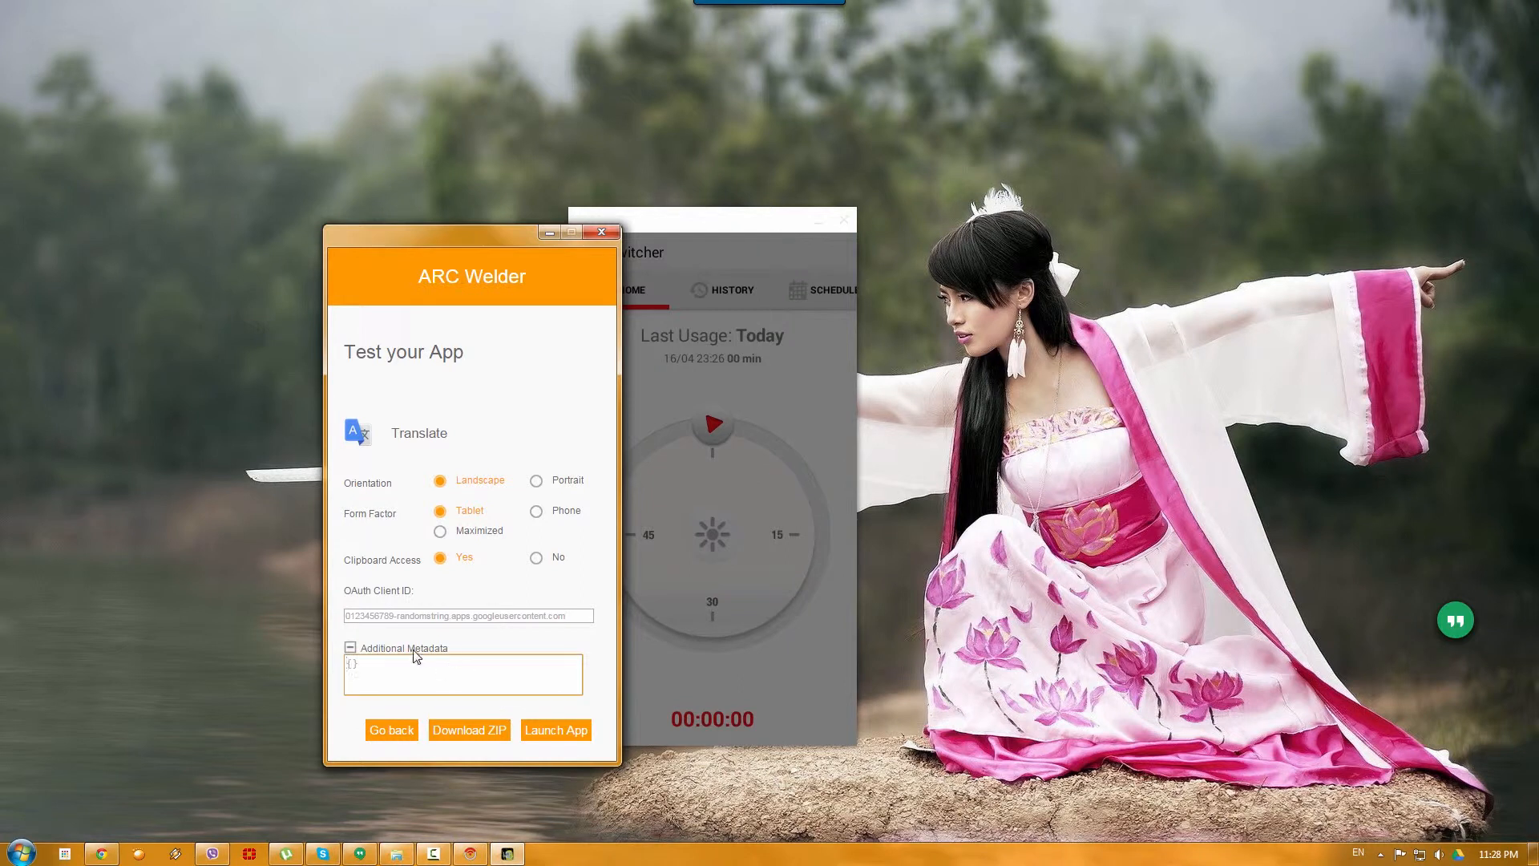
pyautogui.moveTo(480, 599)
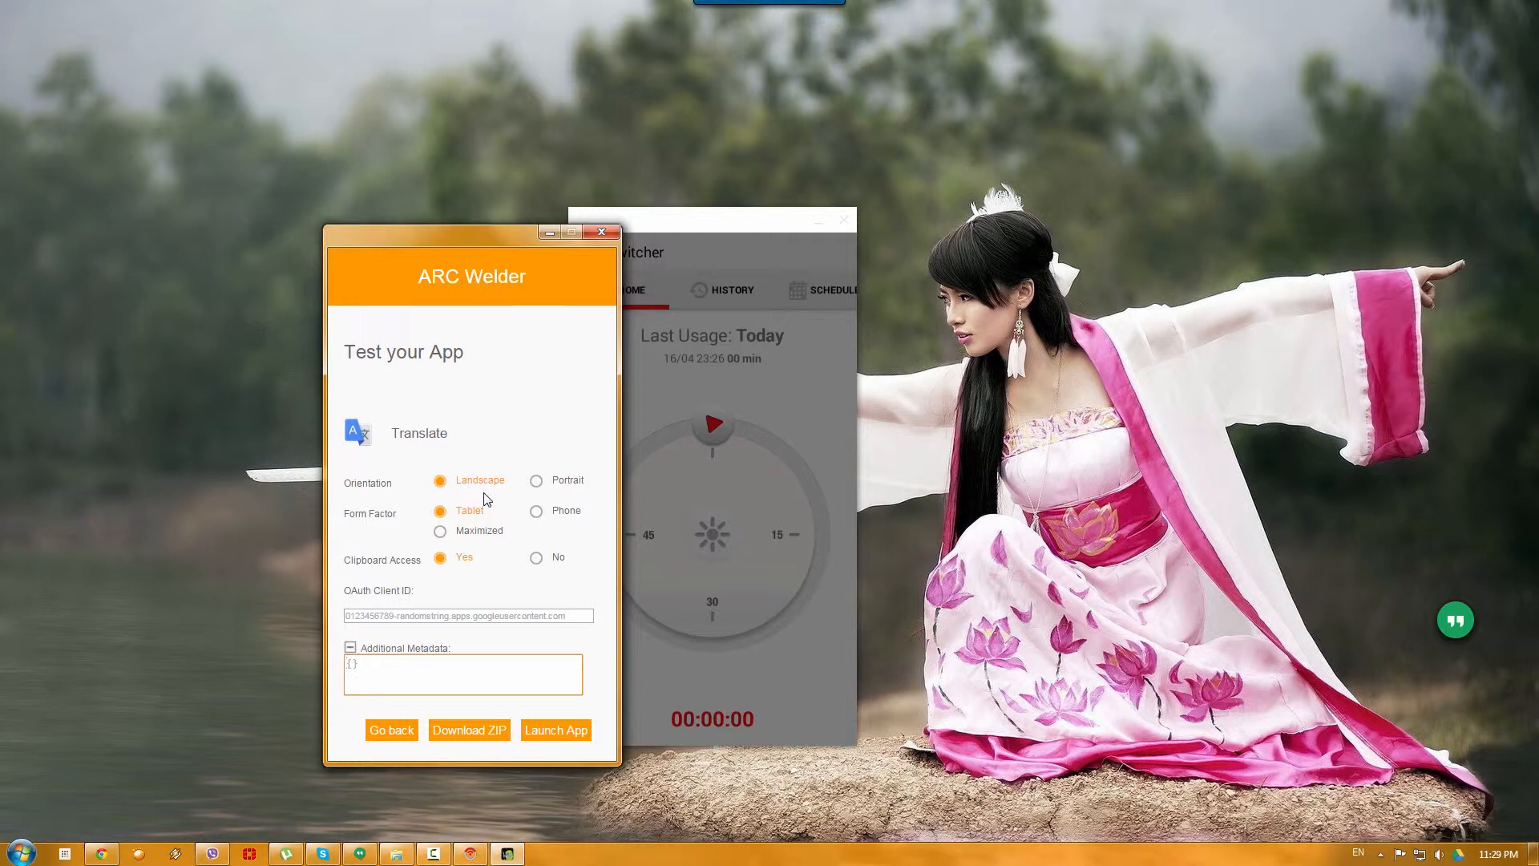
pyautogui.click(536, 481)
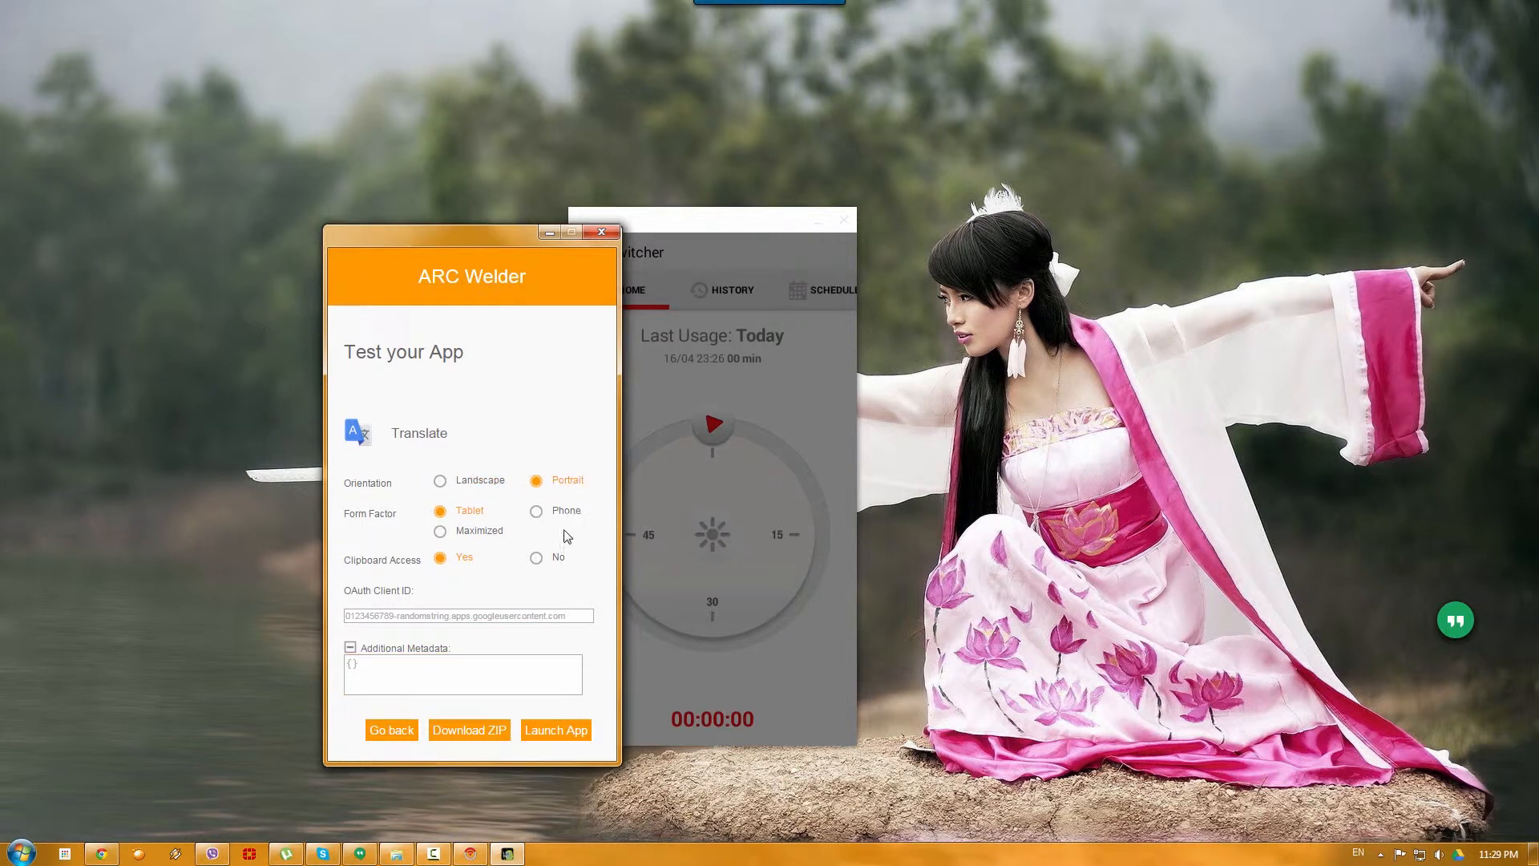
pyautogui.moveTo(546, 516)
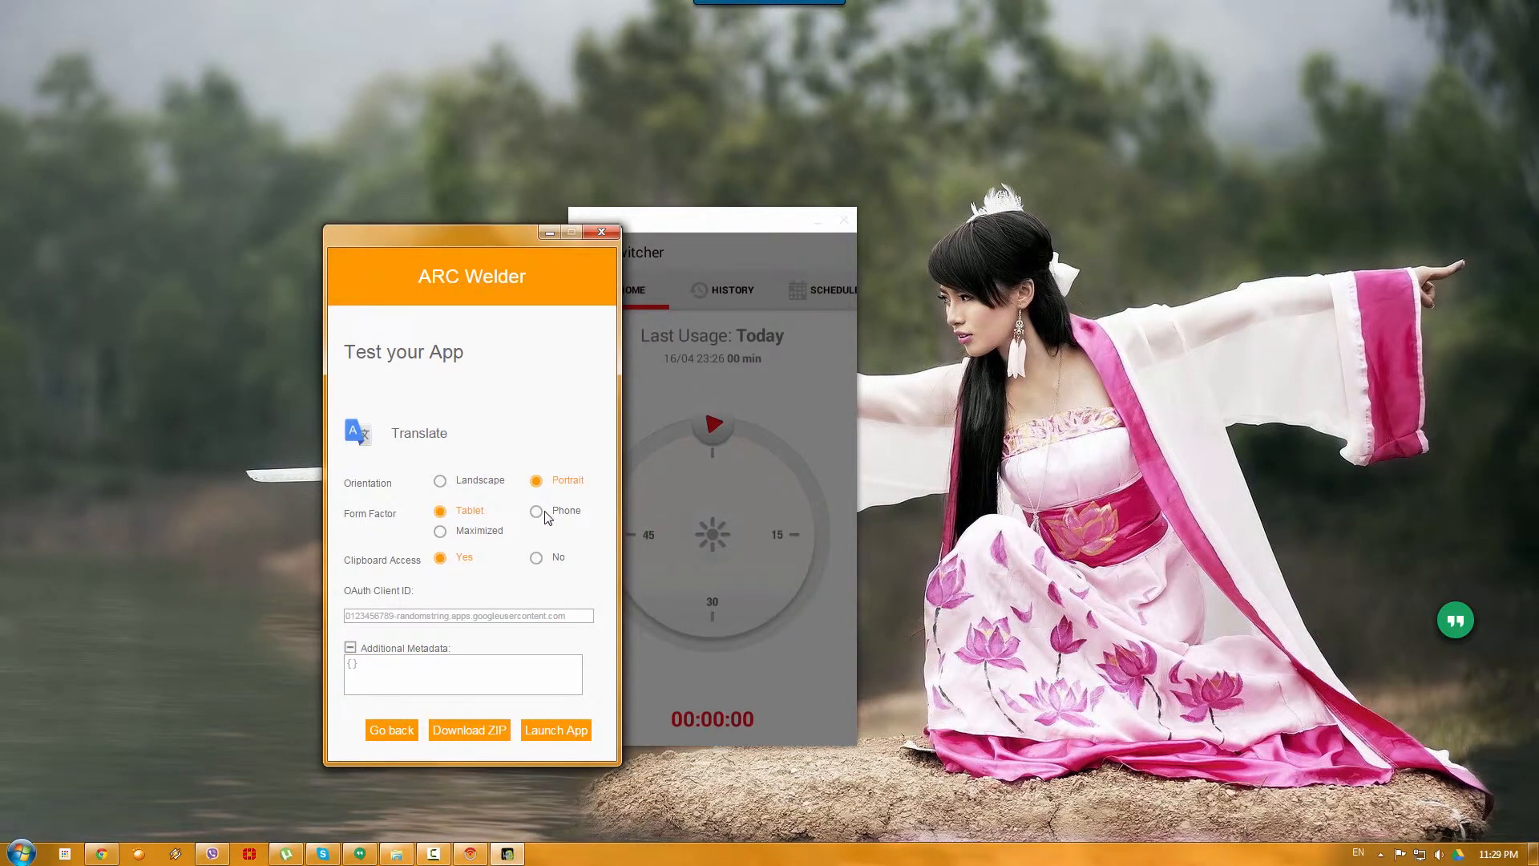
pyautogui.click(536, 512)
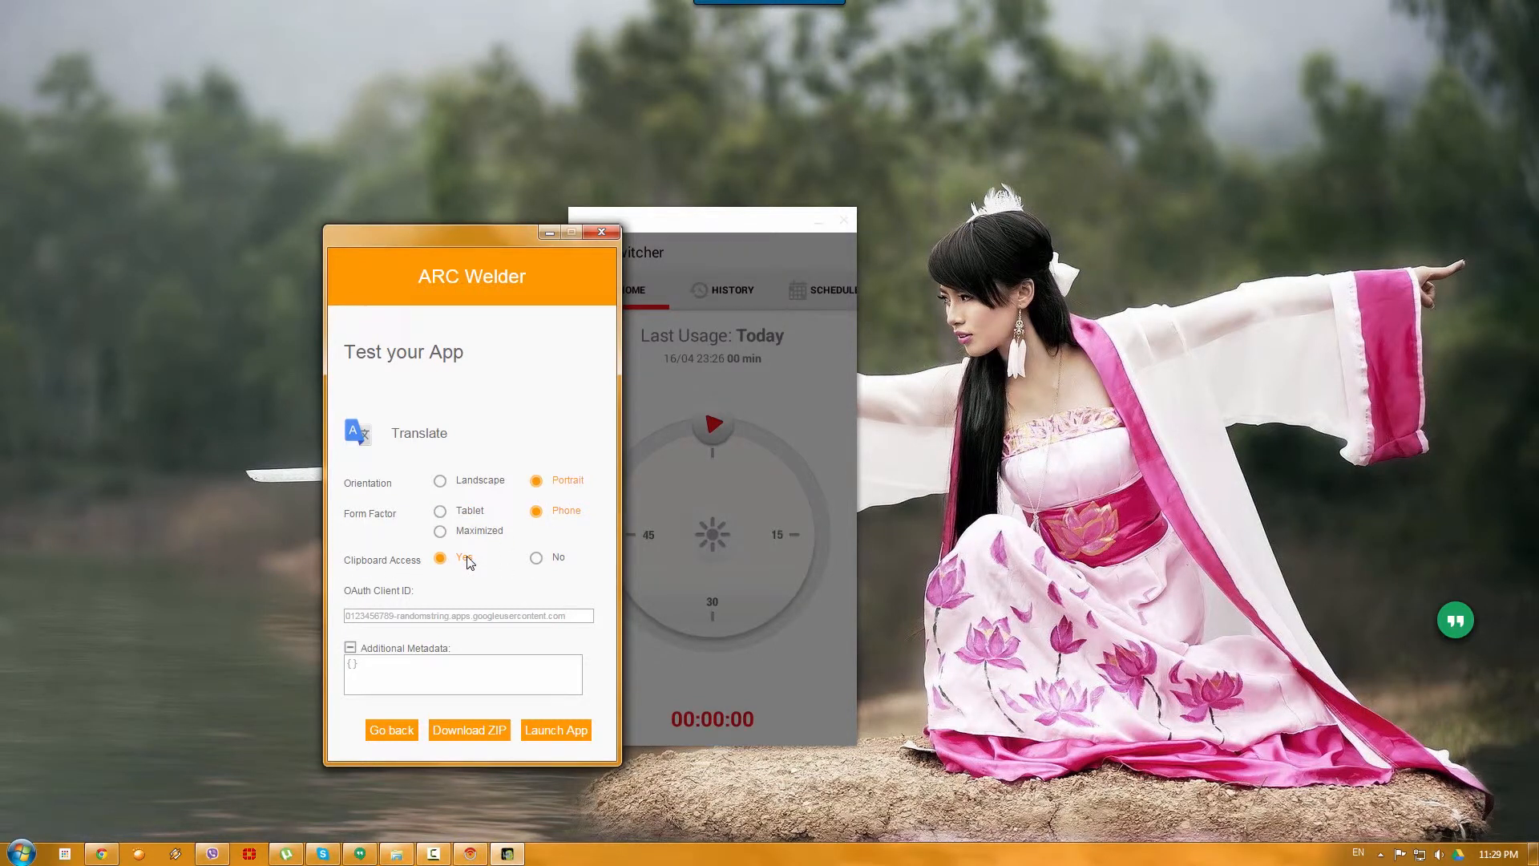
pyautogui.moveTo(654, 641)
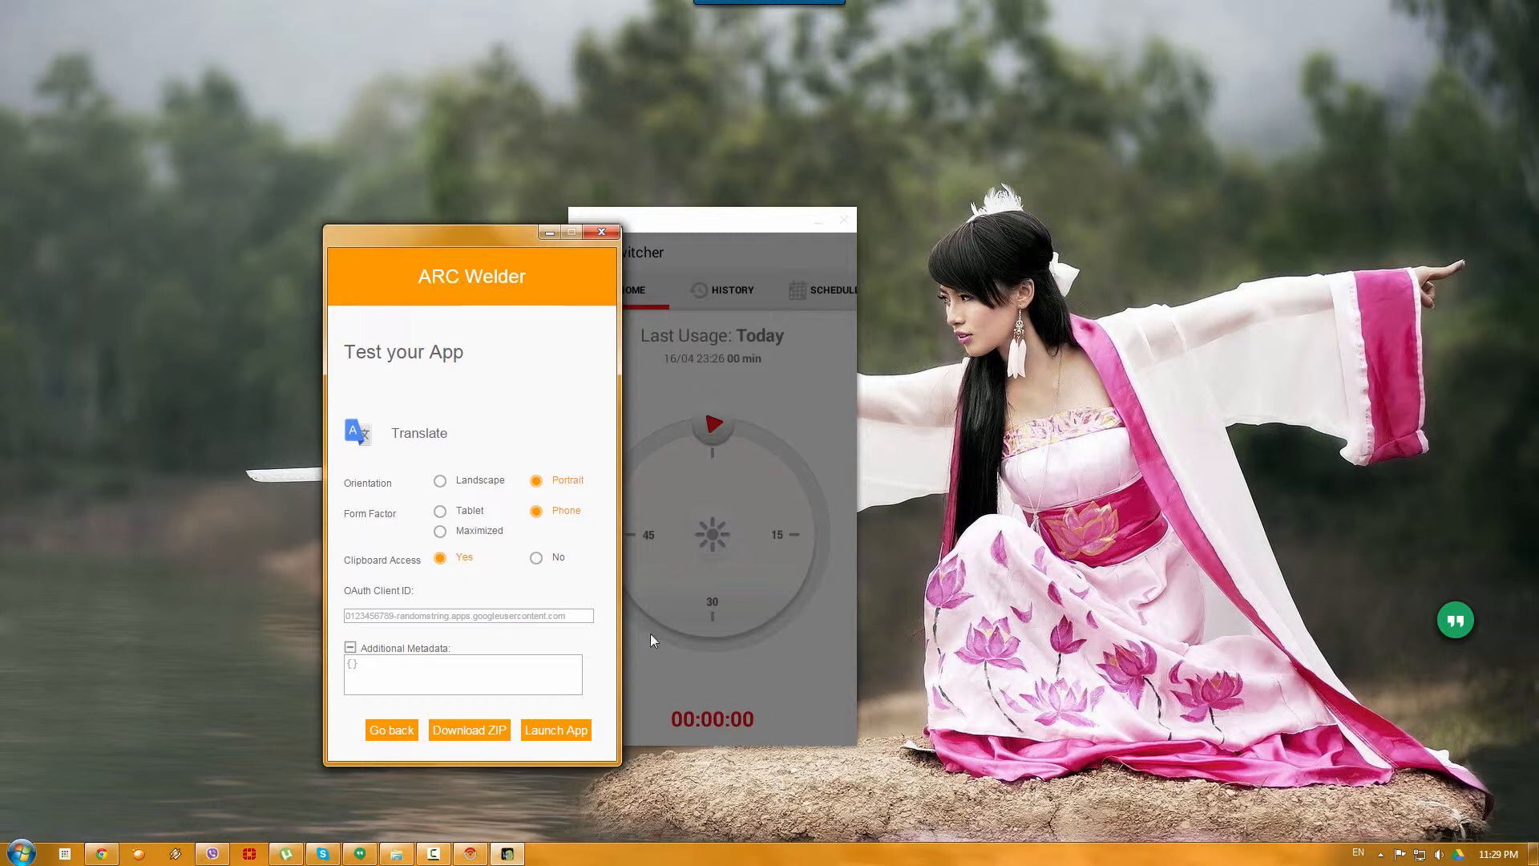
pyautogui.moveTo(580, 664)
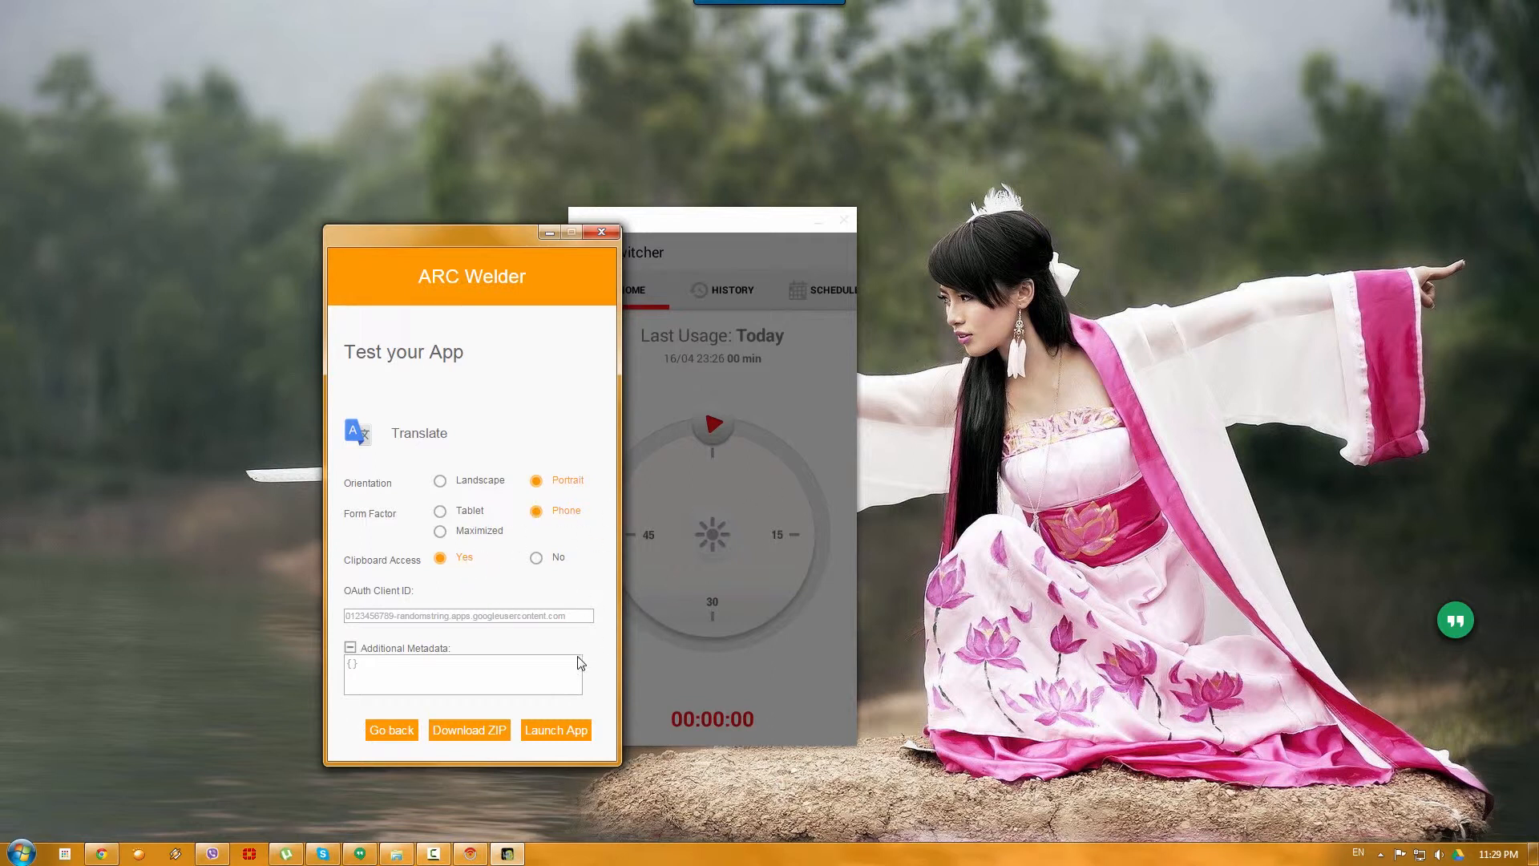
pyautogui.moveTo(571, 735)
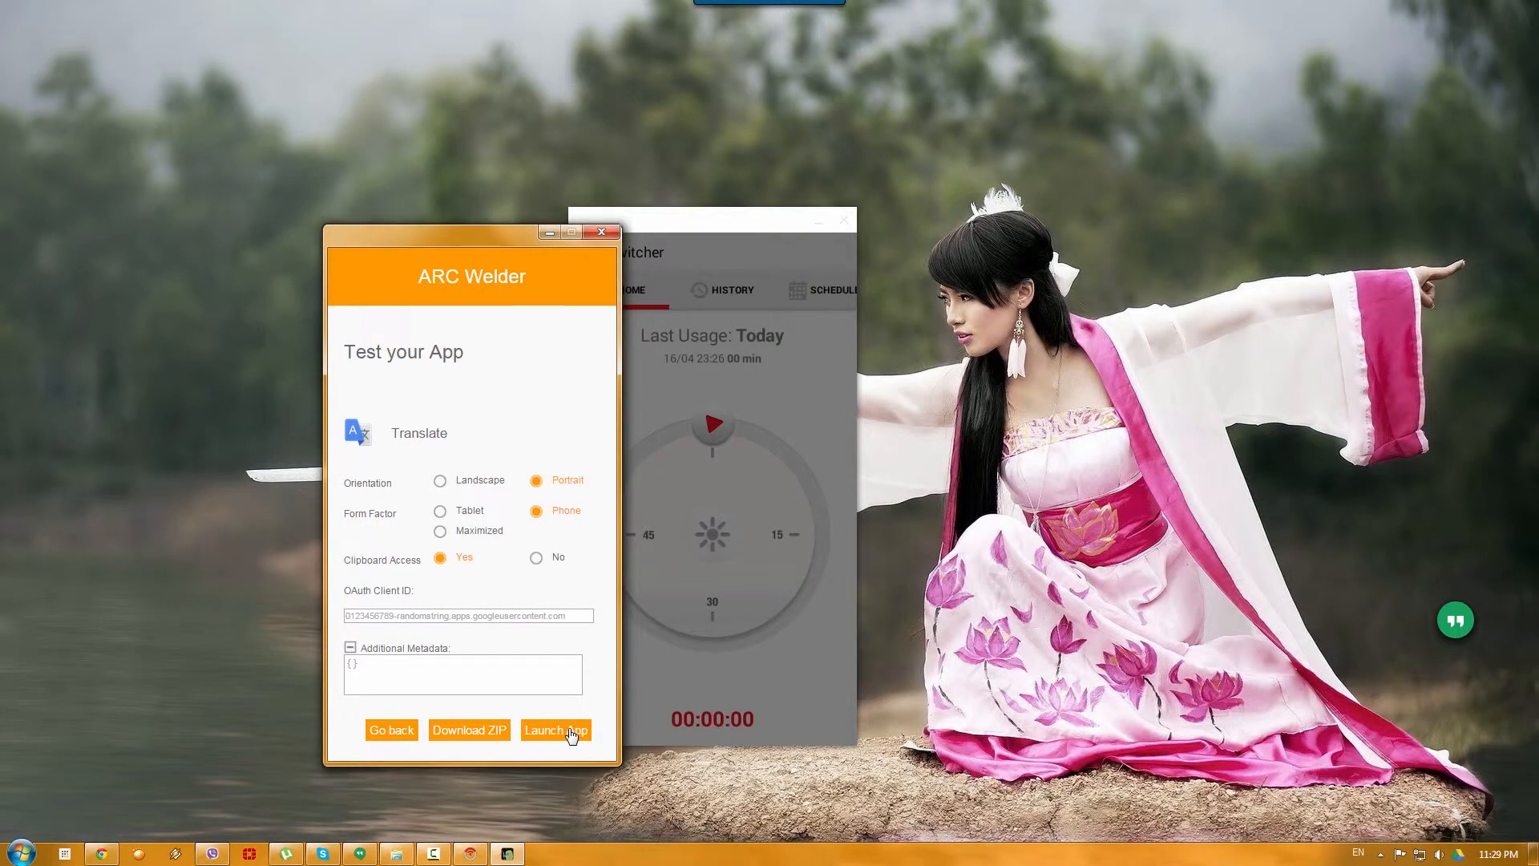
# Step: Launch Translate, cancelling the Confirm Removal prompt so Switcher stays installed
pyautogui.click(557, 731)
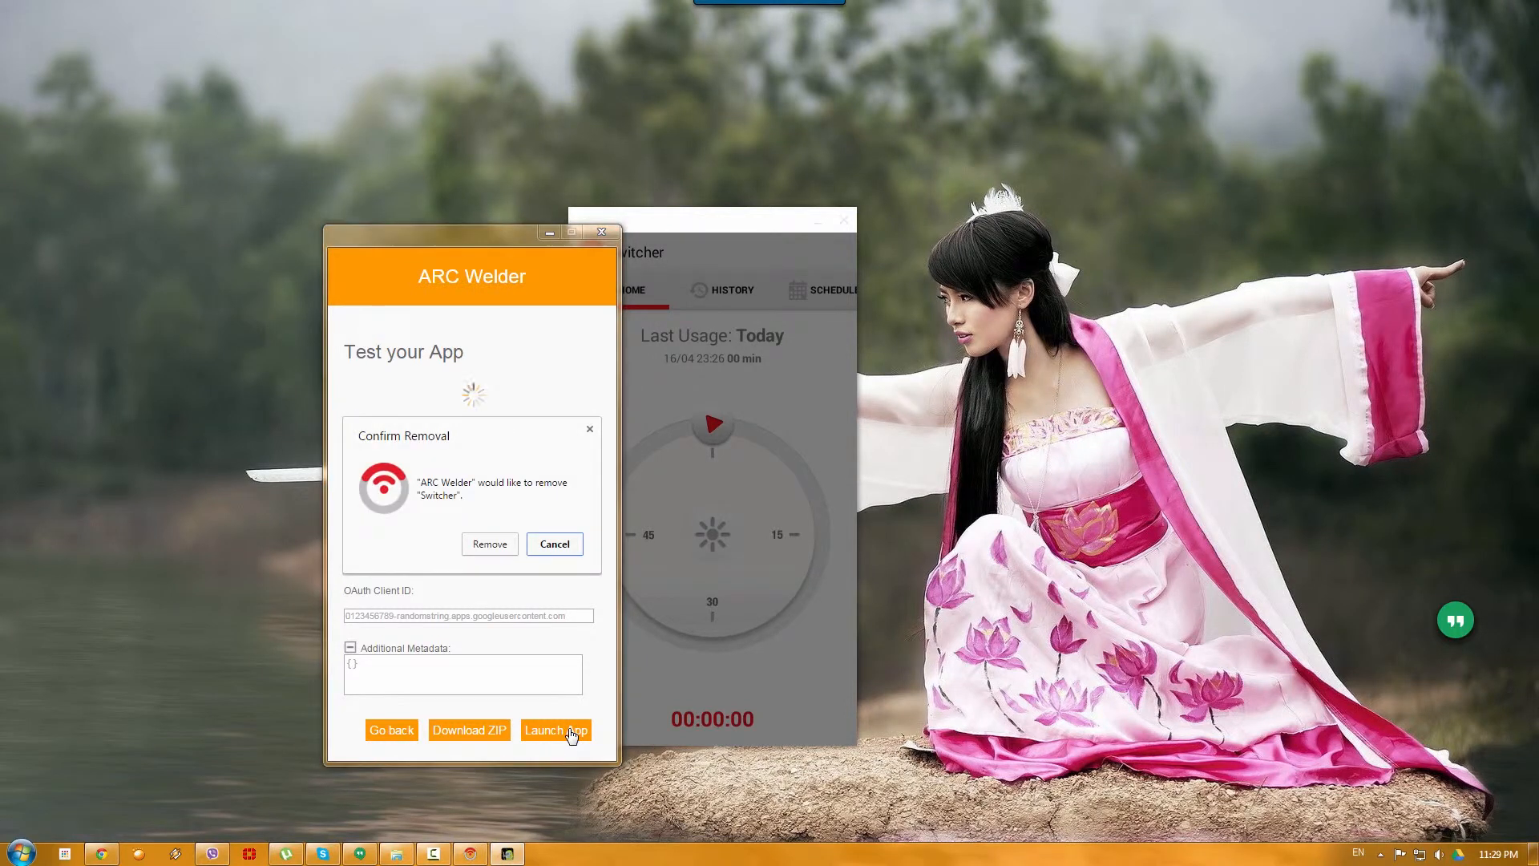
pyautogui.moveTo(460, 513)
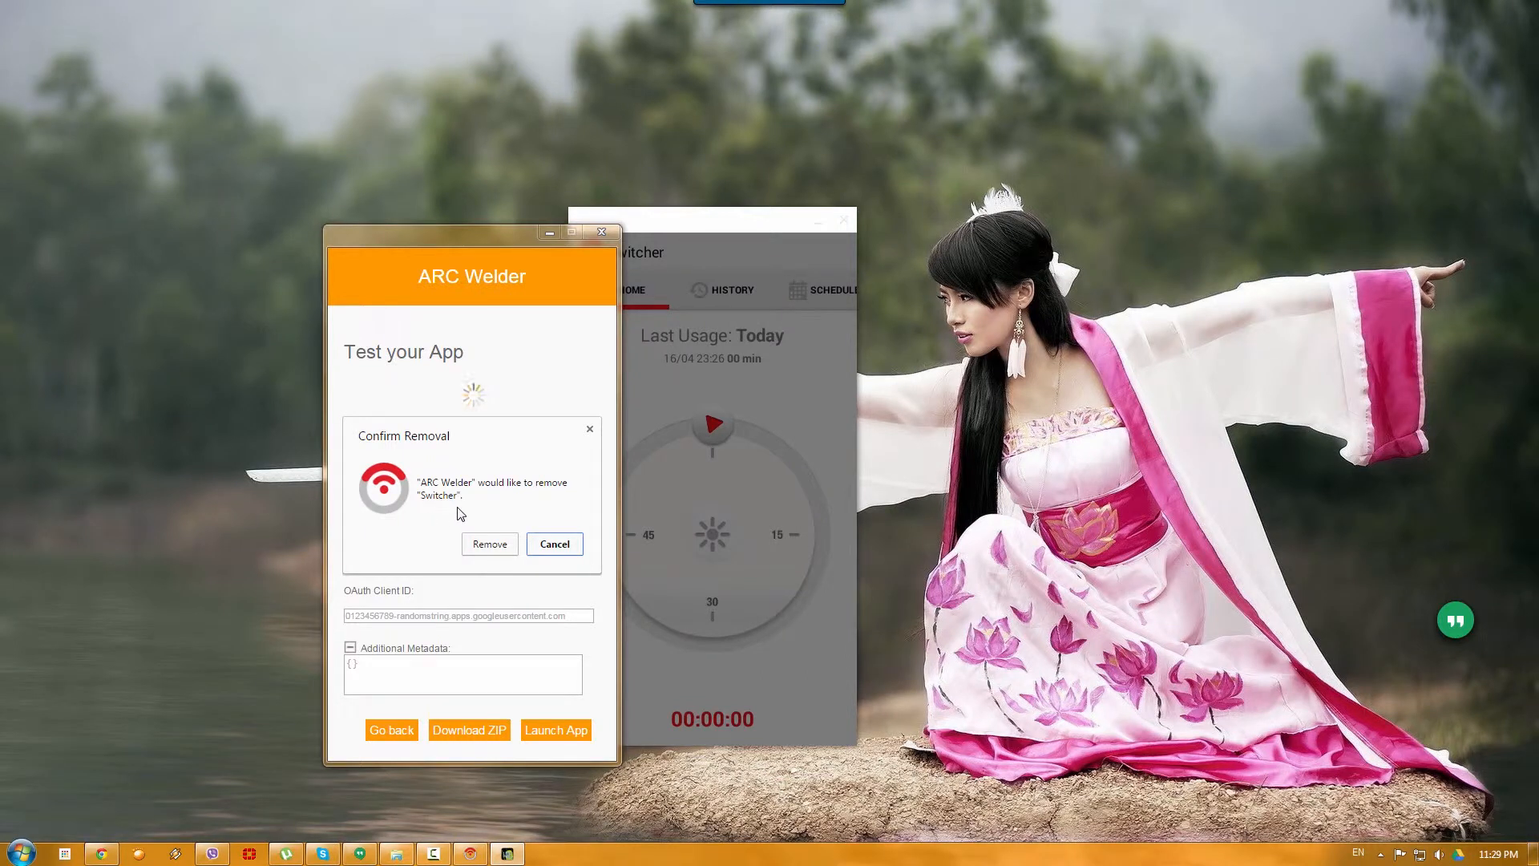
pyautogui.moveTo(494, 513)
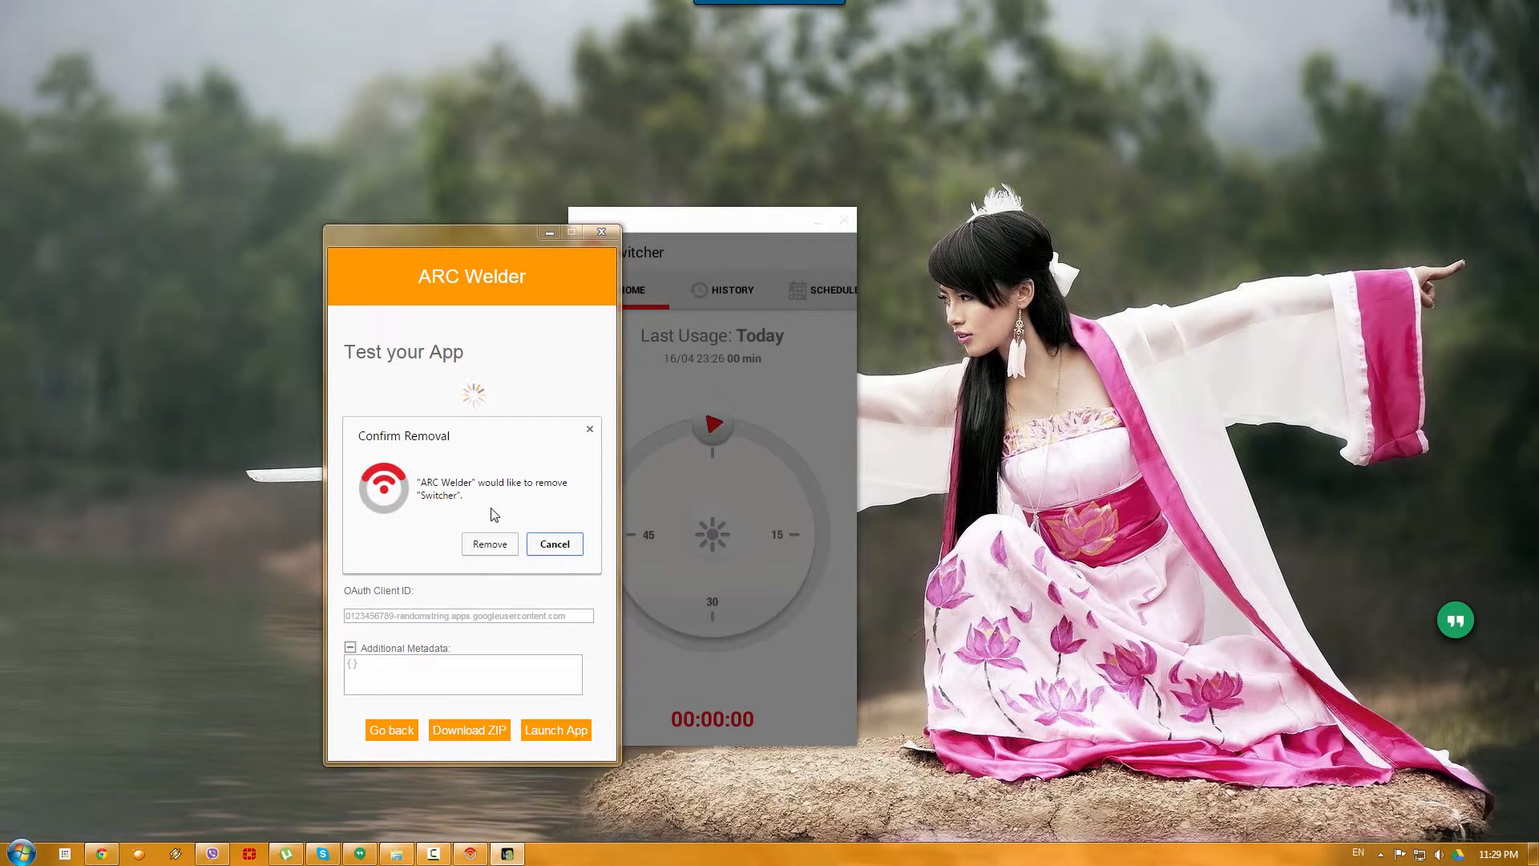
pyautogui.moveTo(527, 462)
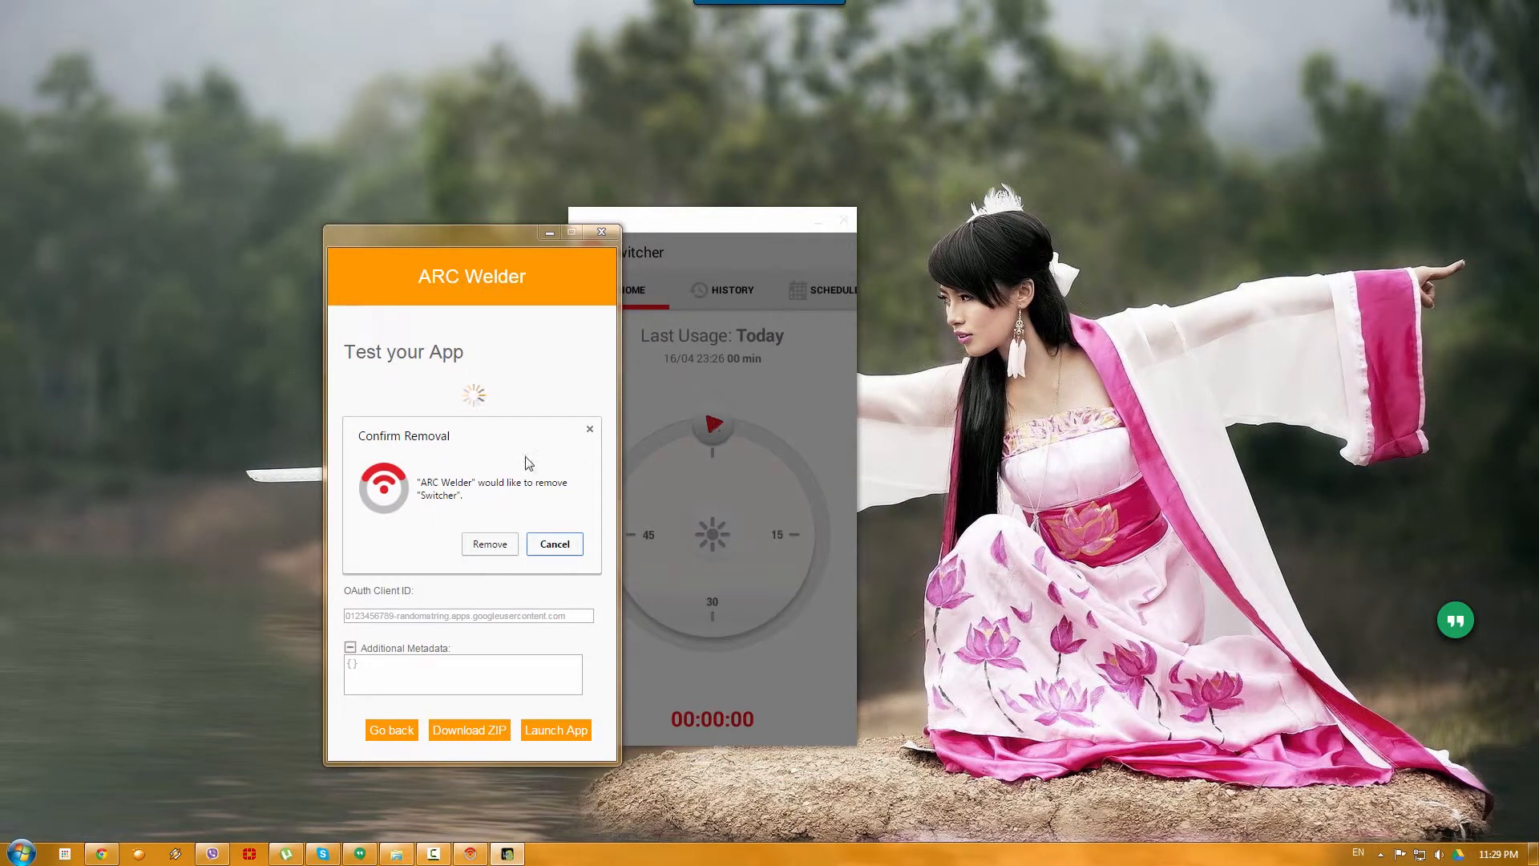
pyautogui.moveTo(502, 465)
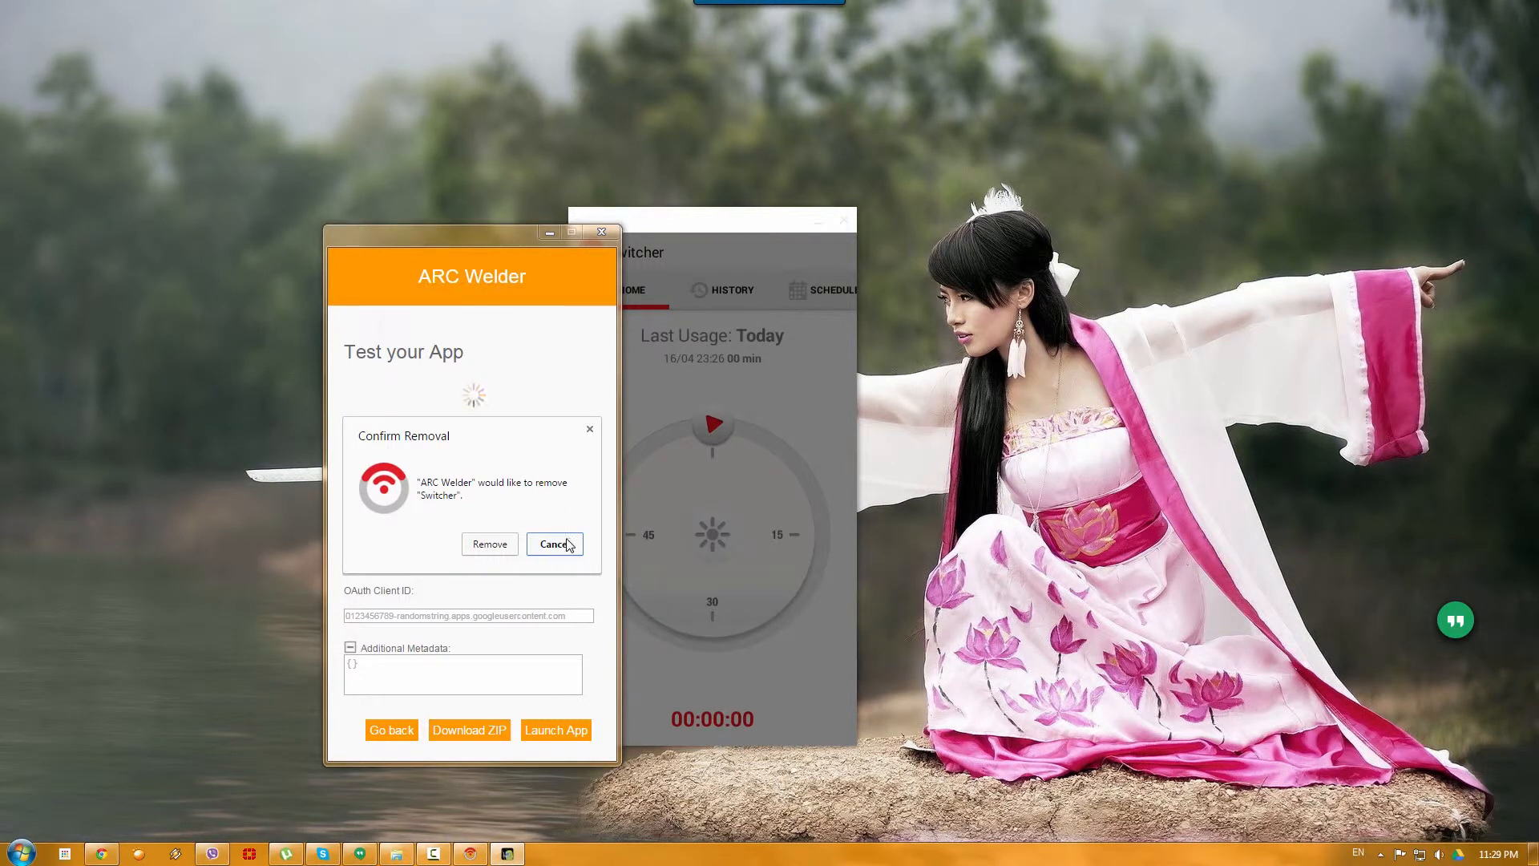
pyautogui.click(555, 543)
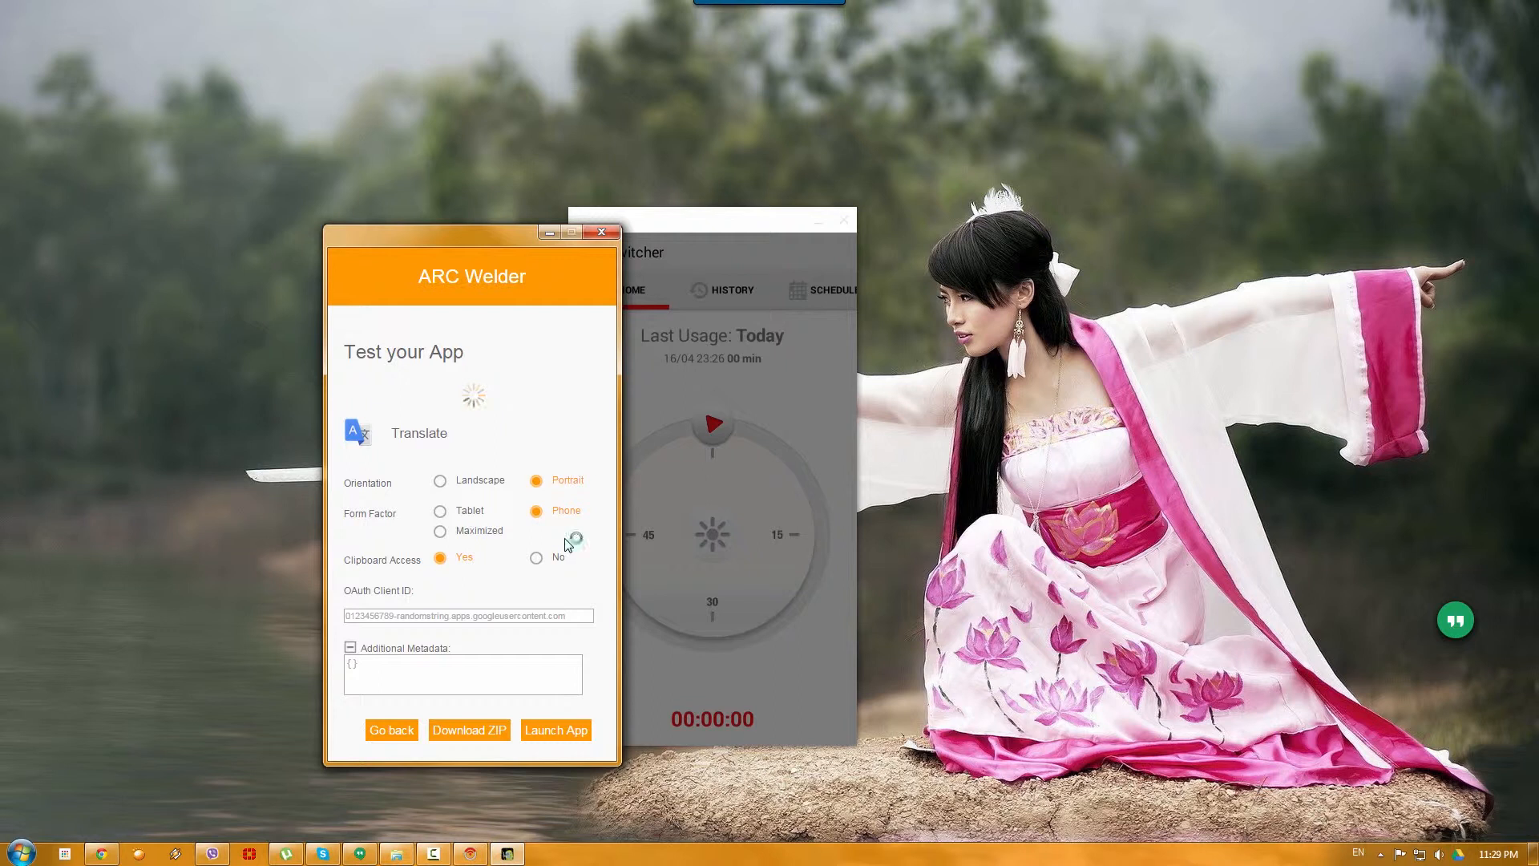
pyautogui.click(557, 730)
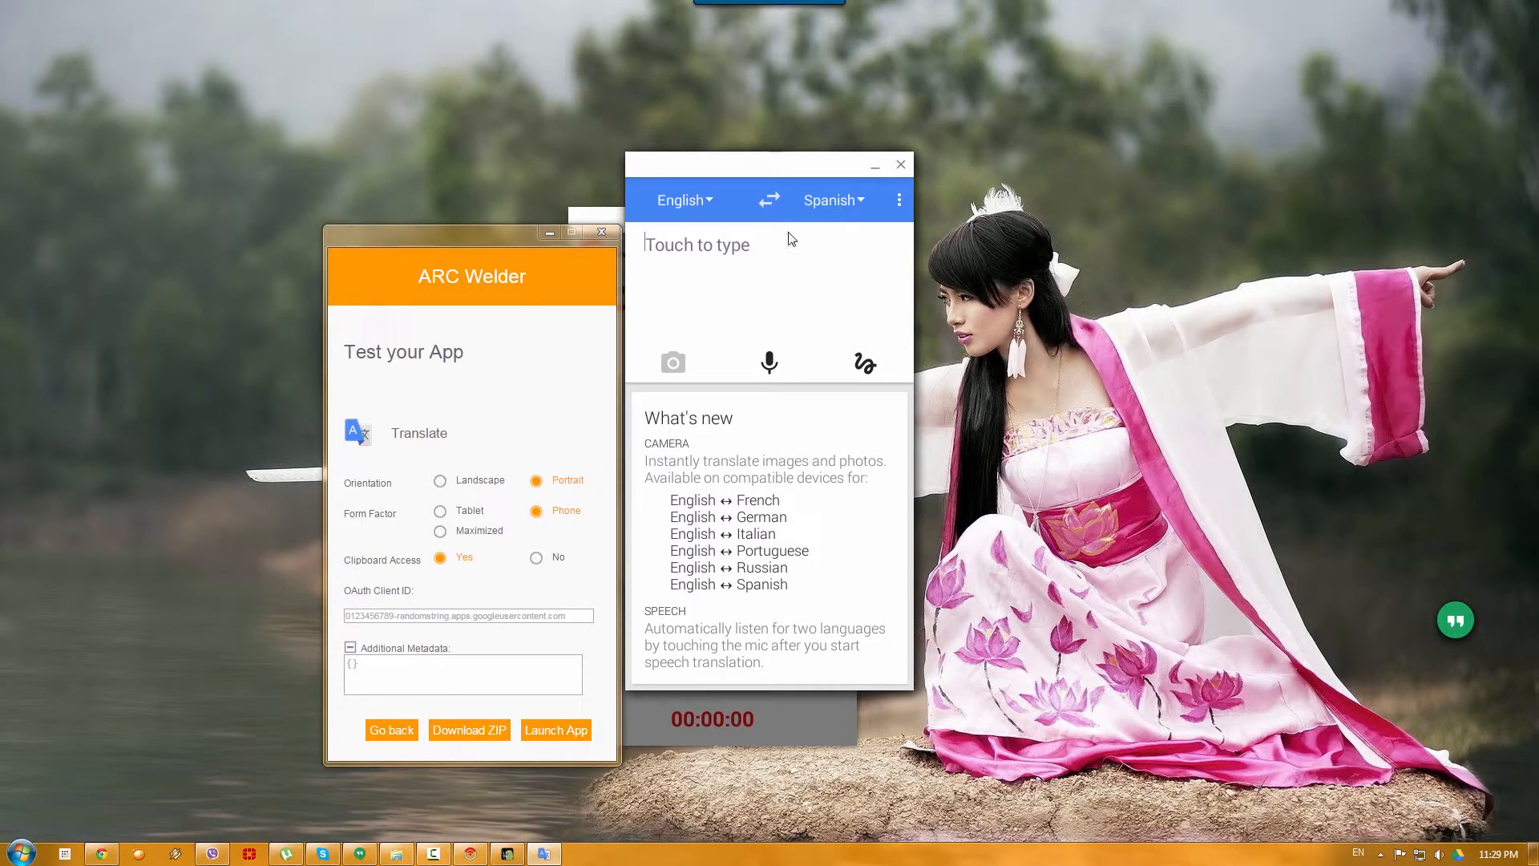
pyautogui.moveTo(599, 397)
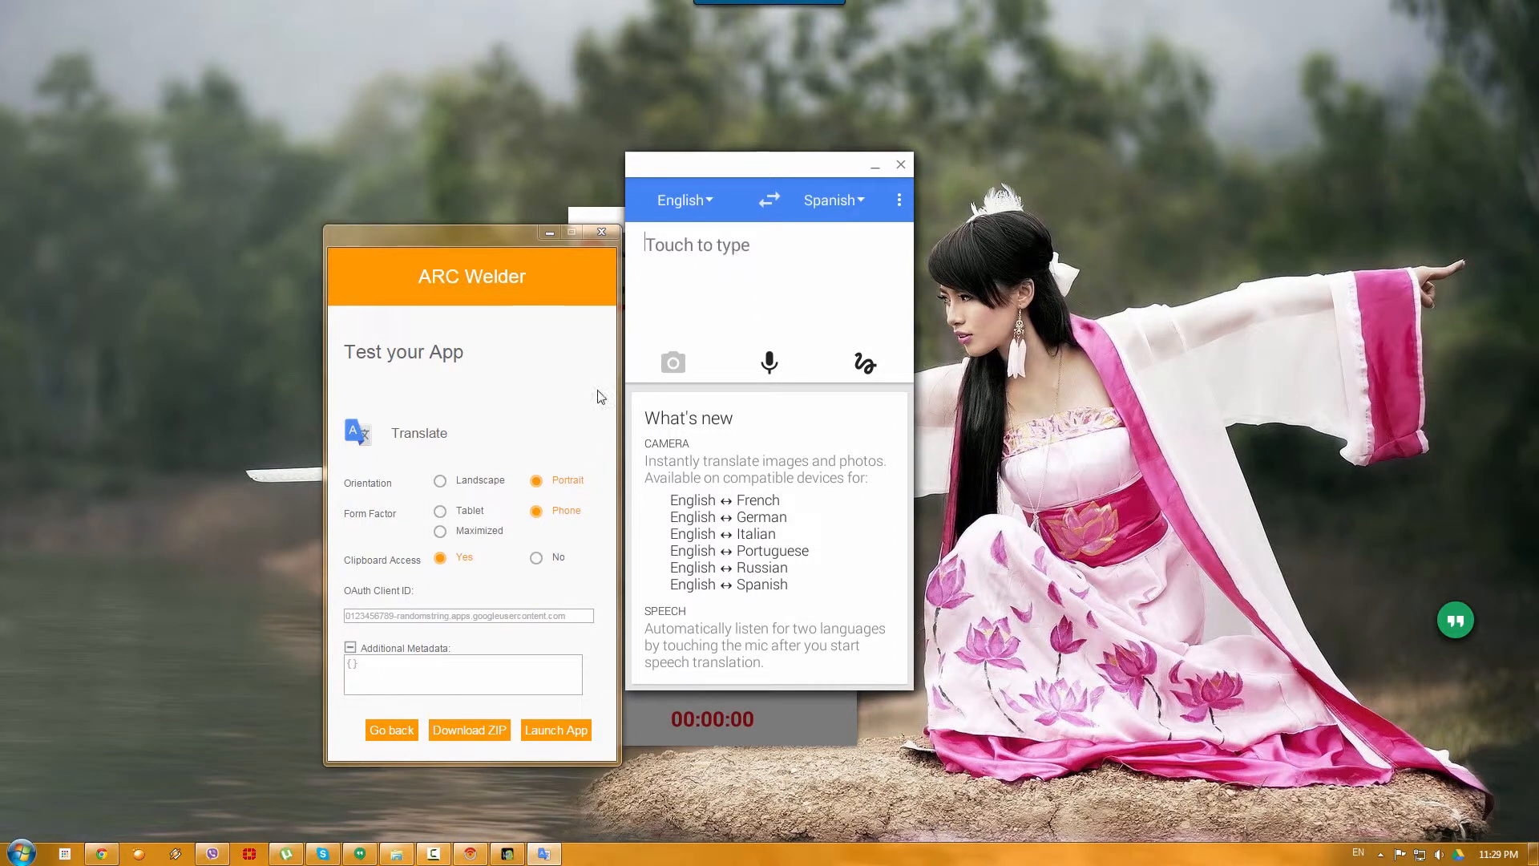
pyautogui.moveTo(748, 436)
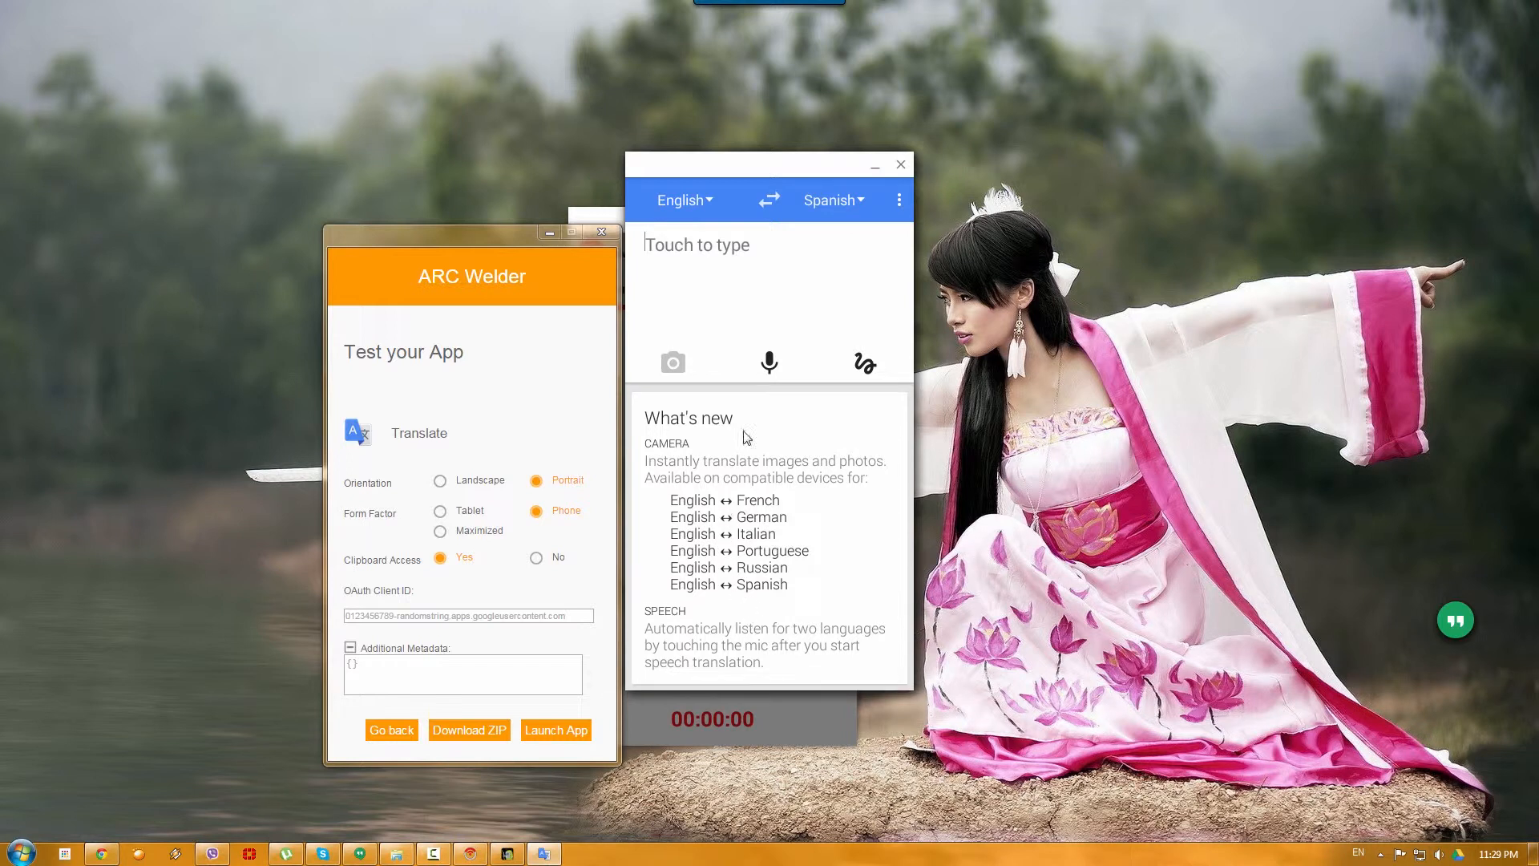
# Step: Change the target language from Spanish to Japanese in the language list
pyautogui.click(832, 201)
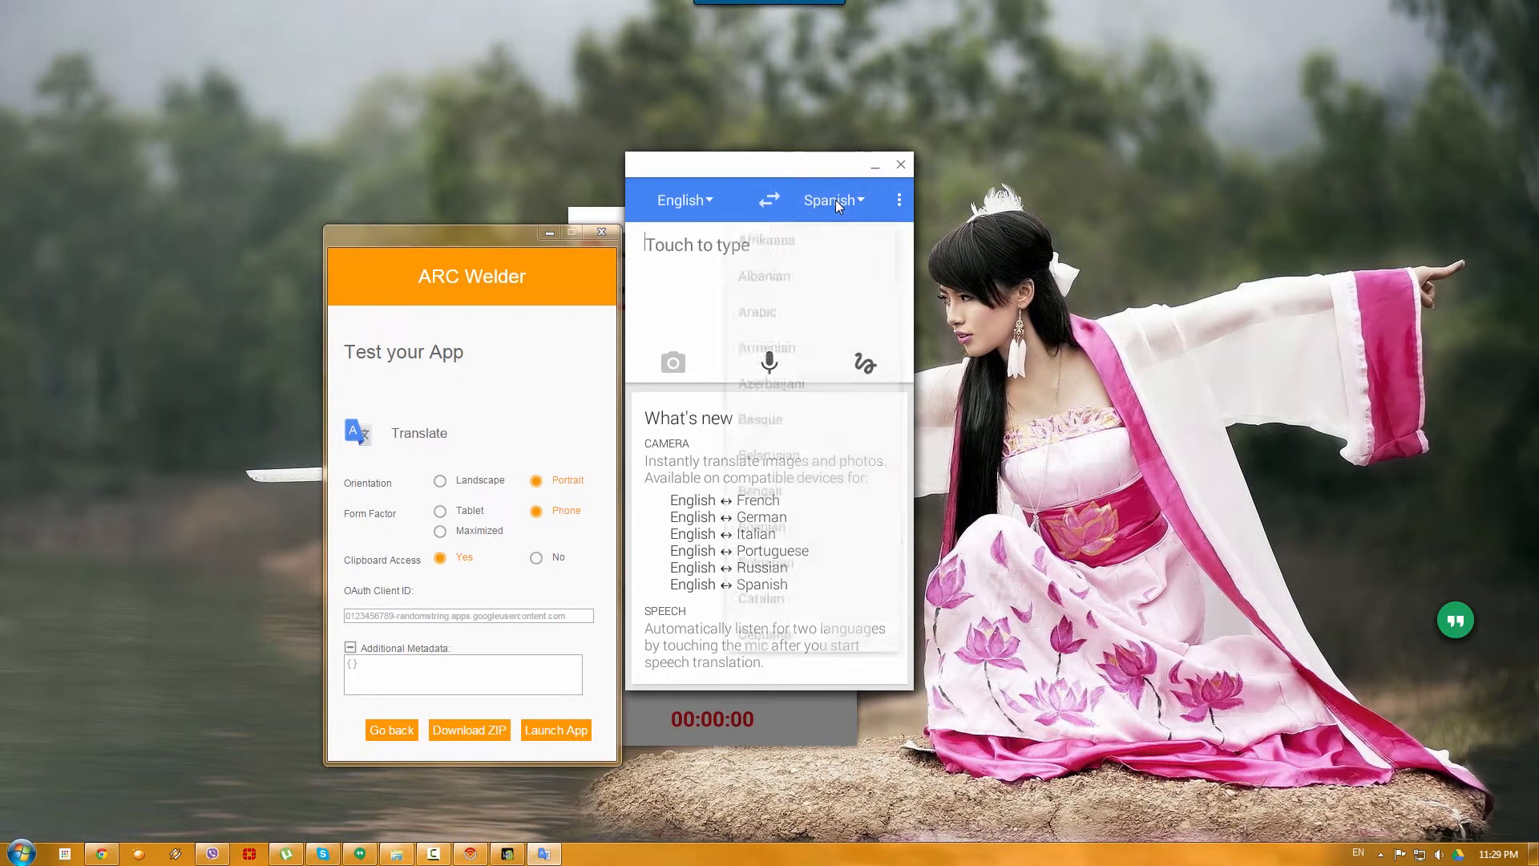
pyautogui.click(829, 200)
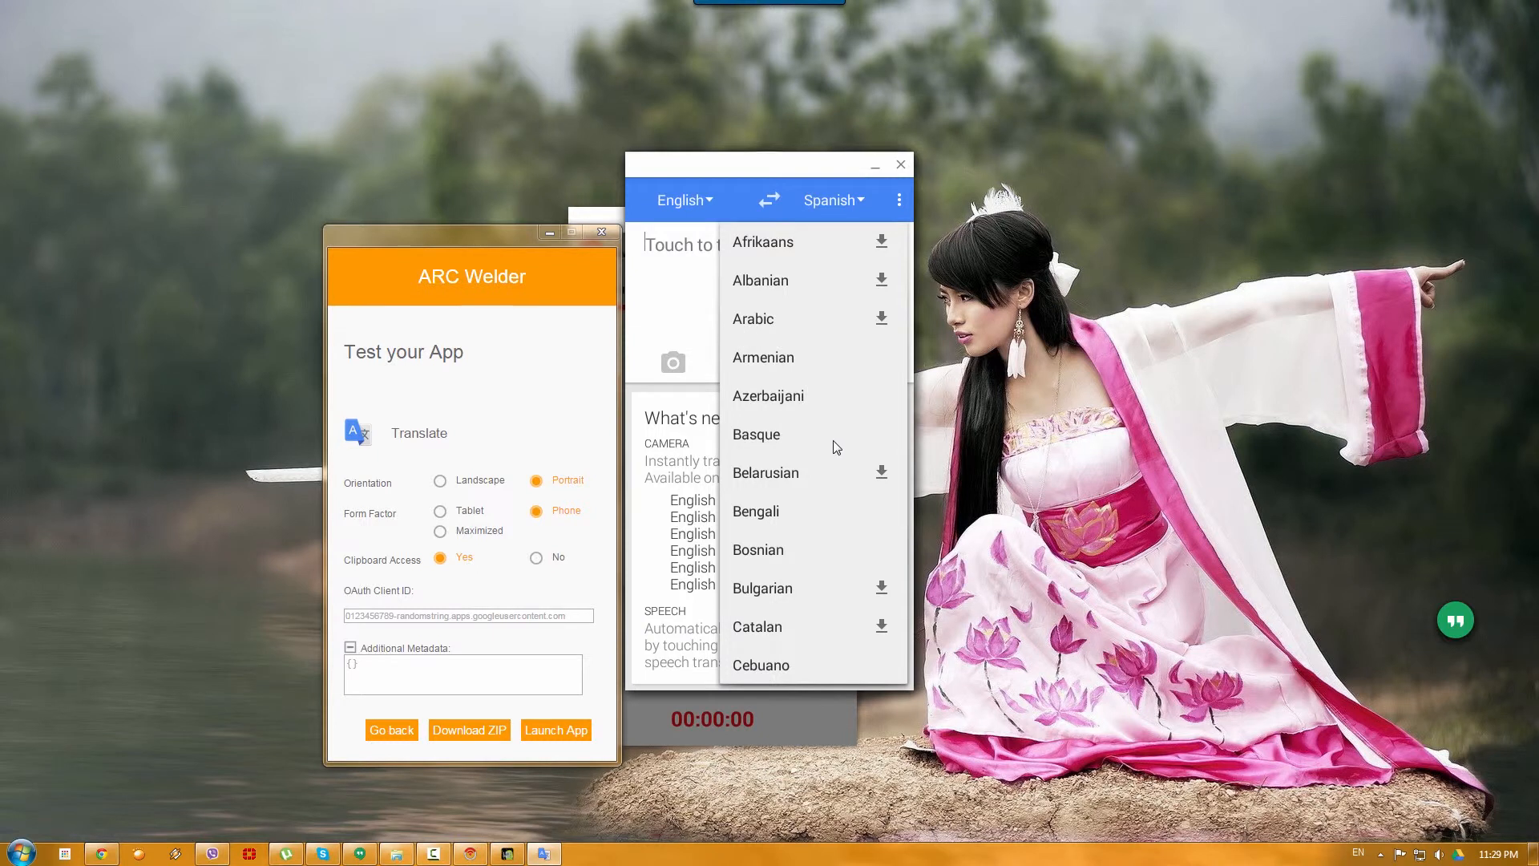
pyautogui.scroll(-3)
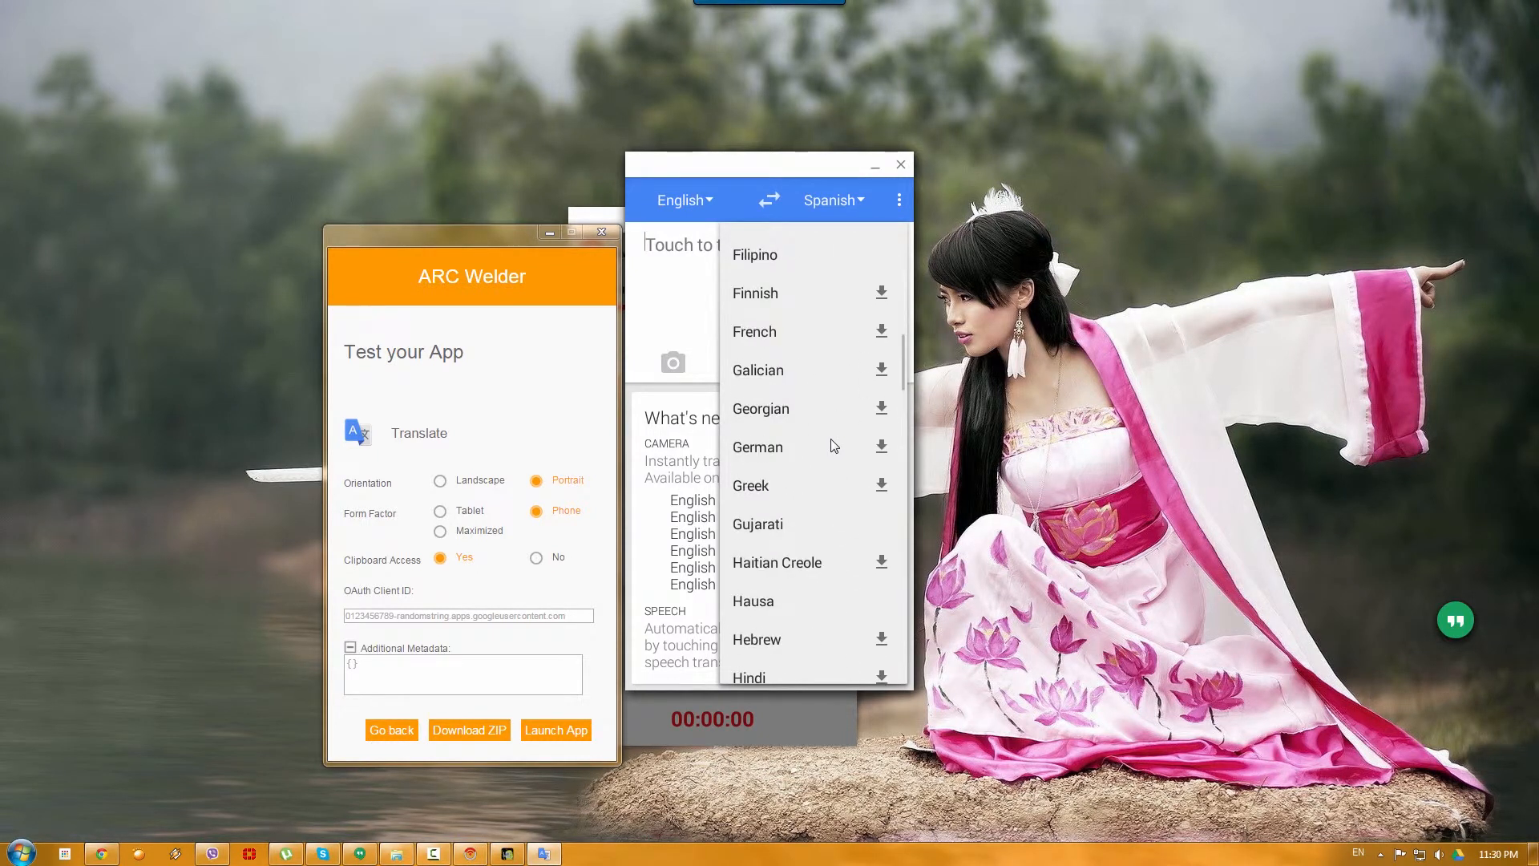
pyautogui.scroll(-3)
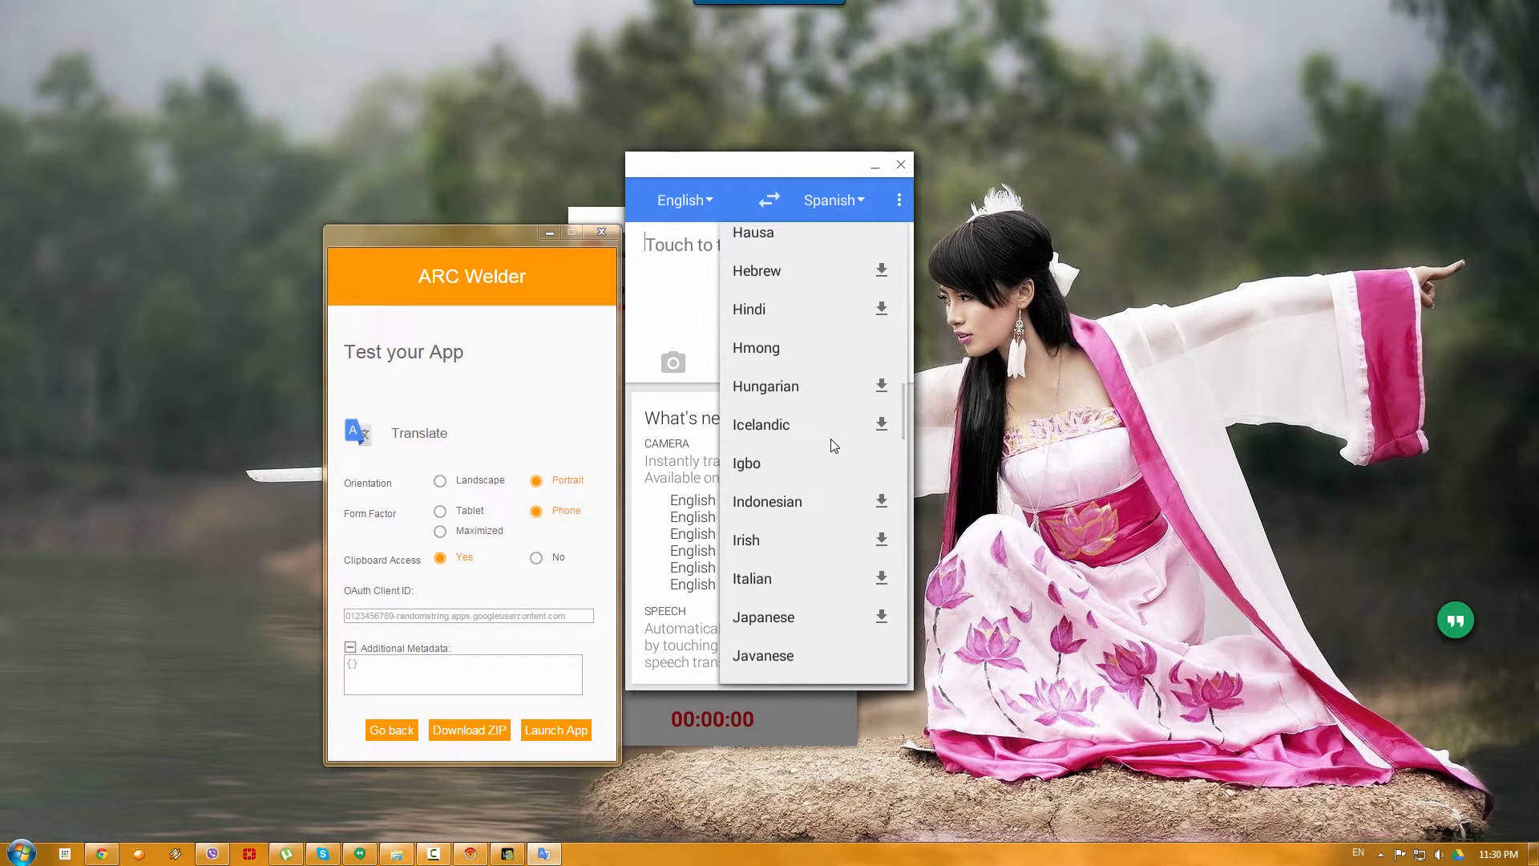
pyautogui.click(763, 618)
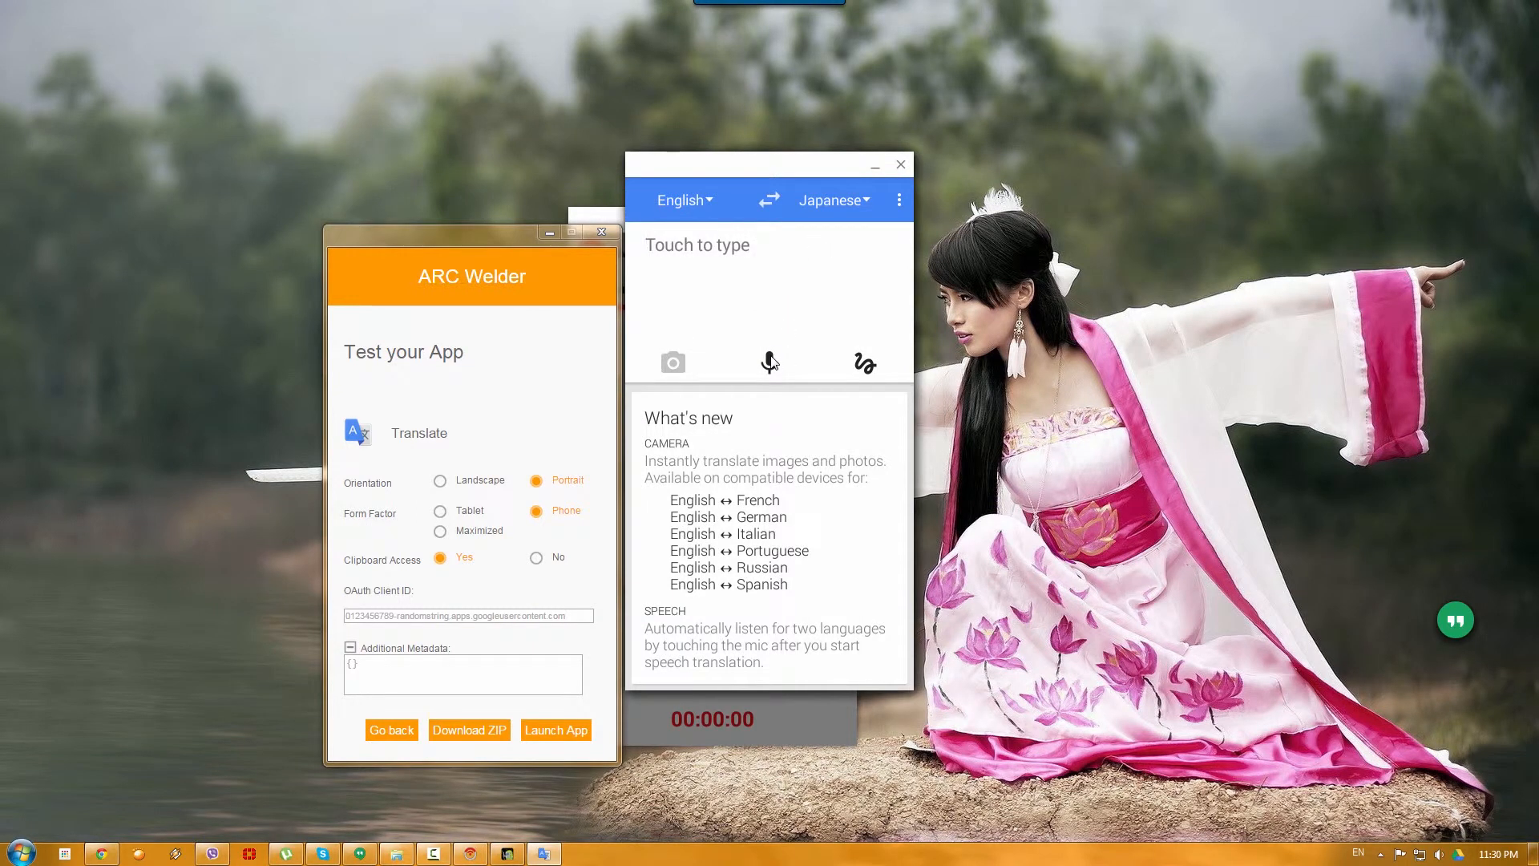
pyautogui.moveTo(771, 374)
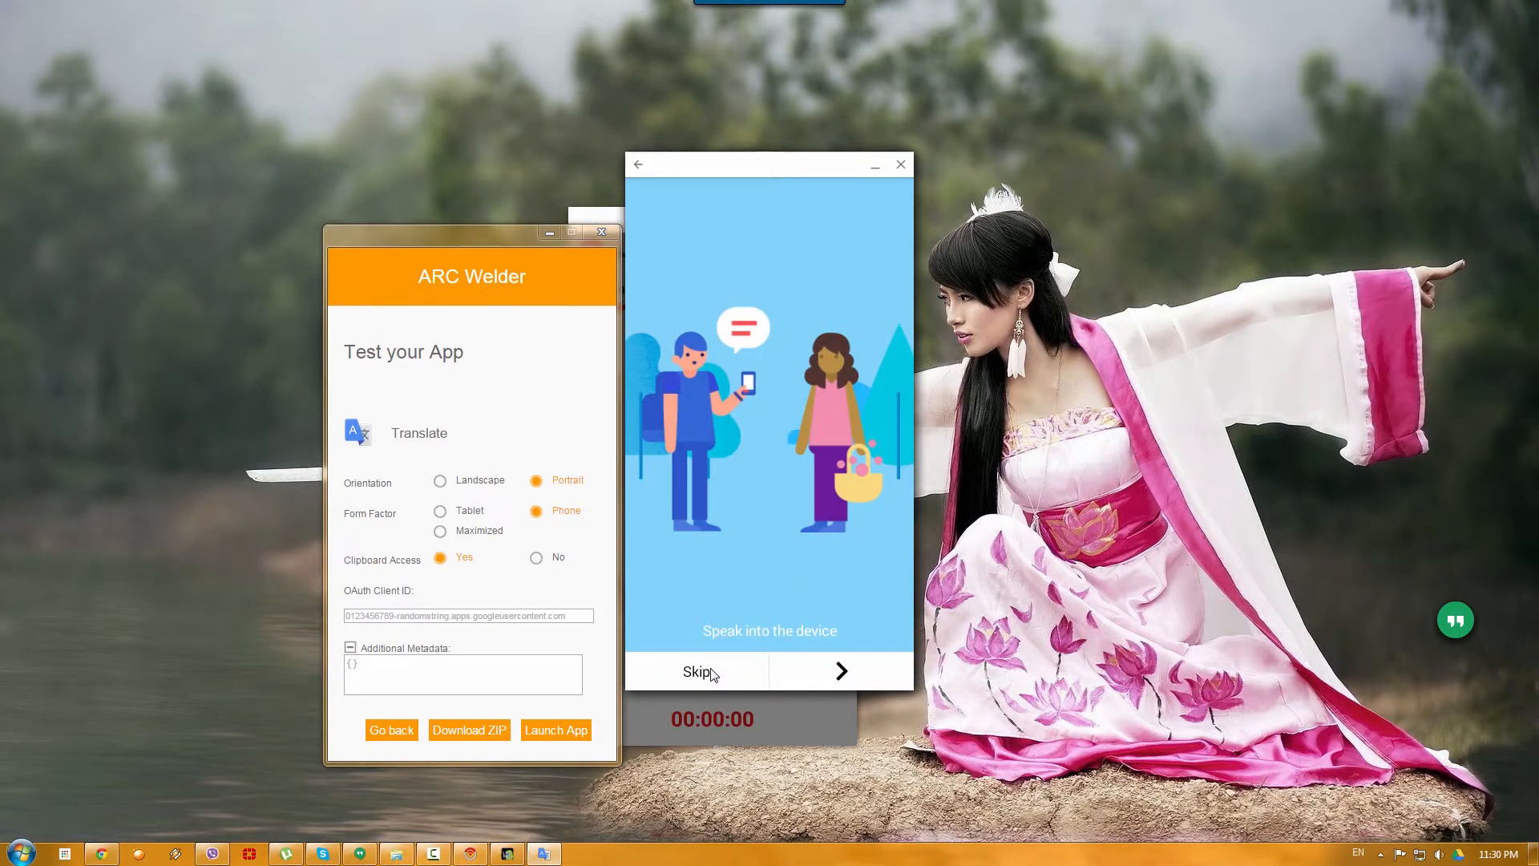
pyautogui.click(699, 672)
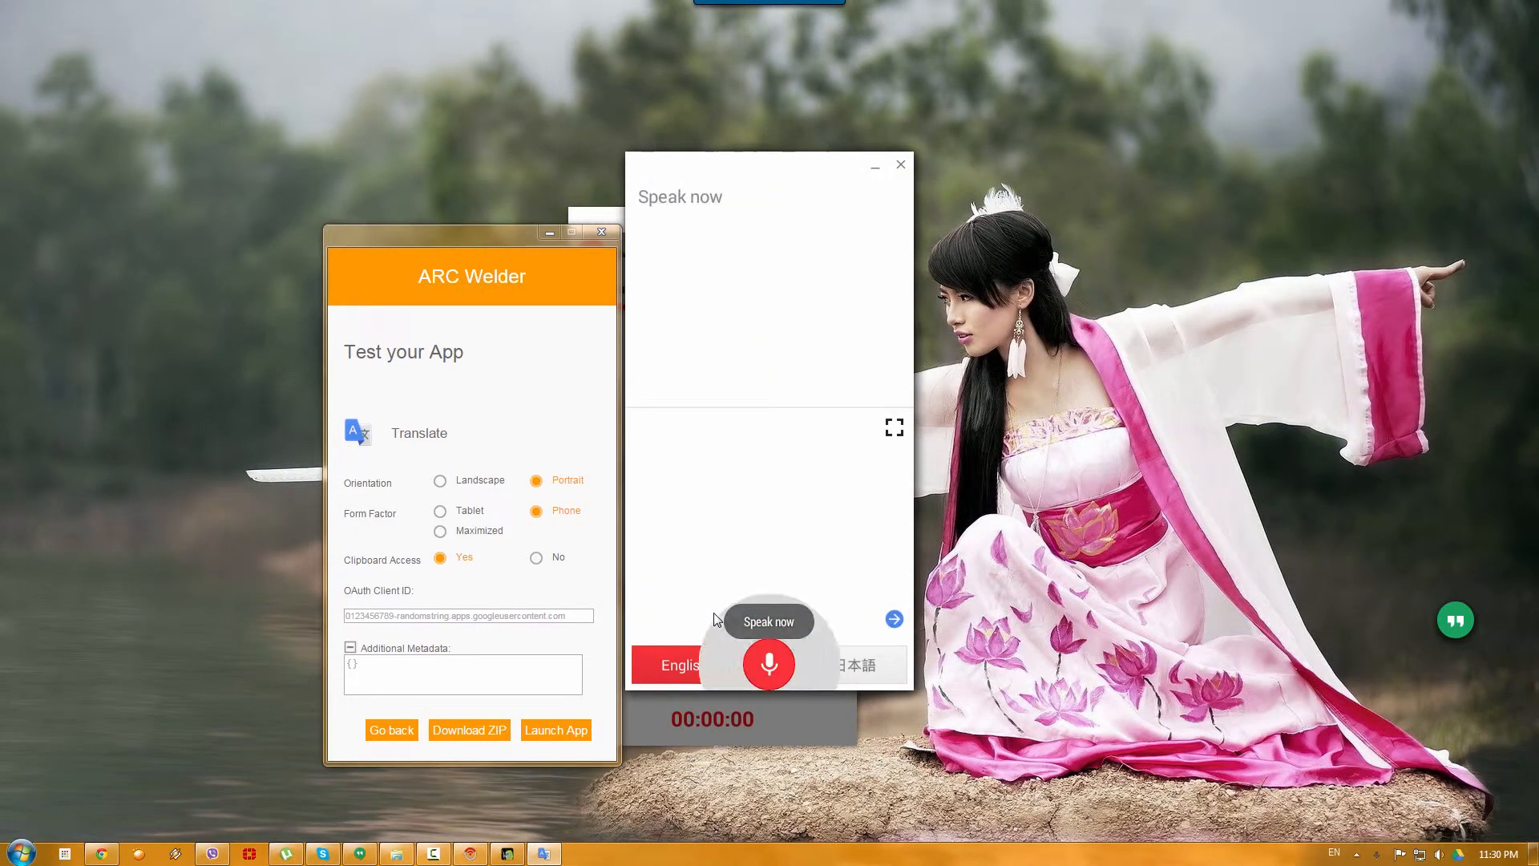
pyautogui.click(769, 664)
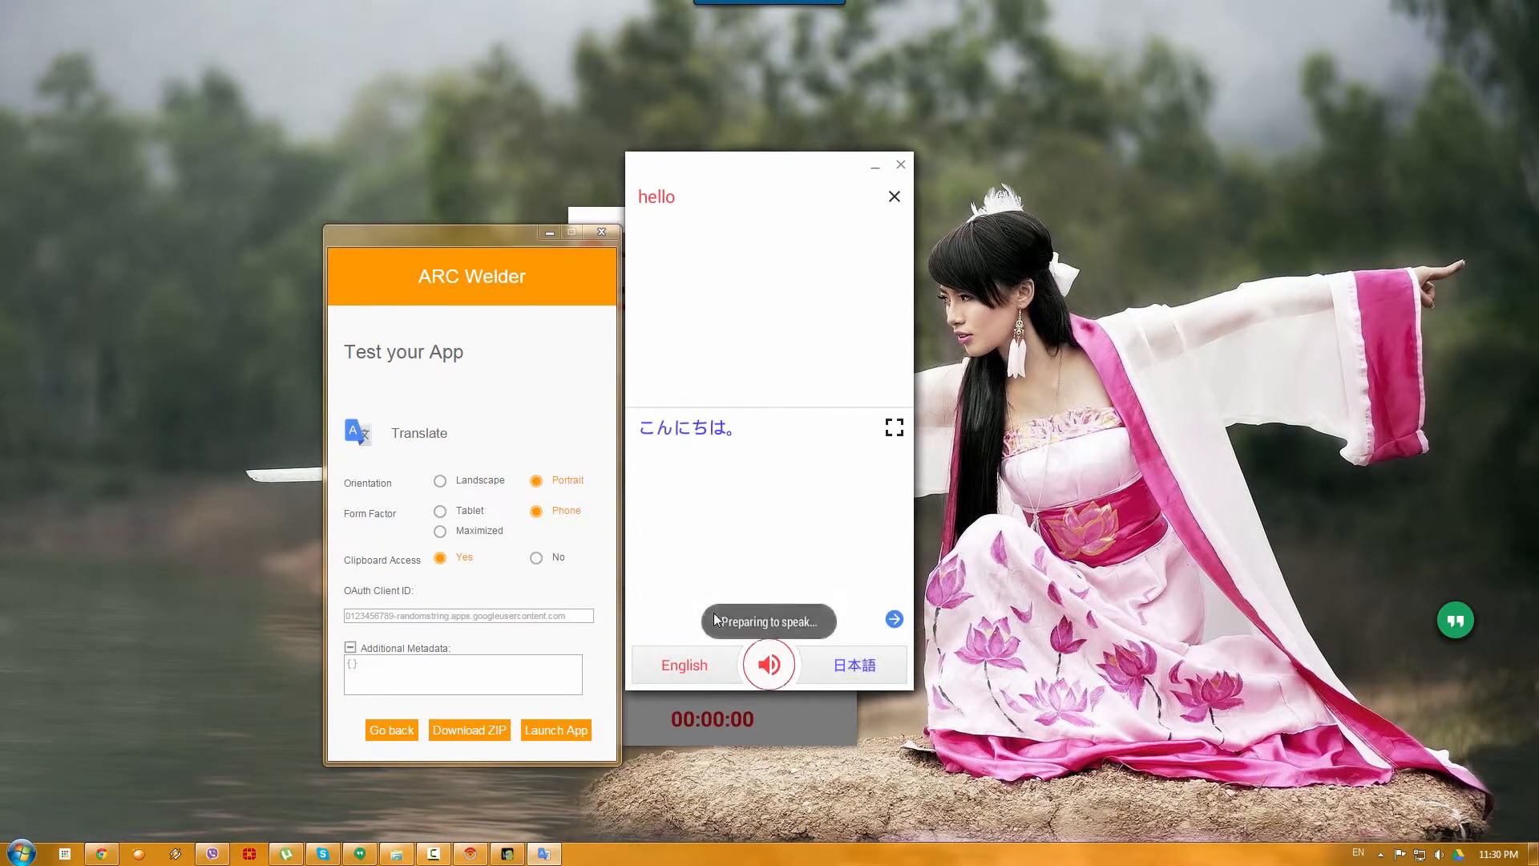
pyautogui.click(770, 664)
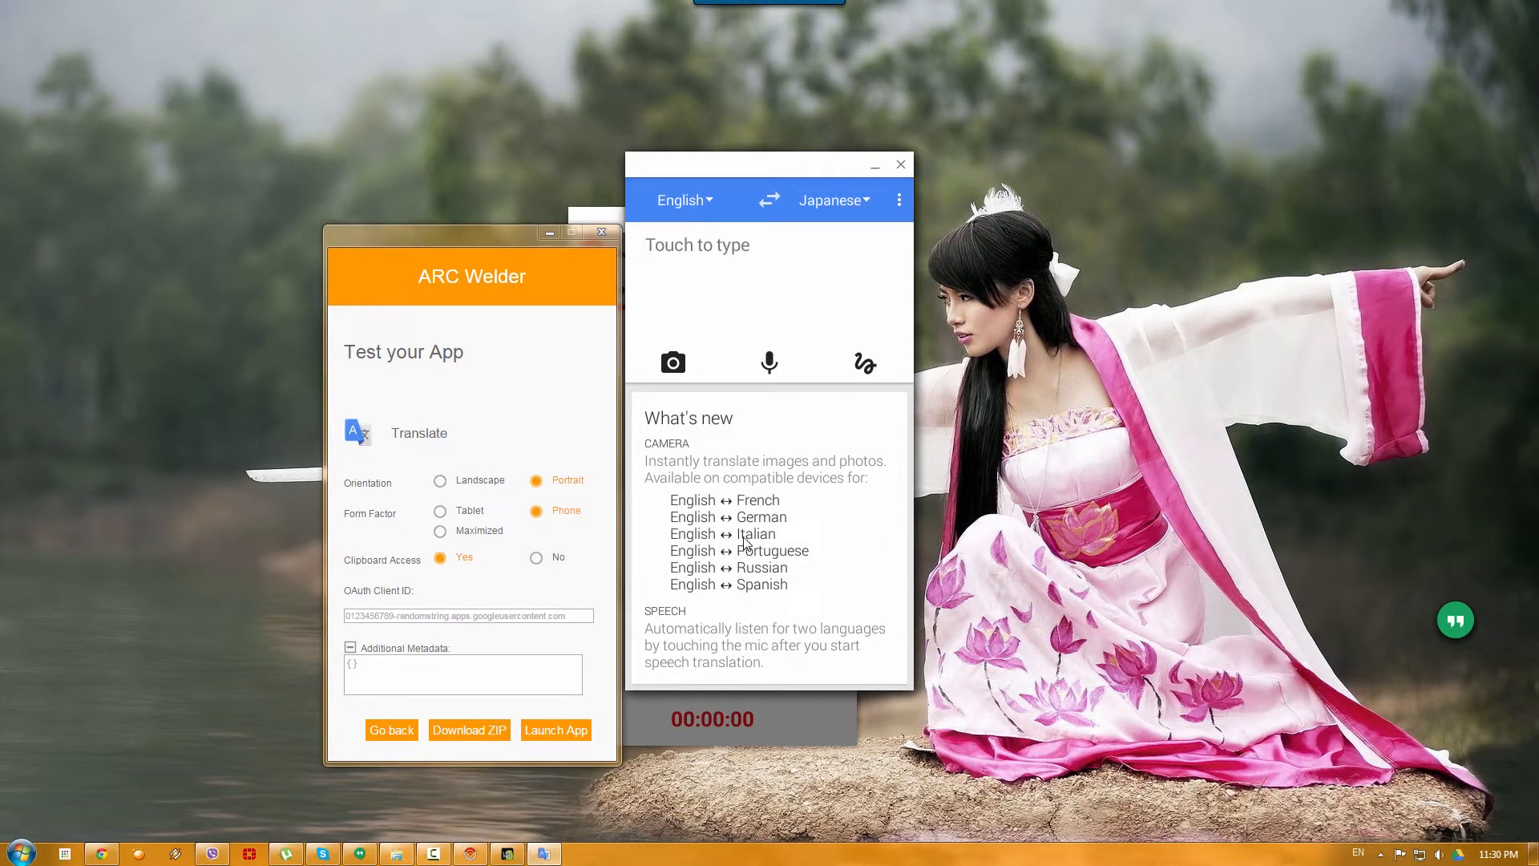
pyautogui.moveTo(783, 455)
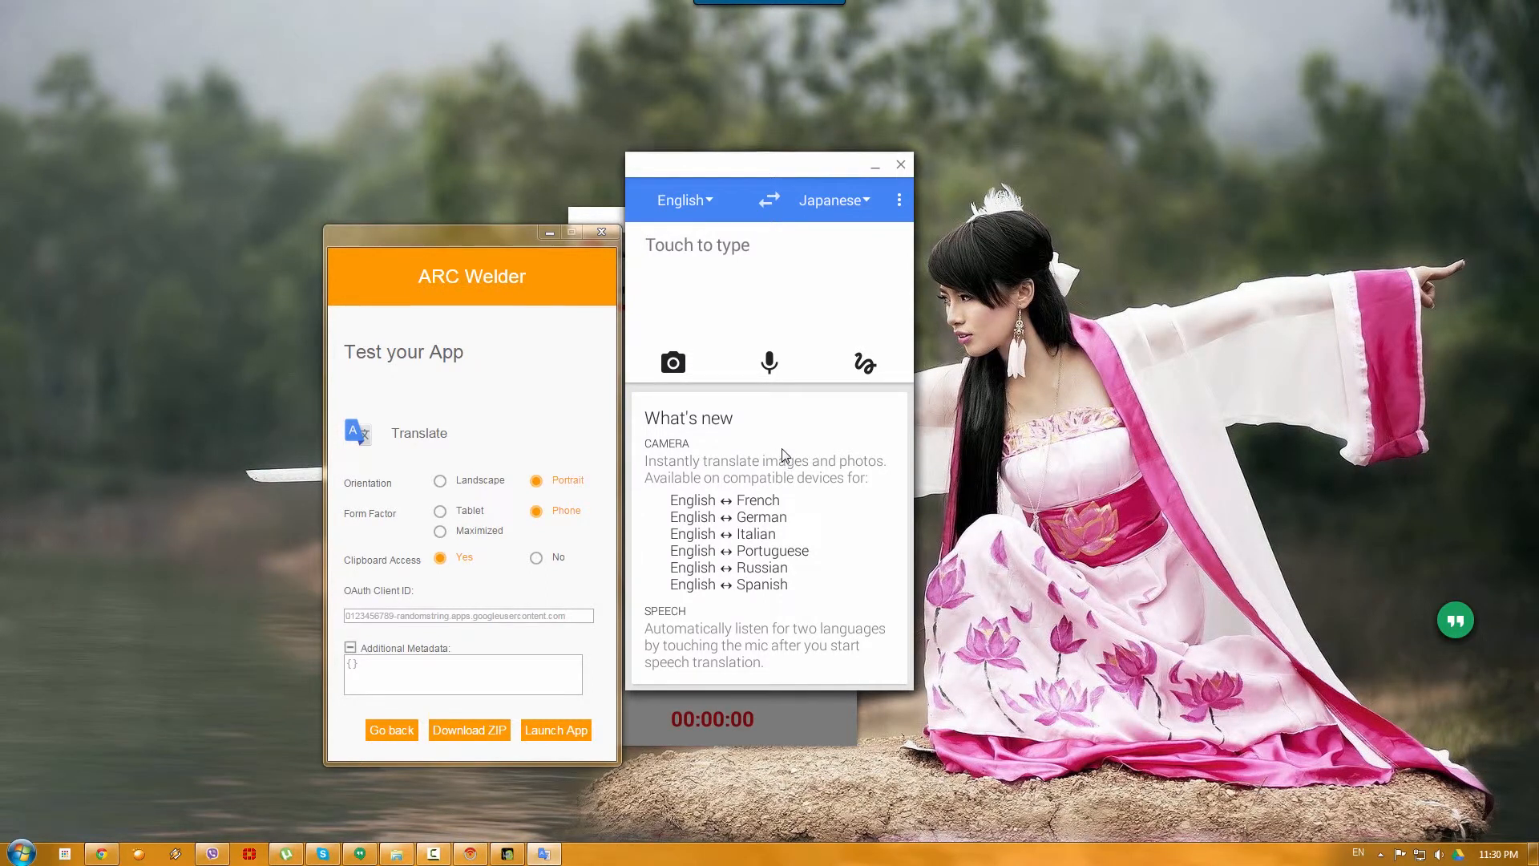
pyautogui.moveTo(827, 309)
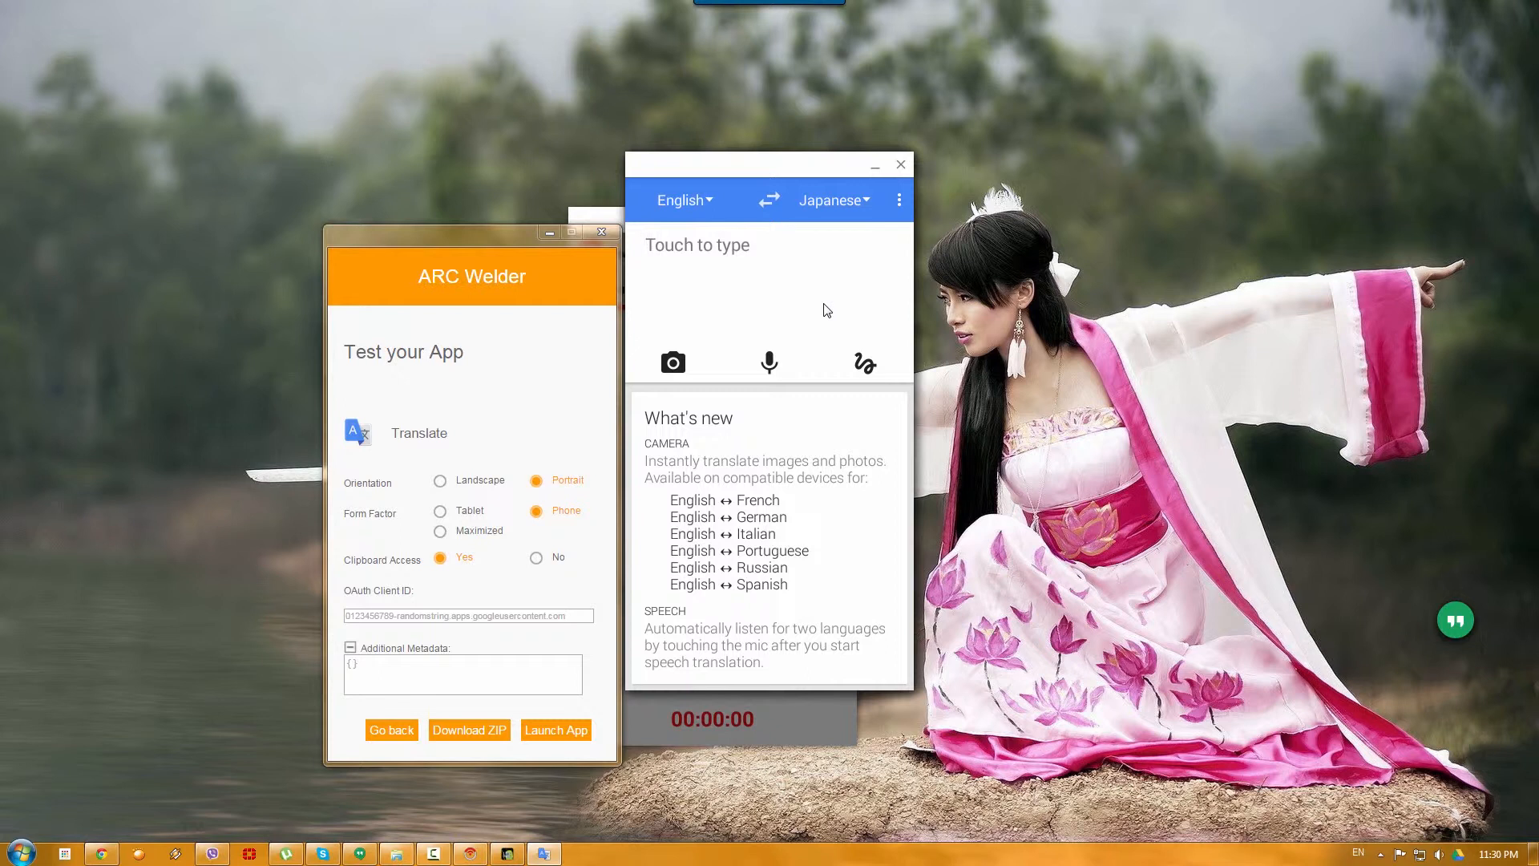
# Step: Enter hello in the text input to get the Japanese translation こんにちは。
pyautogui.write('fgh')
pyautogui.write('hello')
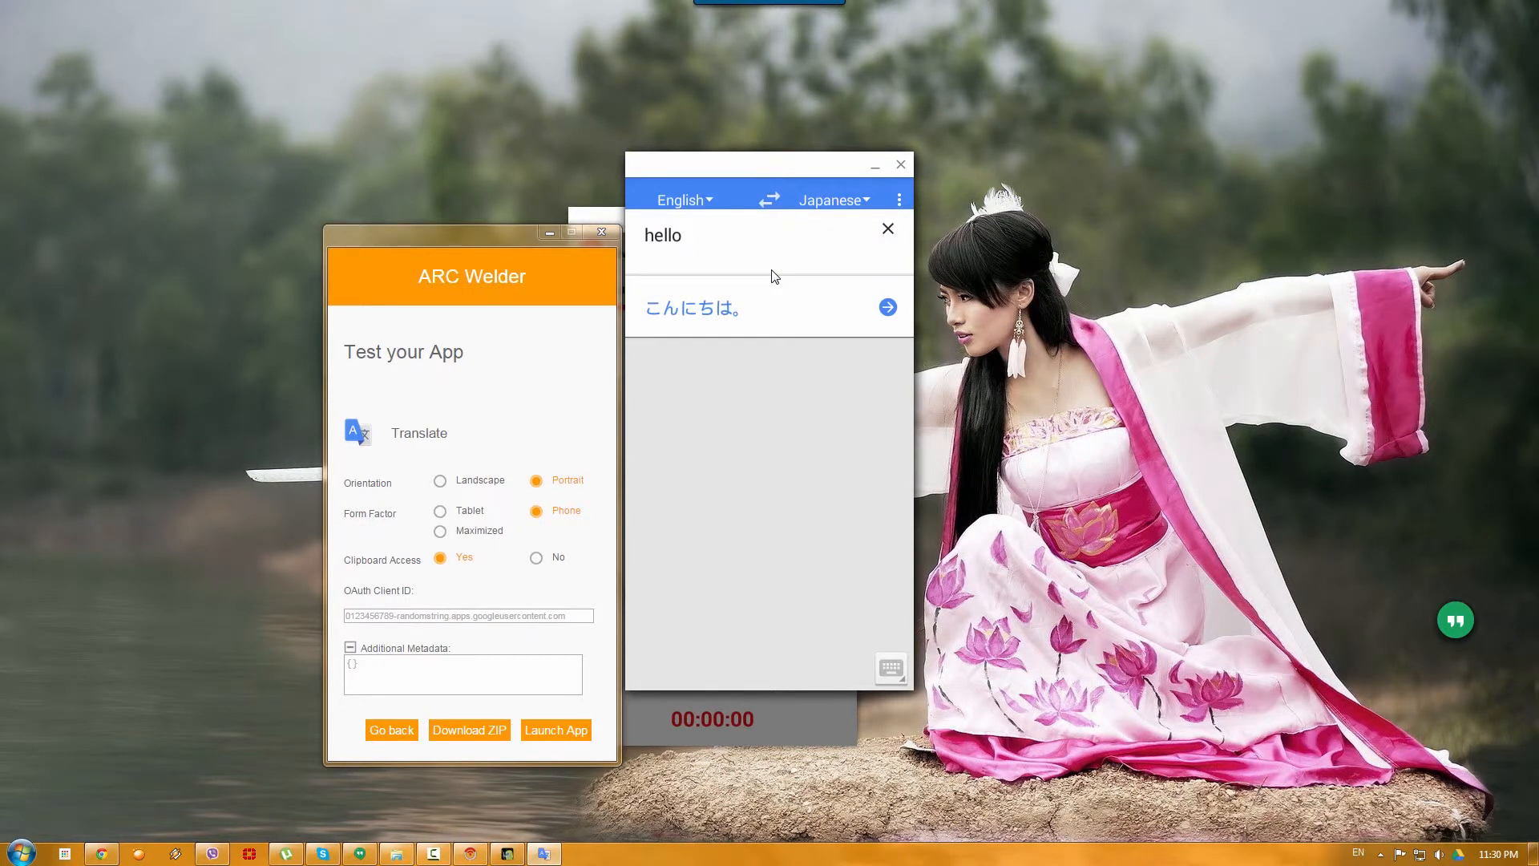
pyautogui.moveTo(888, 308)
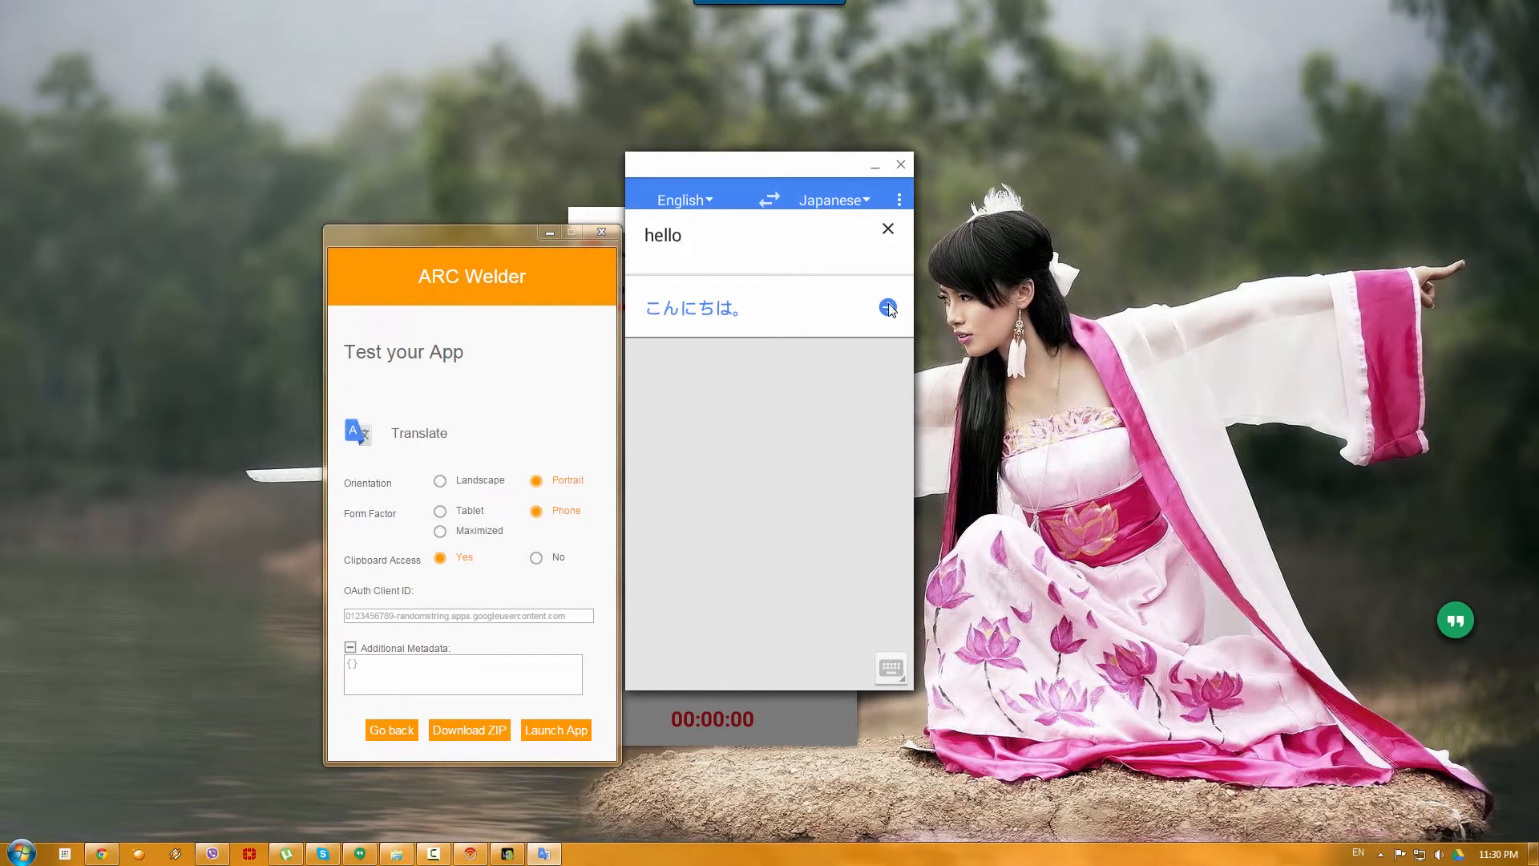
pyautogui.moveTo(787, 315)
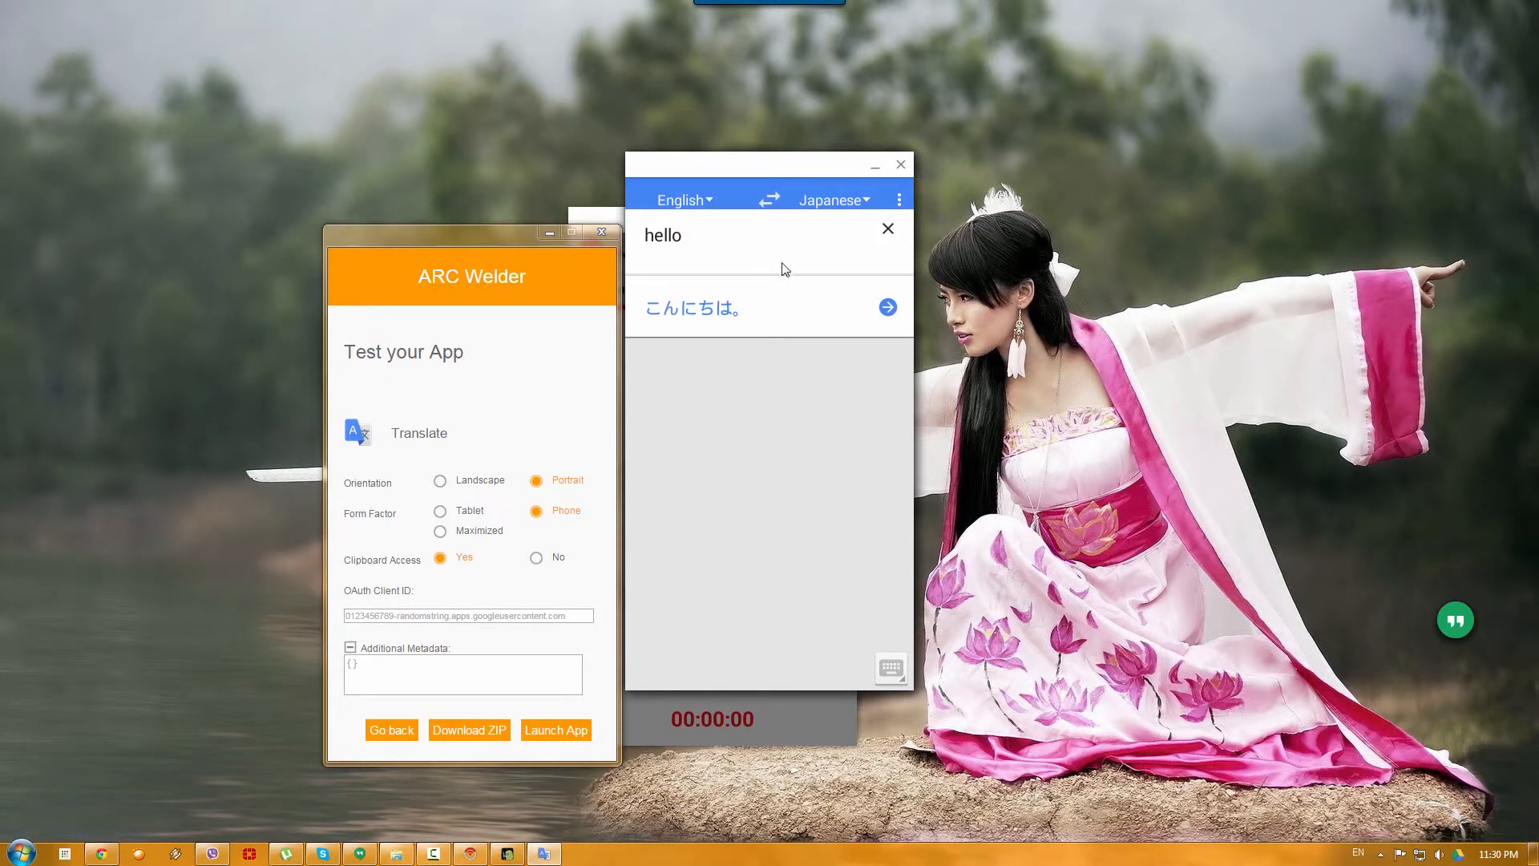
pyautogui.moveTo(888, 231)
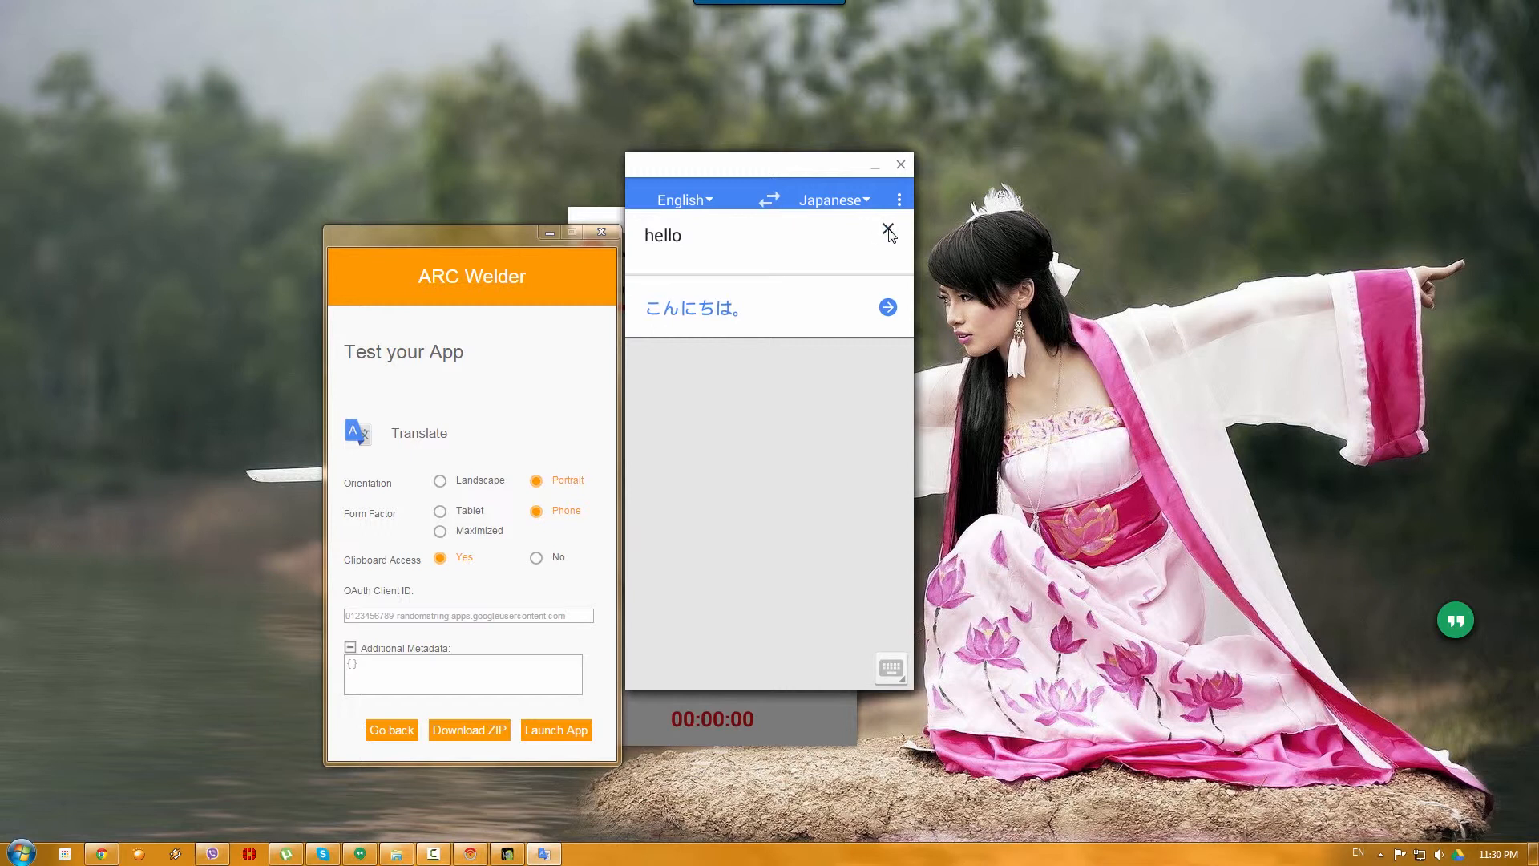
pyautogui.moveTo(828, 510)
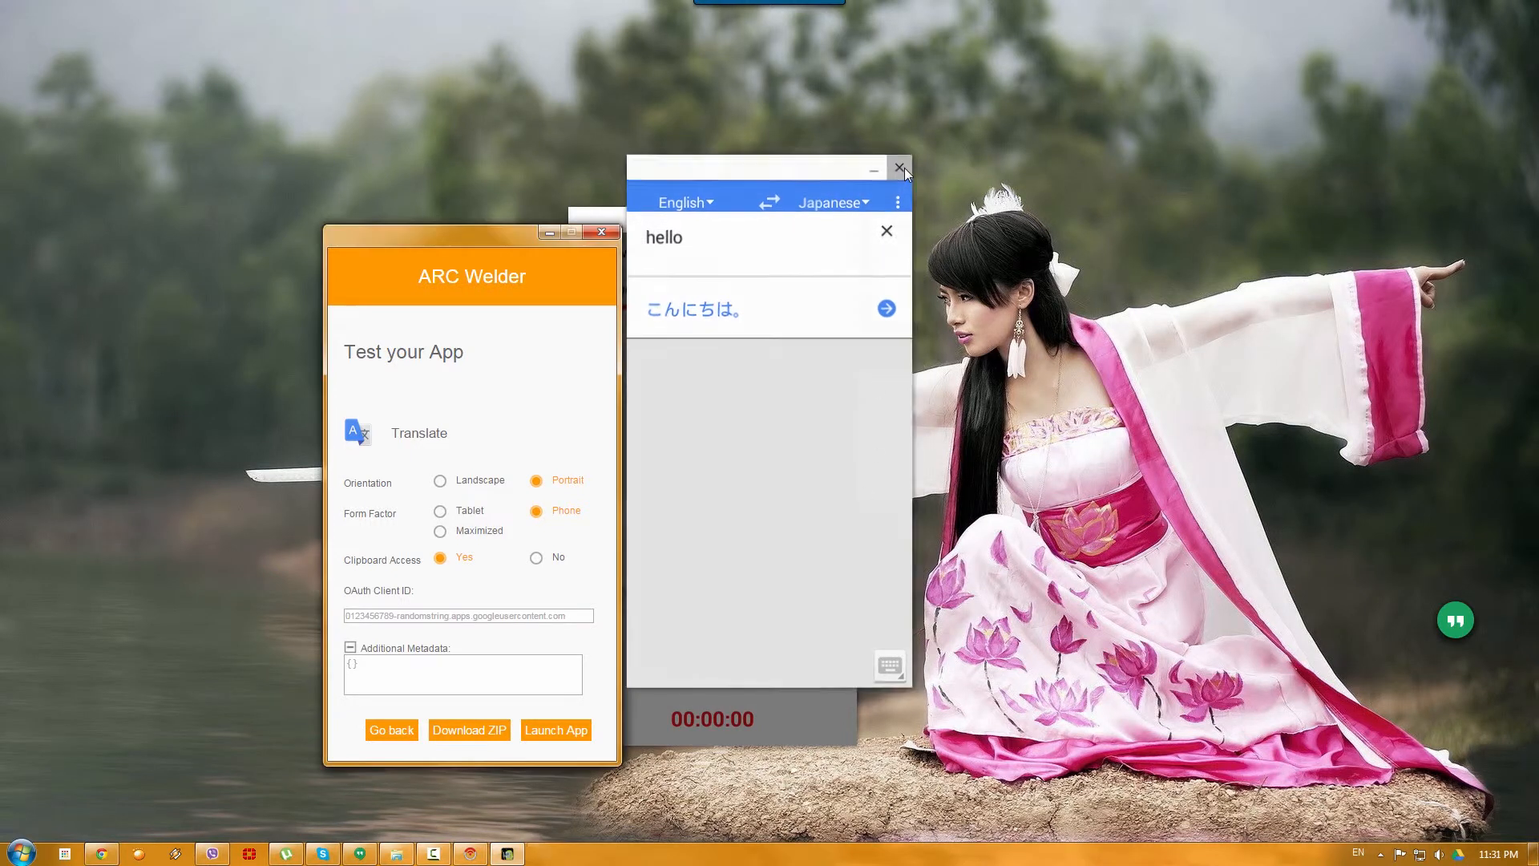
# Step: Close and relaunch Translate from ARC Welder, then try camera input, which proves unsupported
pyautogui.click(898, 169)
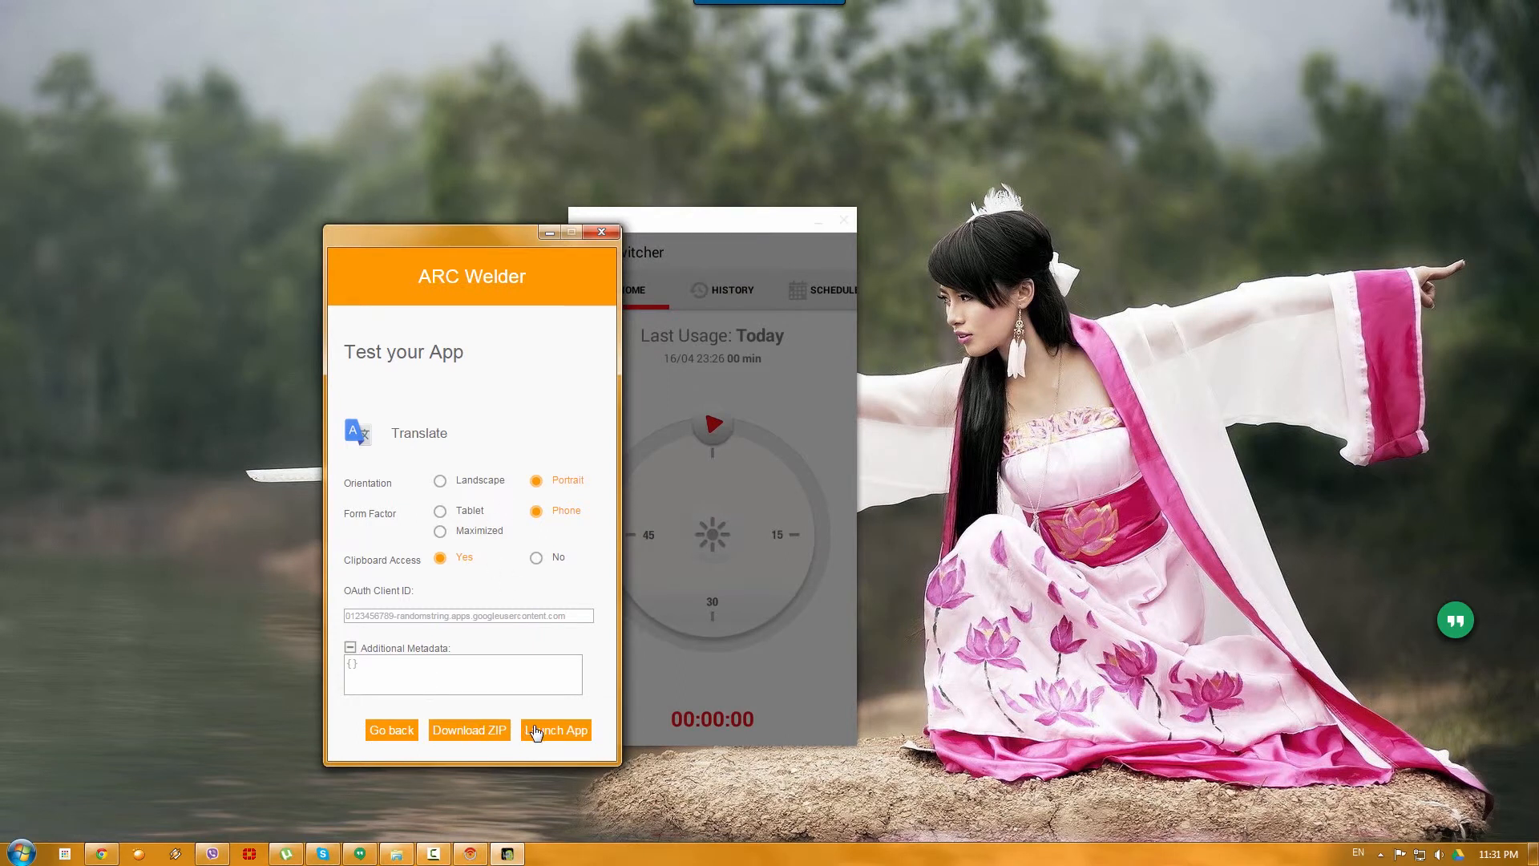
pyautogui.click(555, 729)
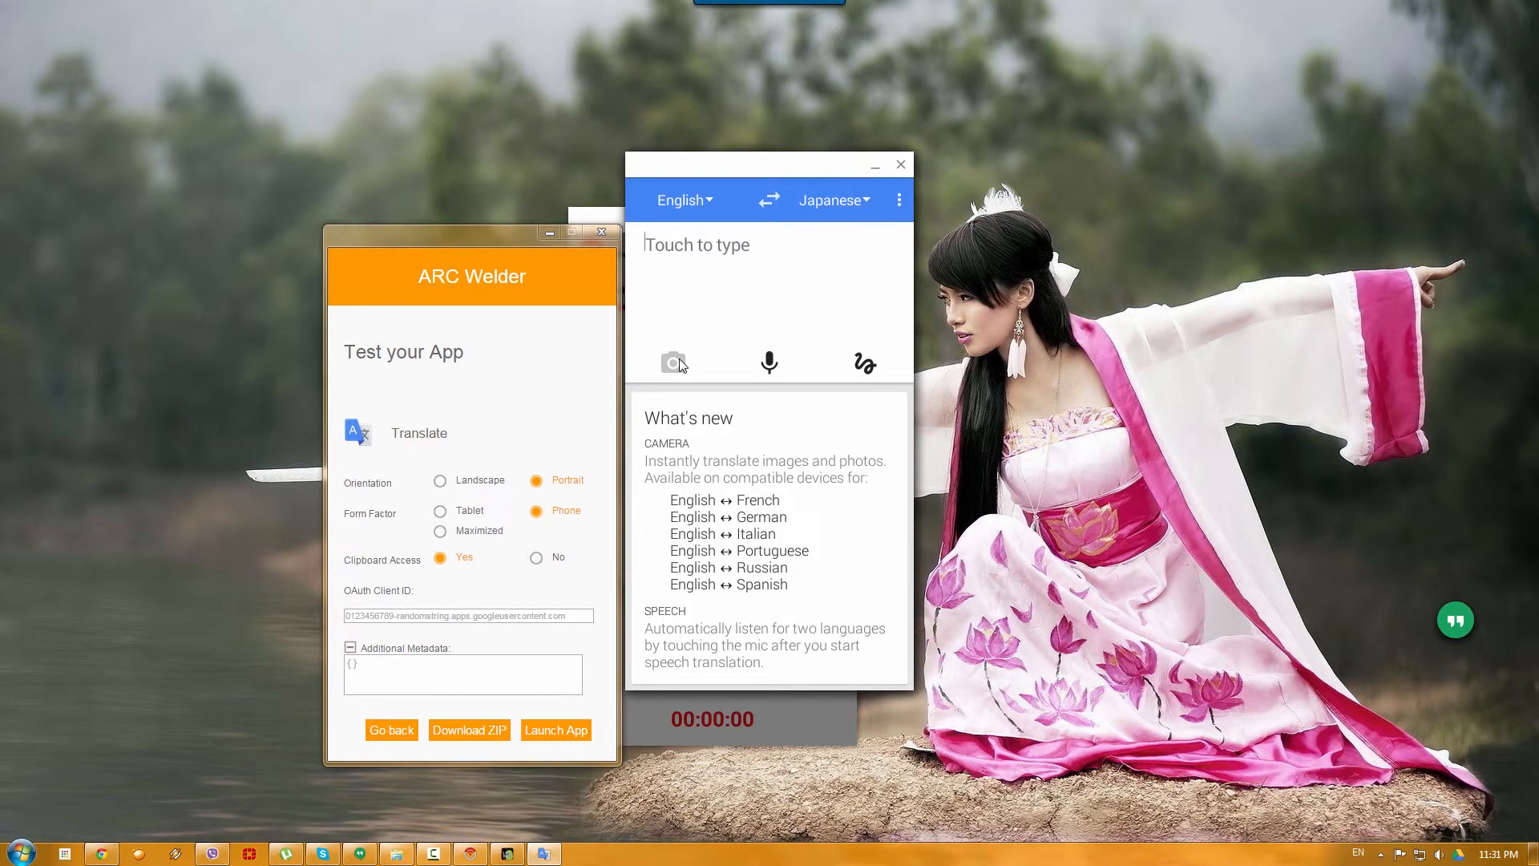
pyautogui.click(674, 362)
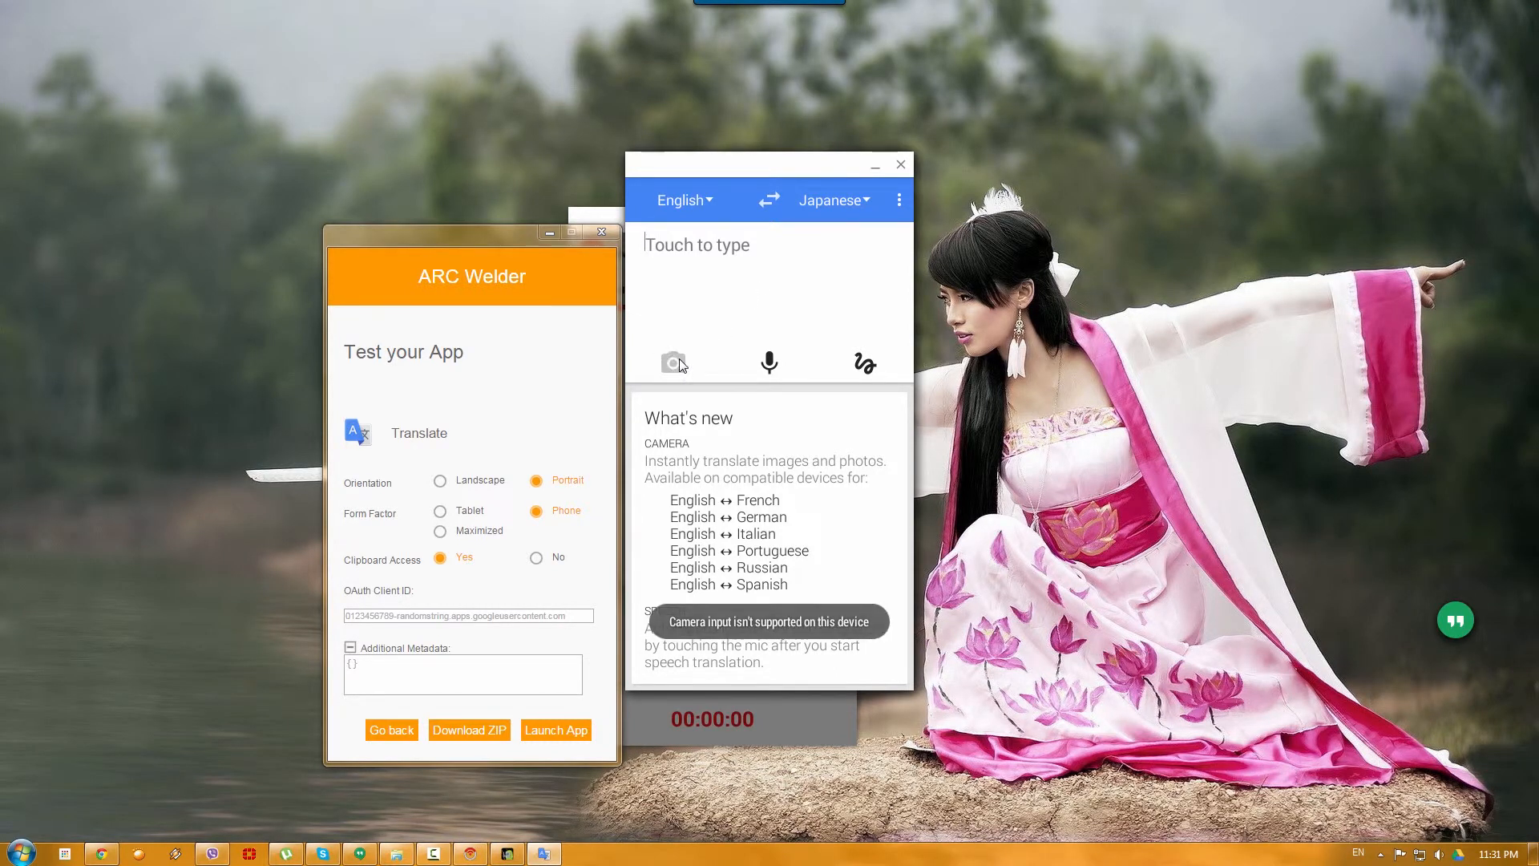
pyautogui.moveTo(789, 262)
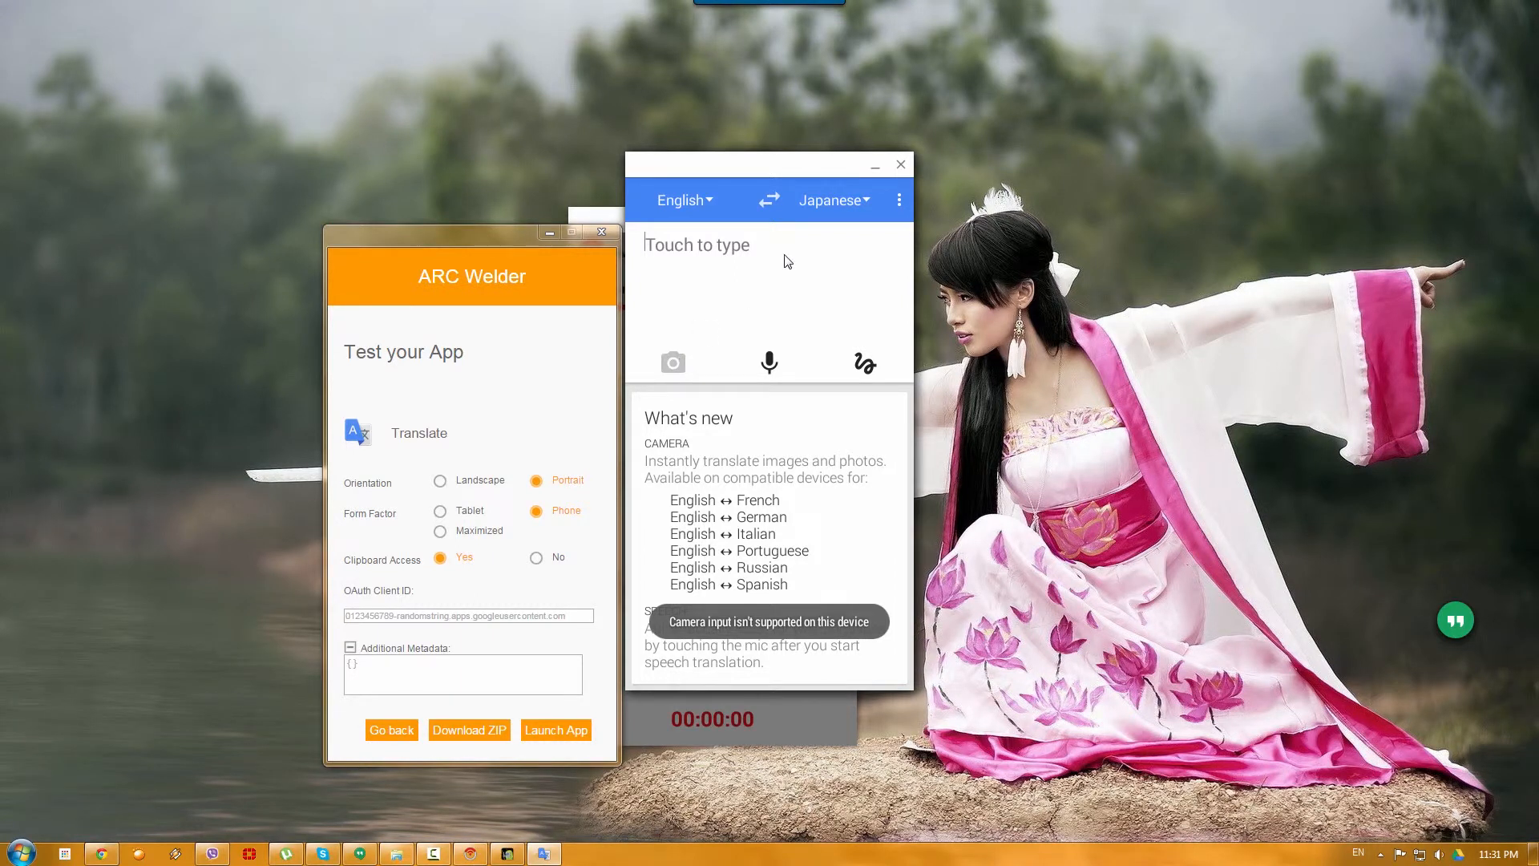
# Step: Visit Settings from the ⋮ menu and return to the empty English→Japanese home screen
pyautogui.click(900, 200)
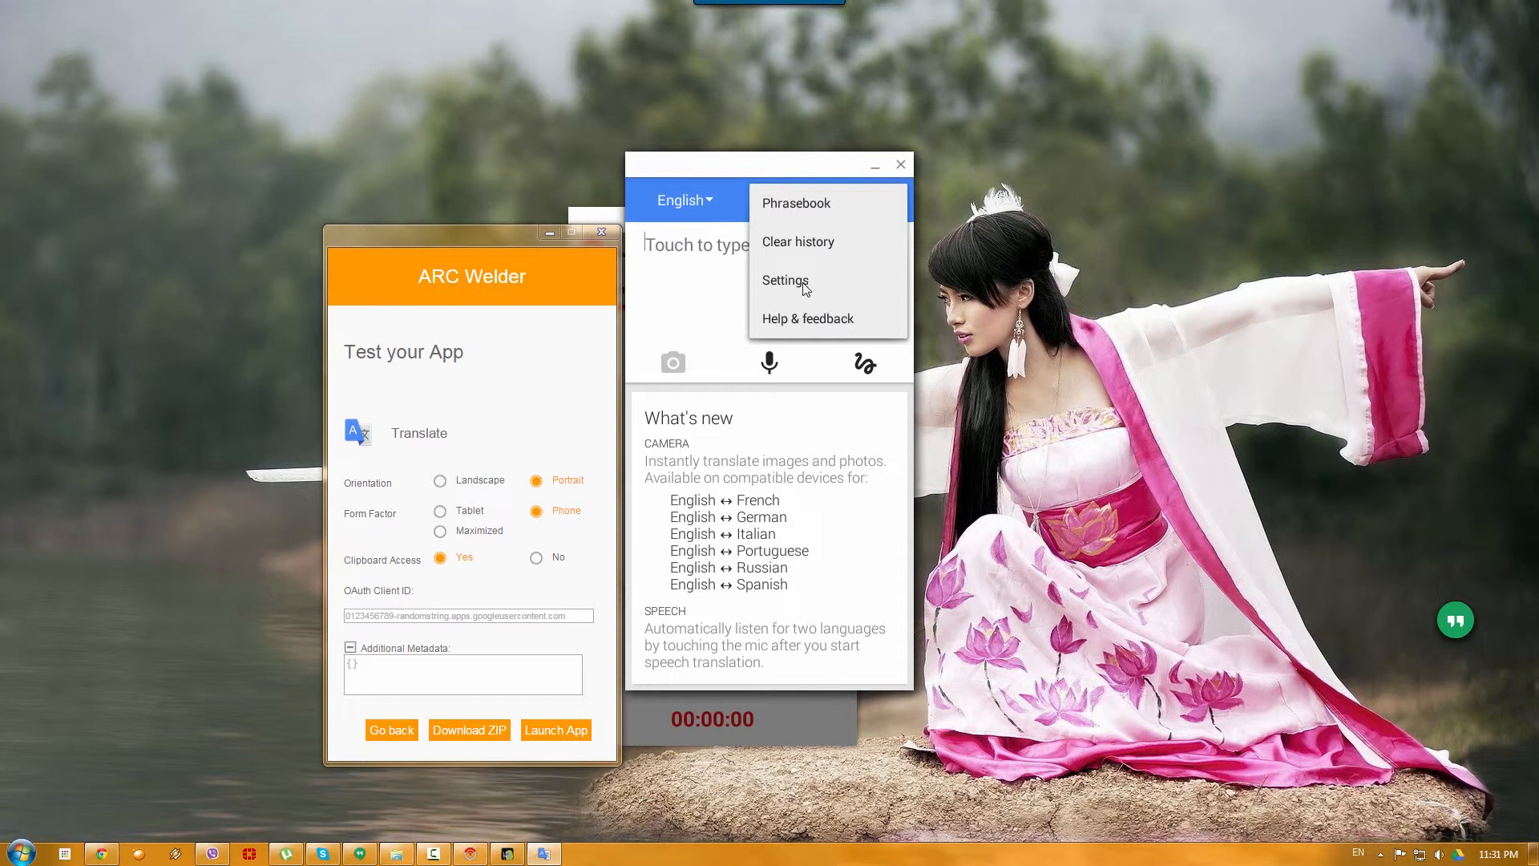
pyautogui.click(786, 281)
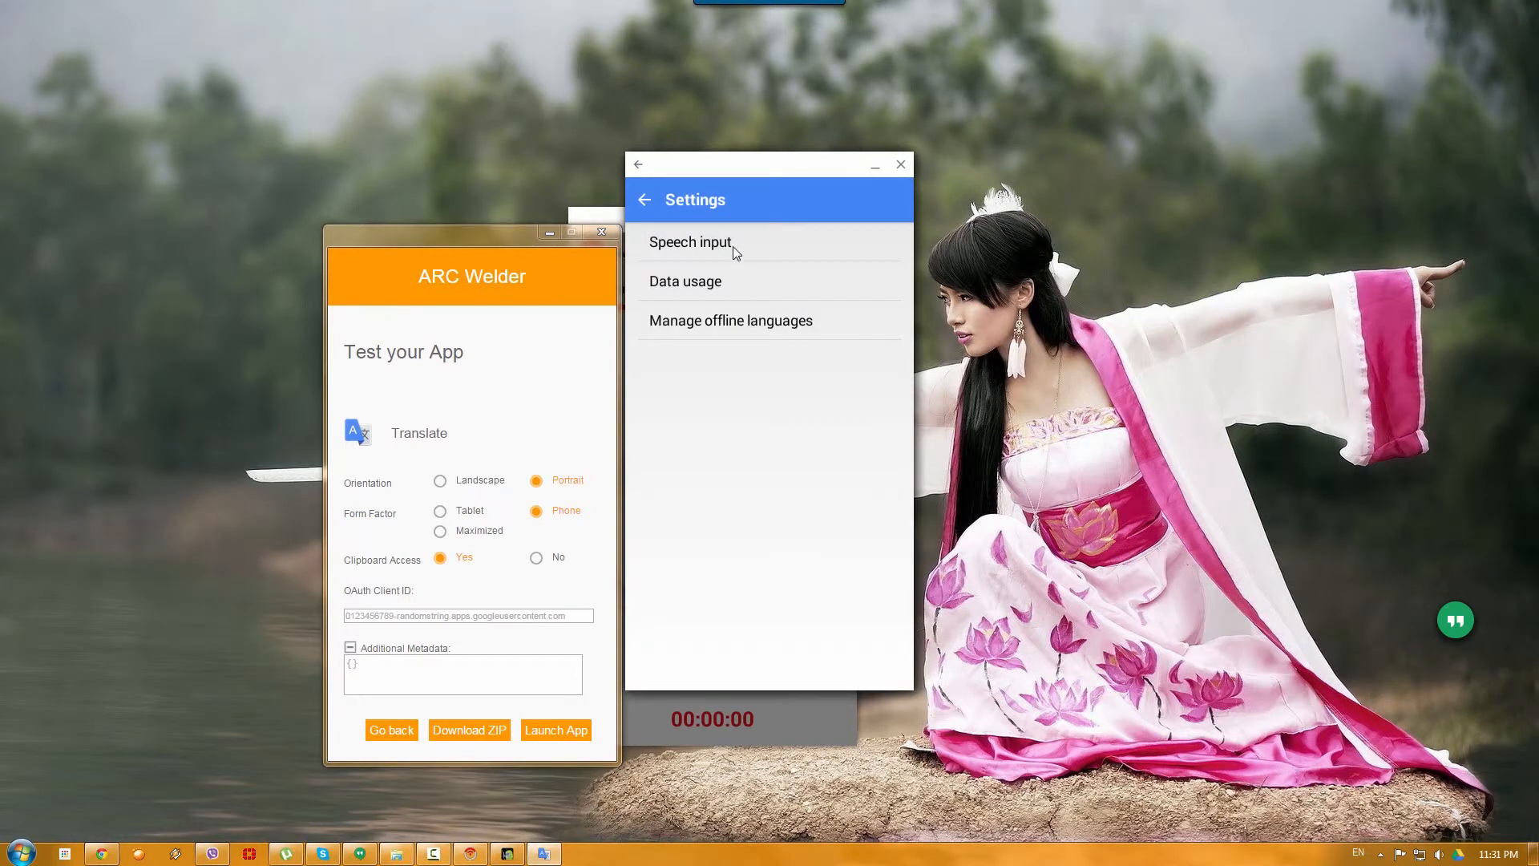
pyautogui.click(644, 199)
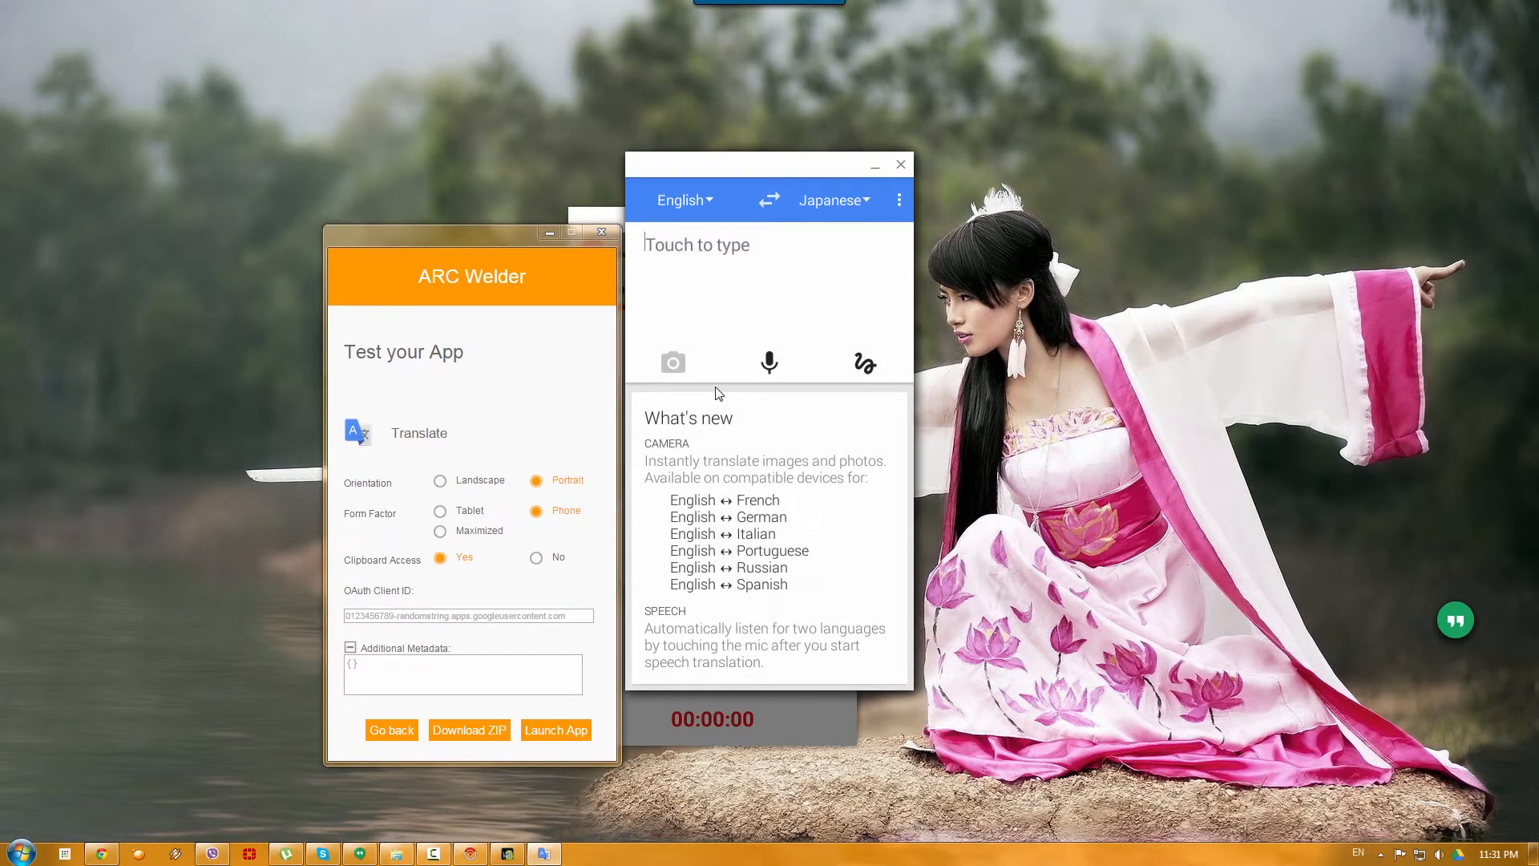
pyautogui.moveTo(666, 310)
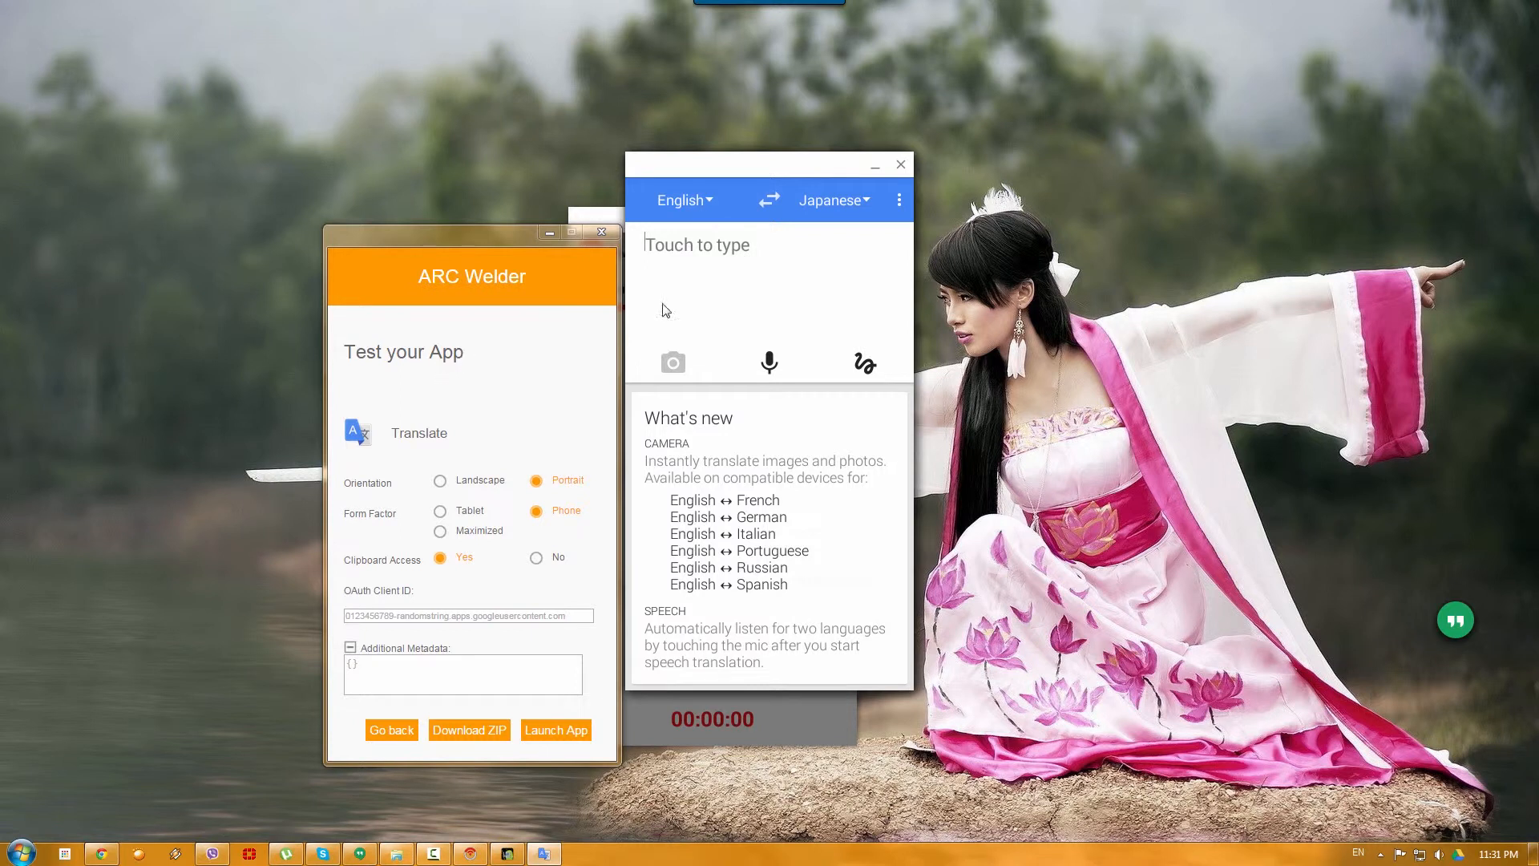
pyautogui.moveTo(733, 266)
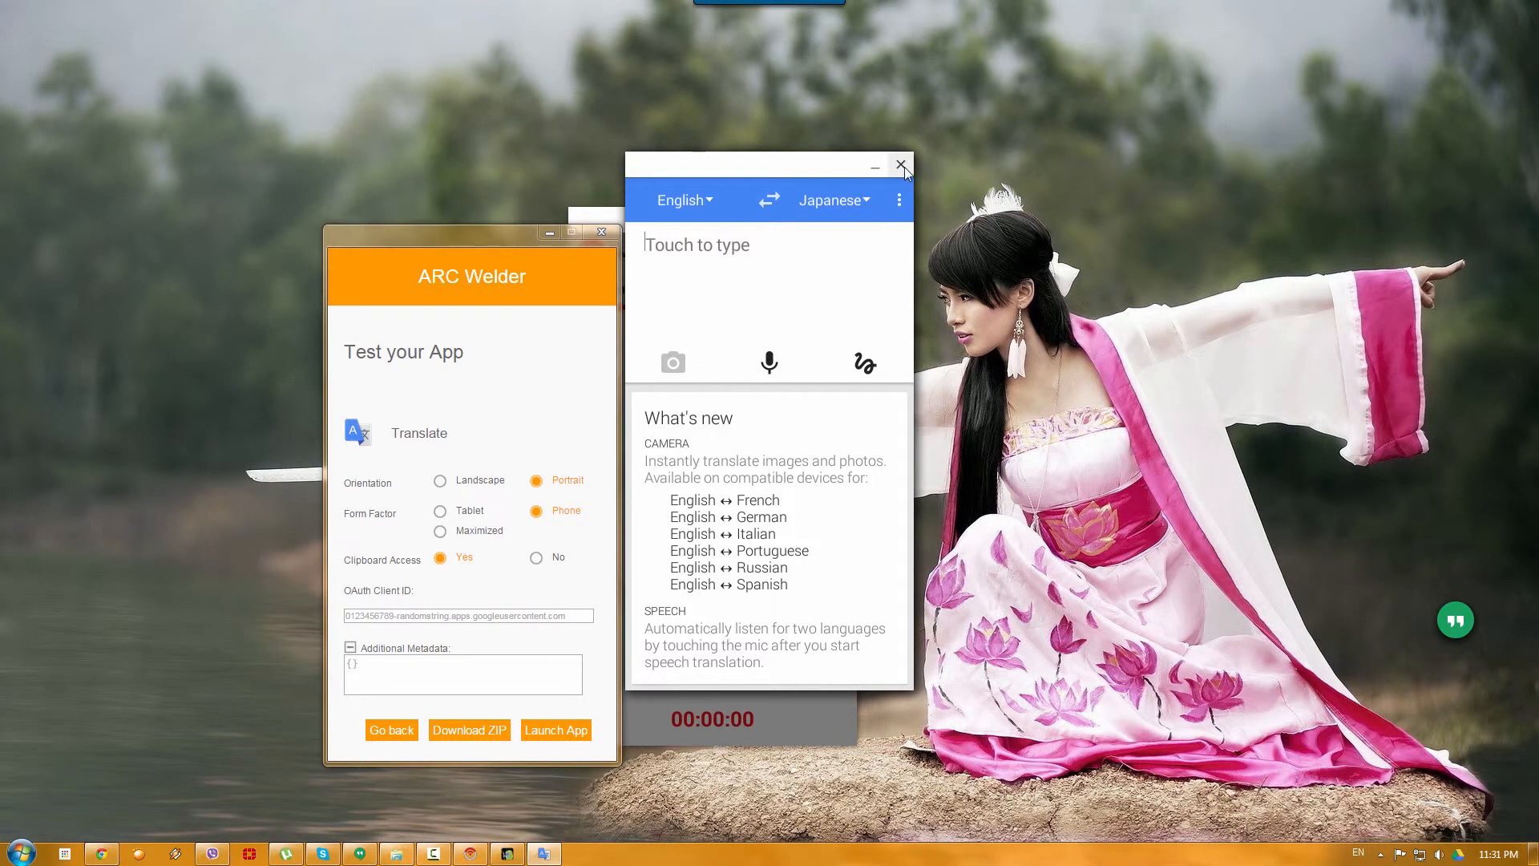
# Step: Close the ARC Welder Translate window and launch Translate standalone from the Chrome App Launcher
pyautogui.click(901, 165)
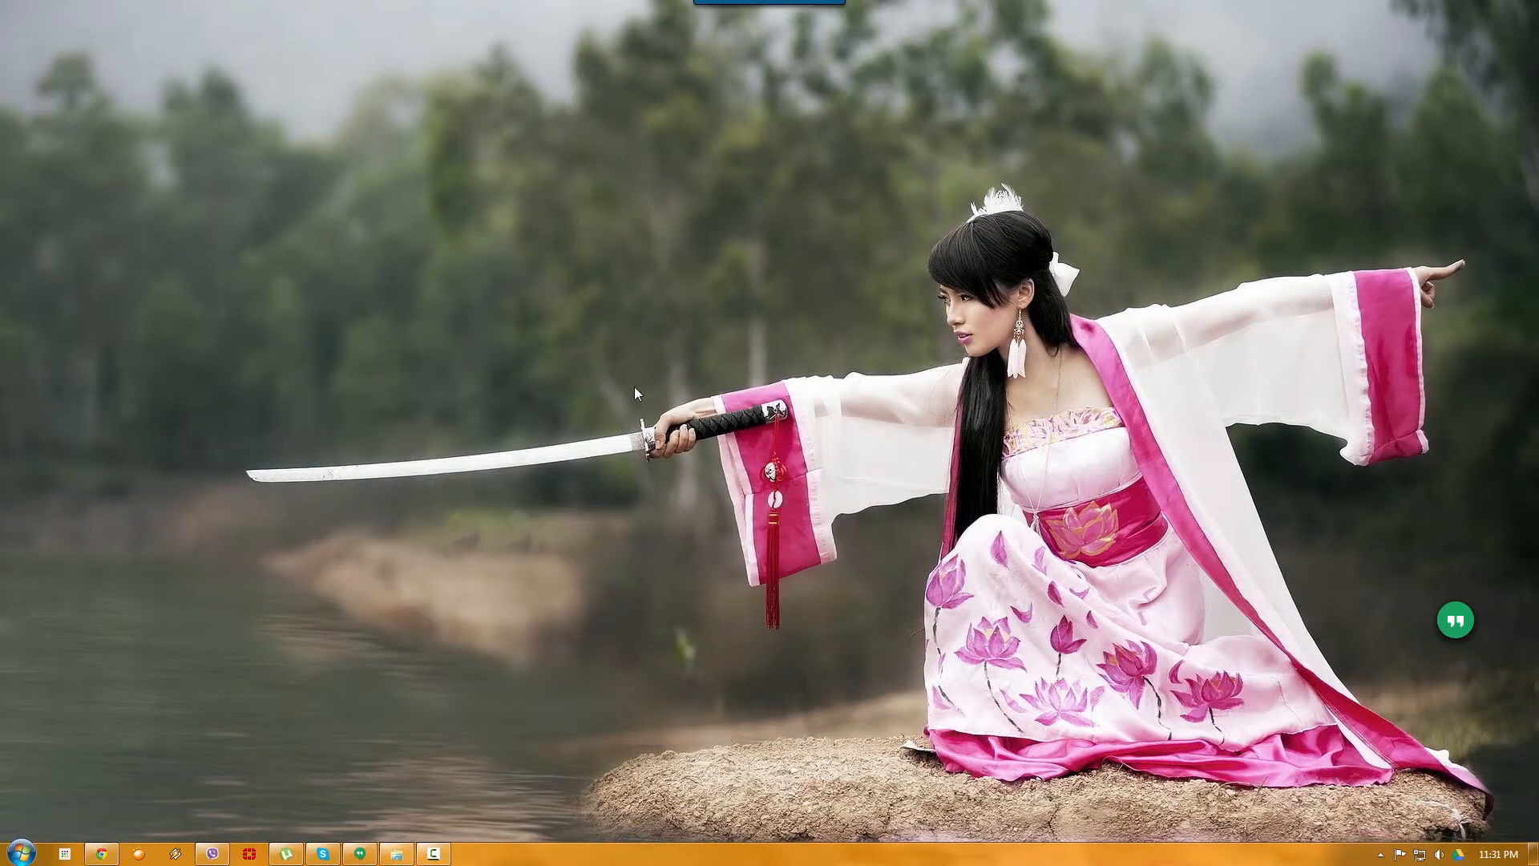
pyautogui.click(64, 853)
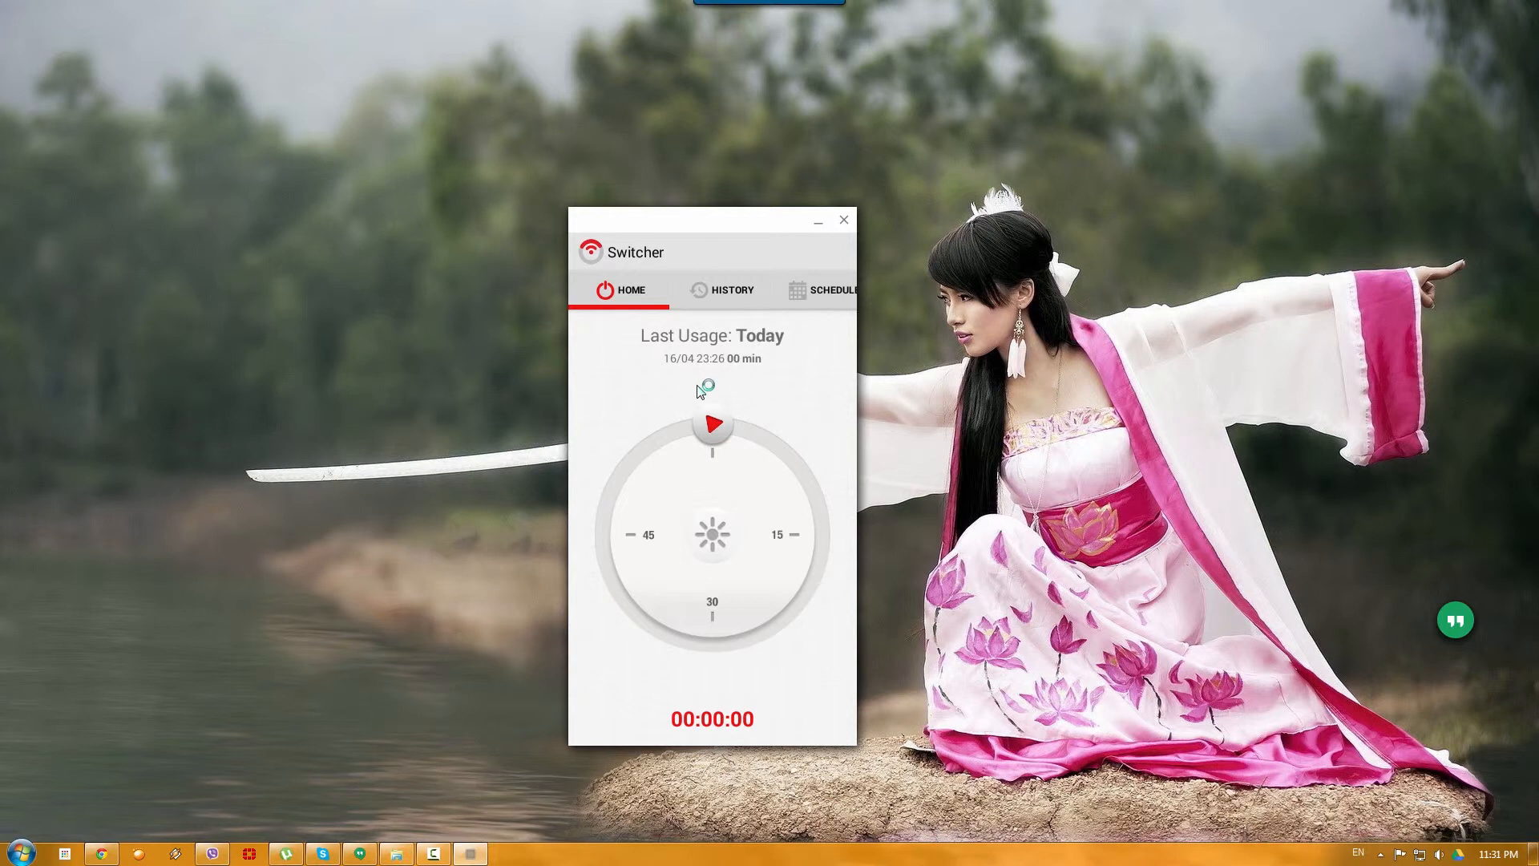
pyautogui.click(65, 853)
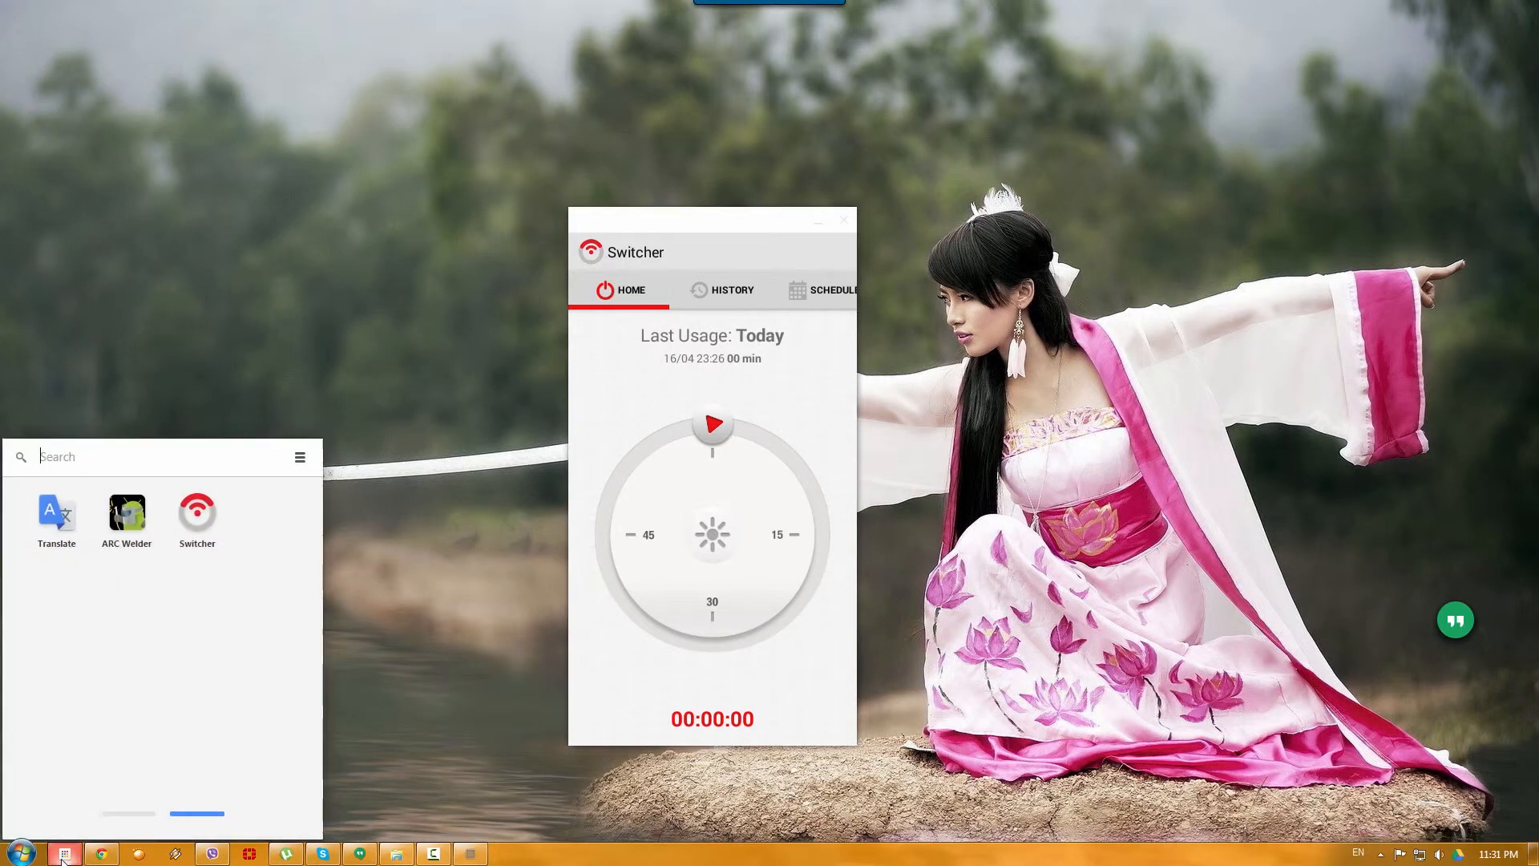
pyautogui.click(56, 512)
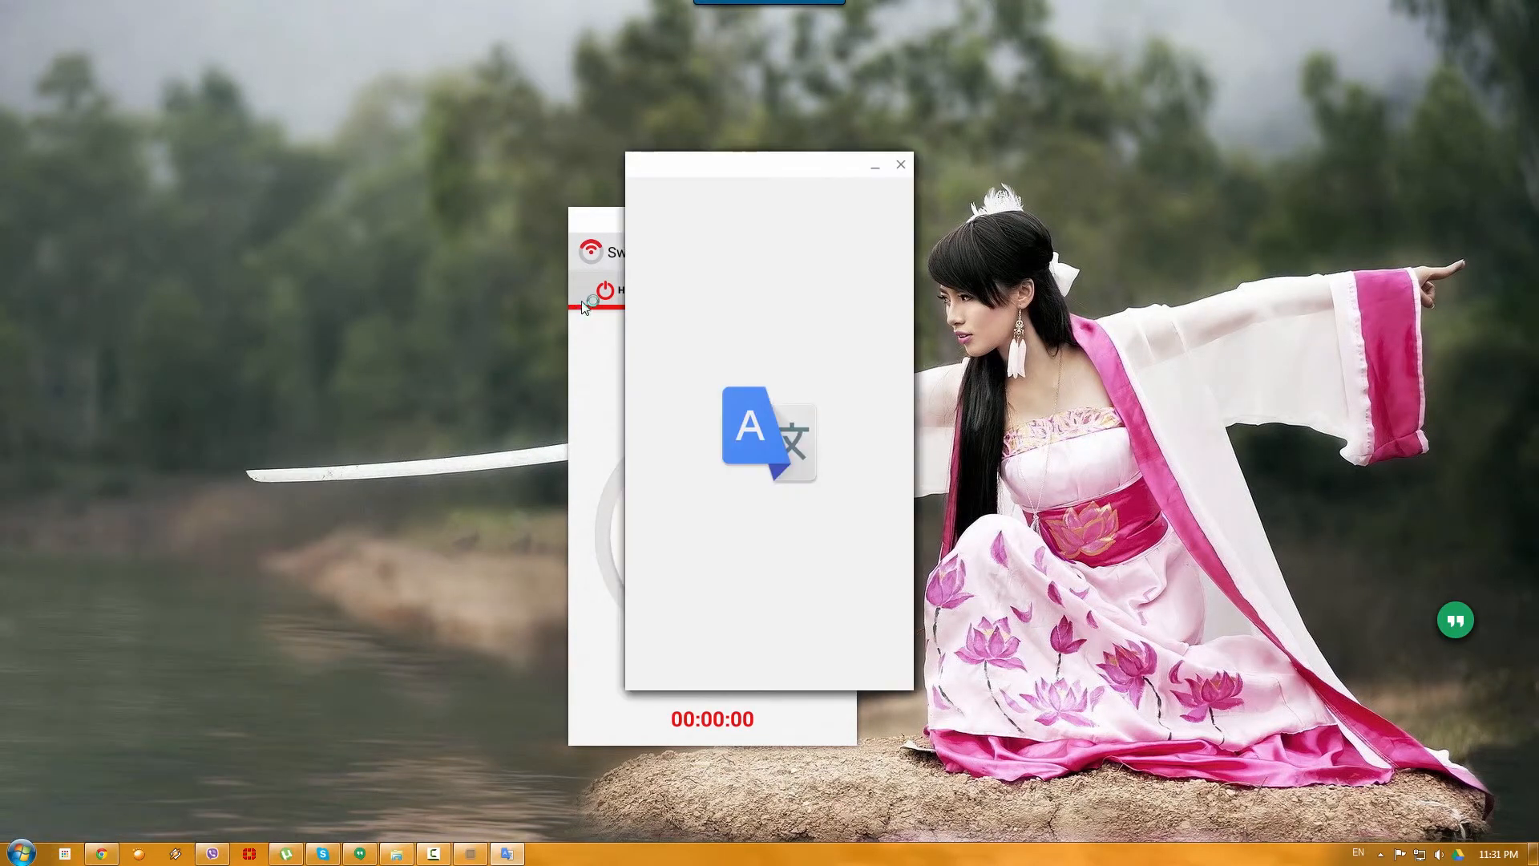